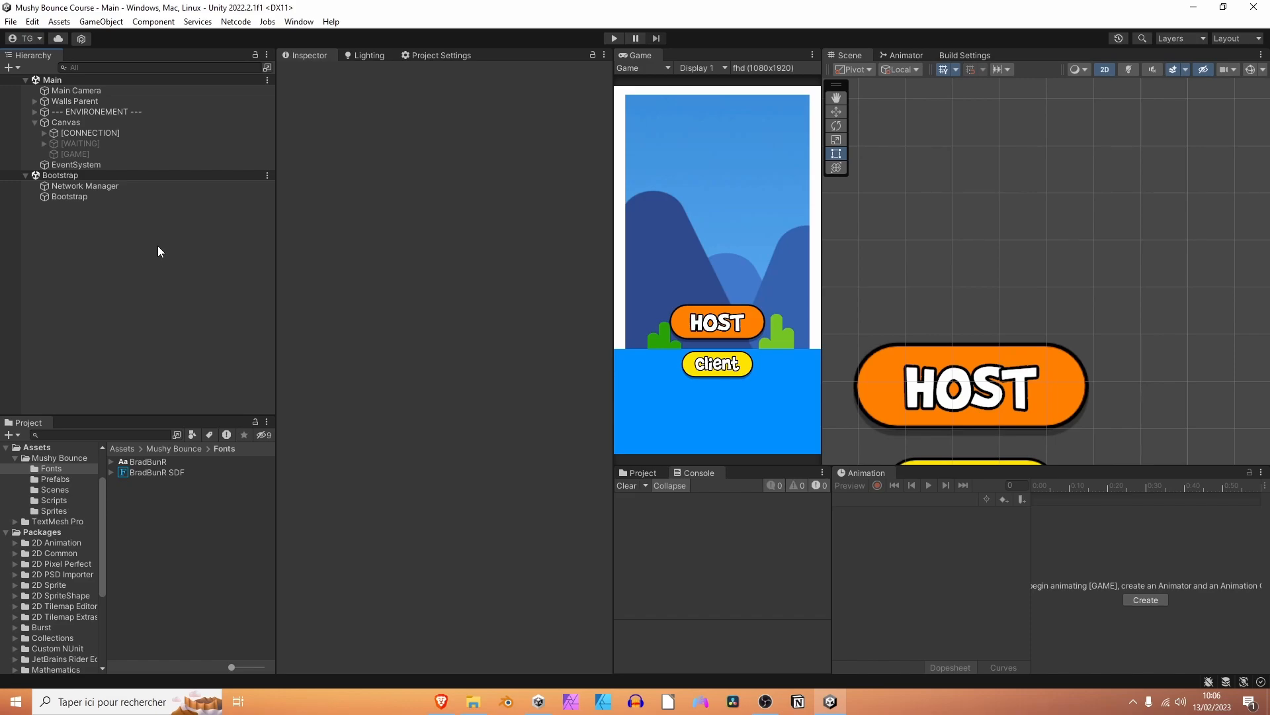
mouse_move(192, 406)
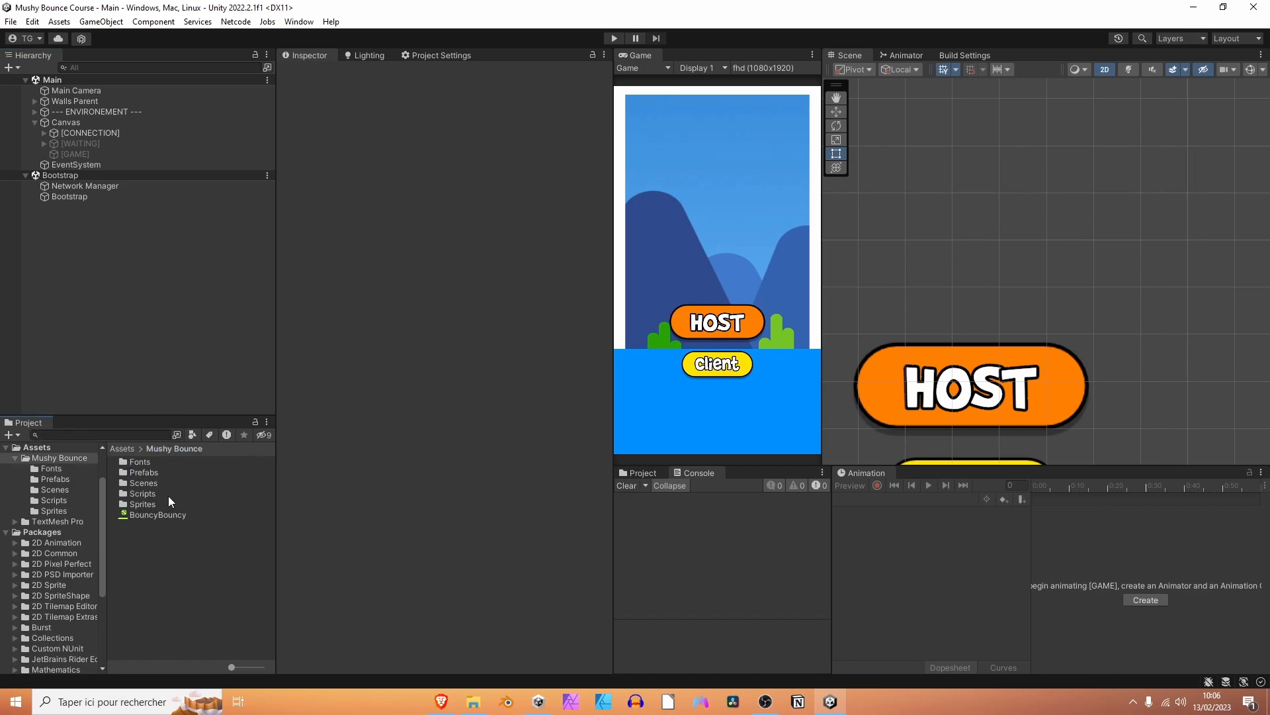
Create a new C# script named UIManager in the Mushy Bounce Scripts folder.
right_click(143, 494)
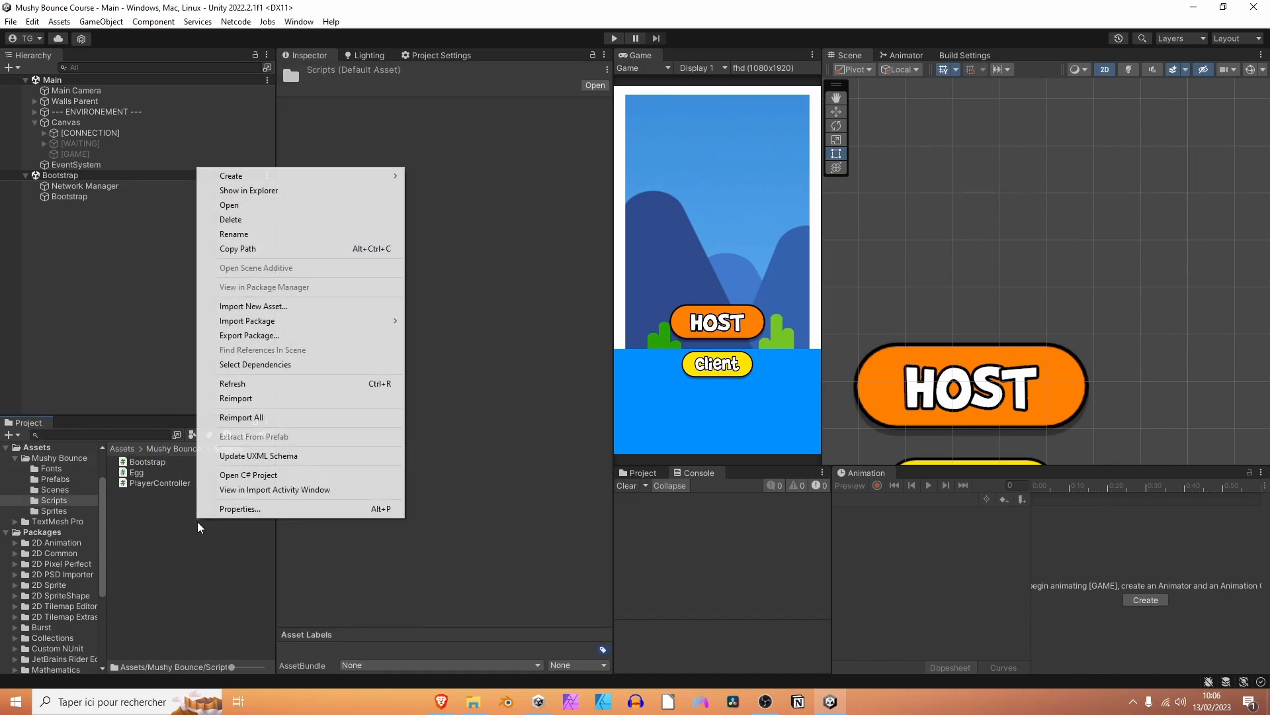
left_click(230, 176)
type("UIManager")
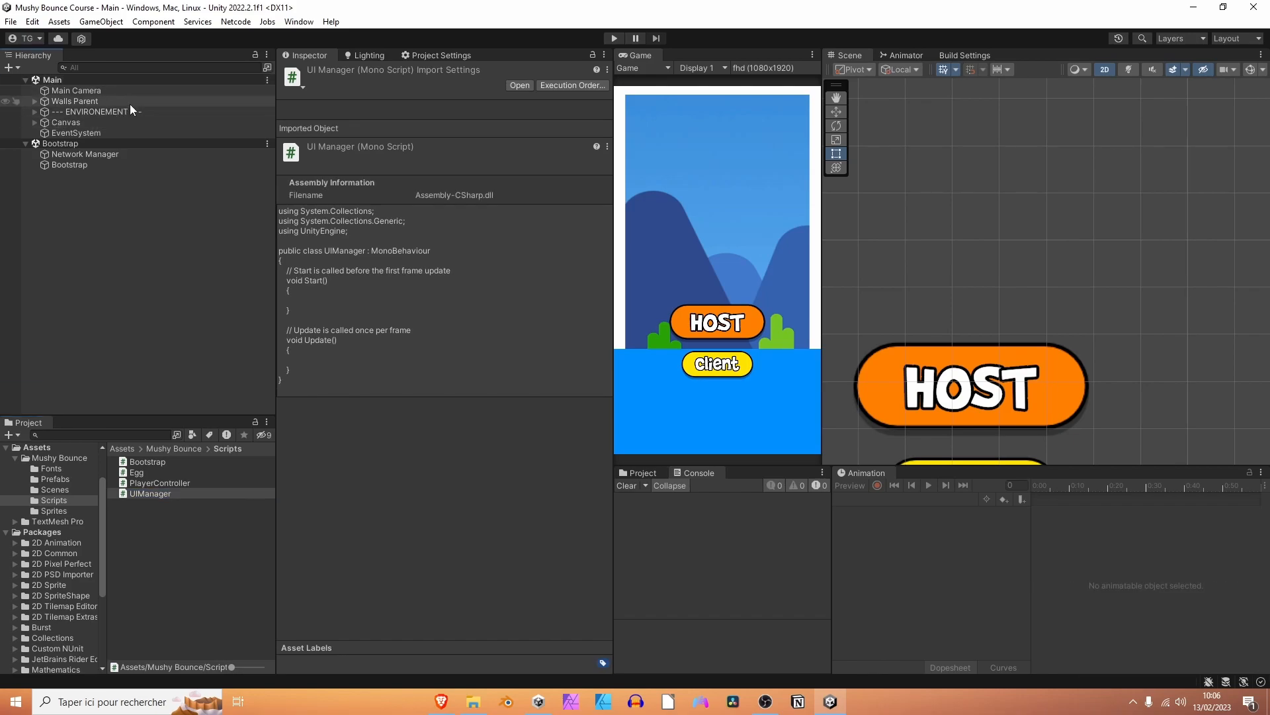
Create an empty '--- MANAGERS ---' object with an empty 'UI Manager' child in the Hierarchy.
right_click(92, 111)
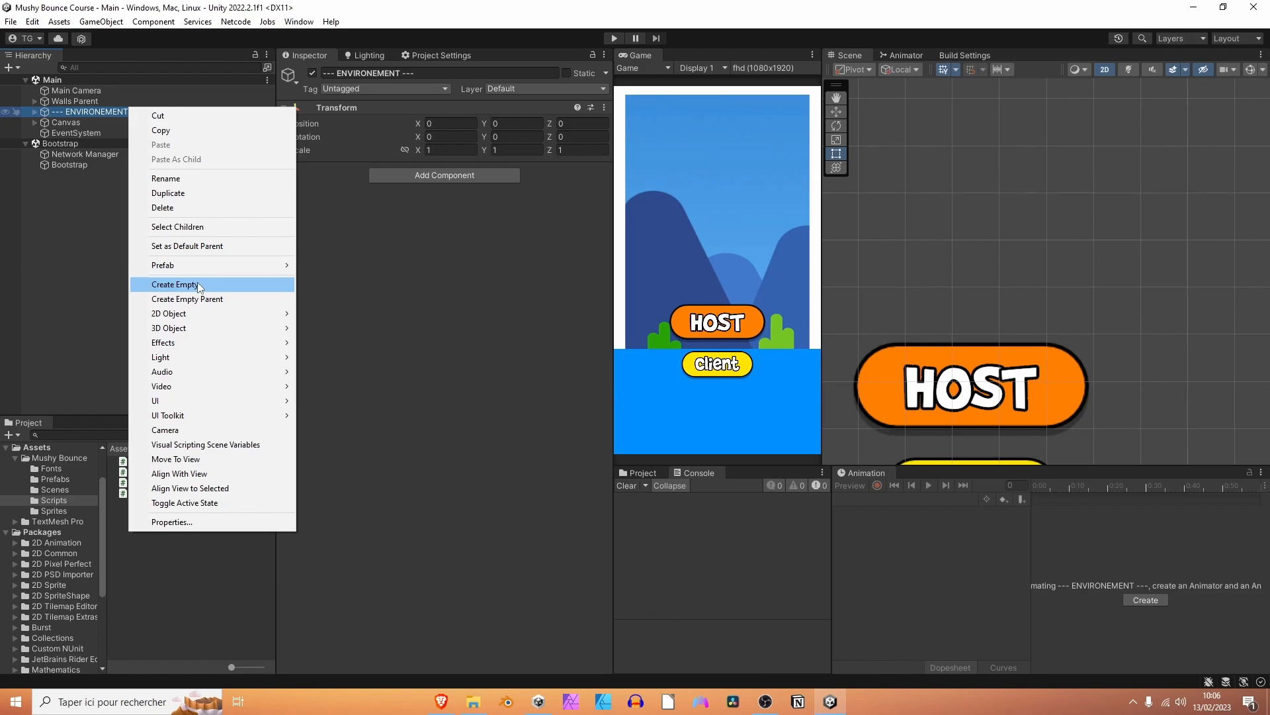
left_click(174, 284)
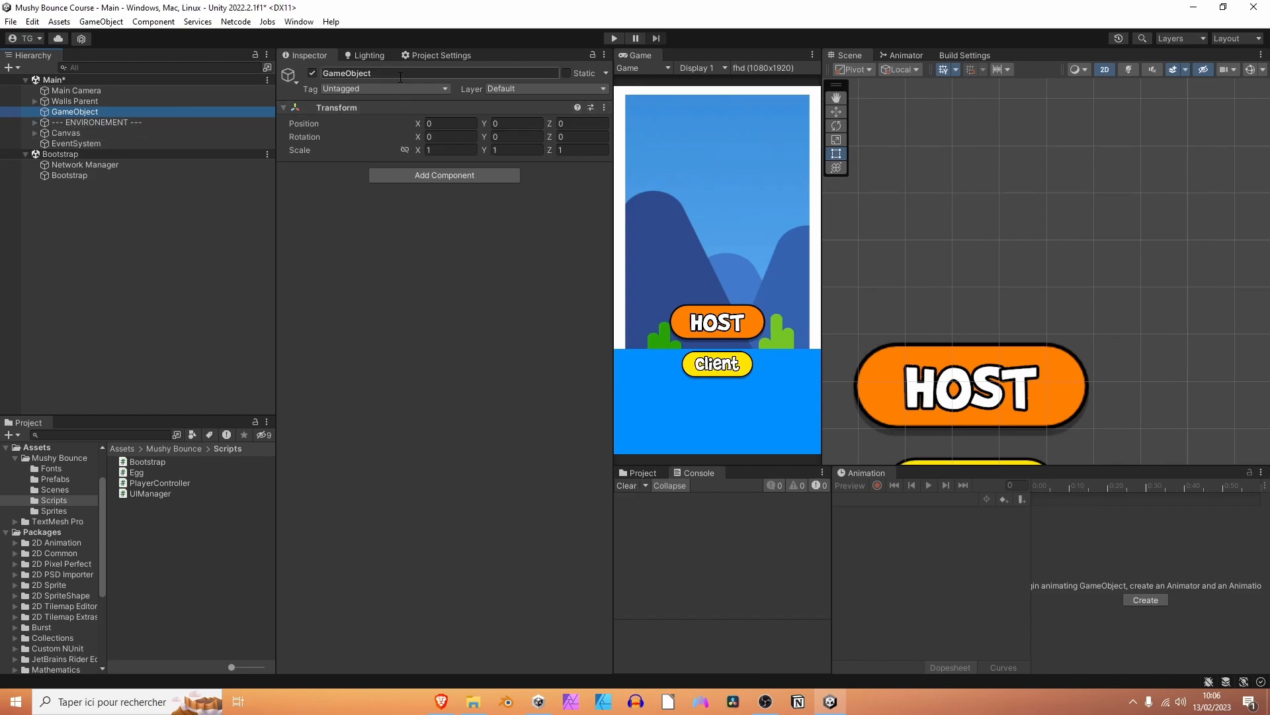
type("--- MANAGERS ---")
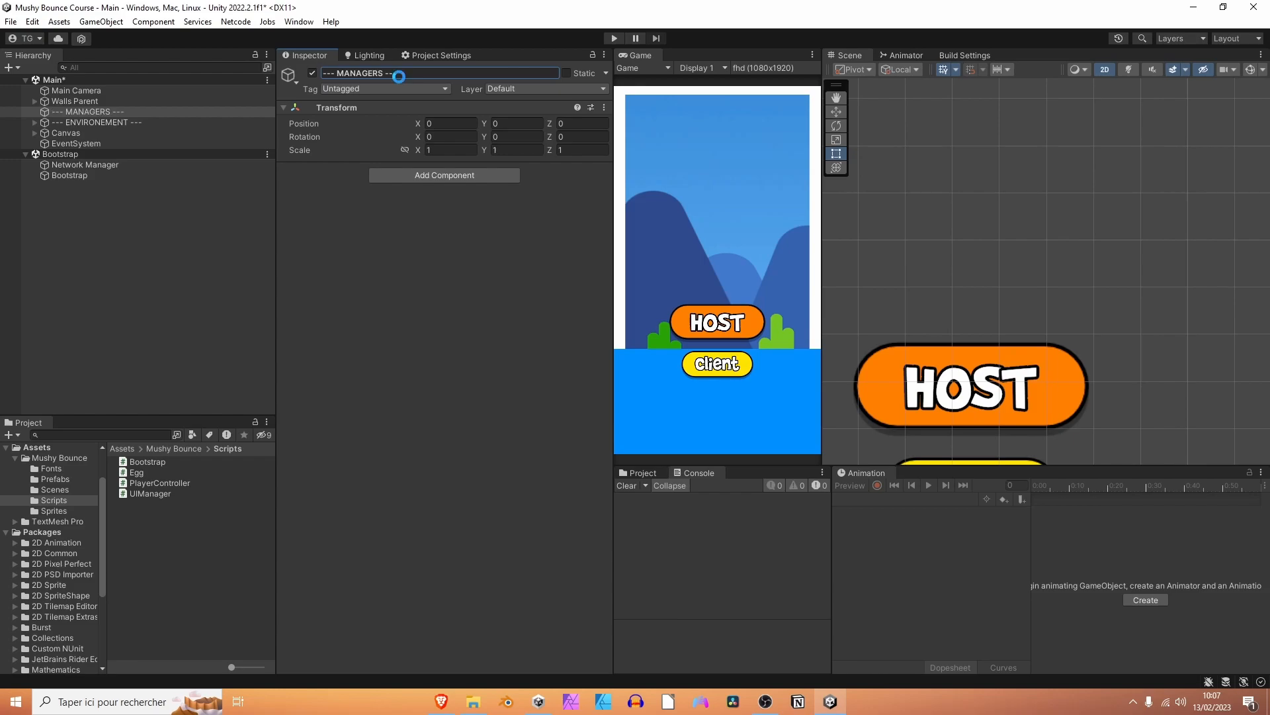
right_click(84, 112)
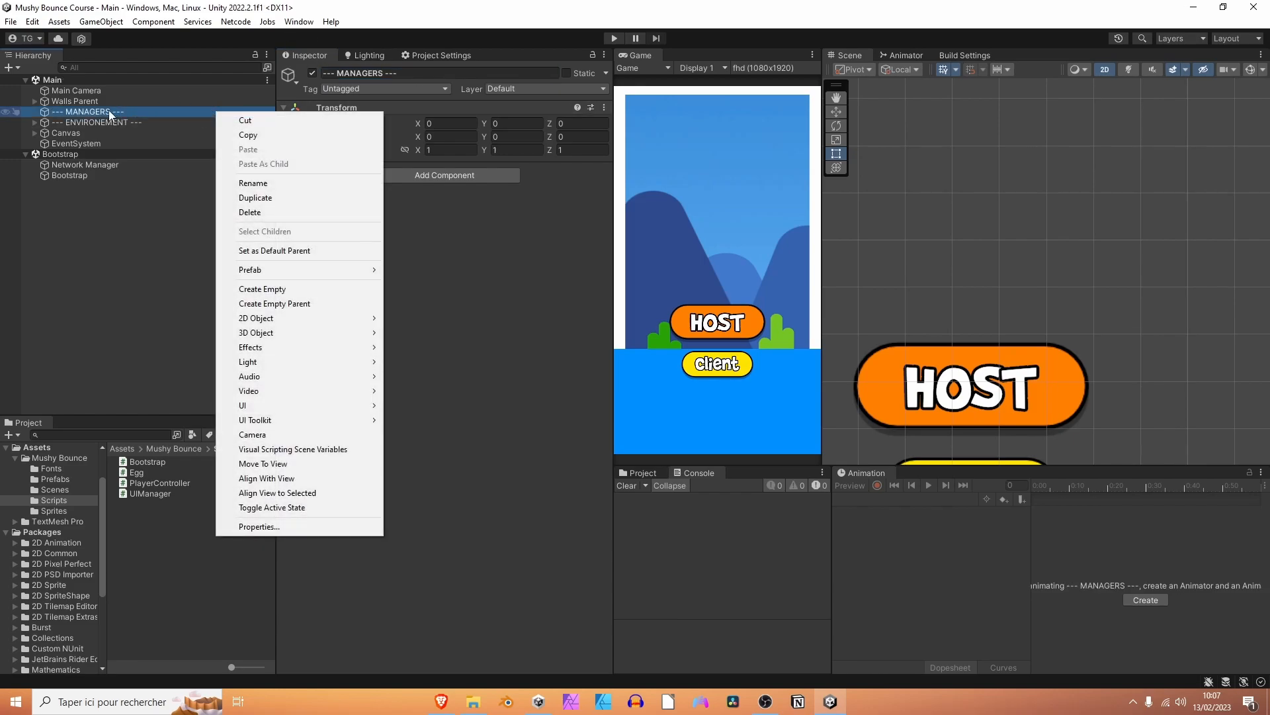
mouse_move(306, 287)
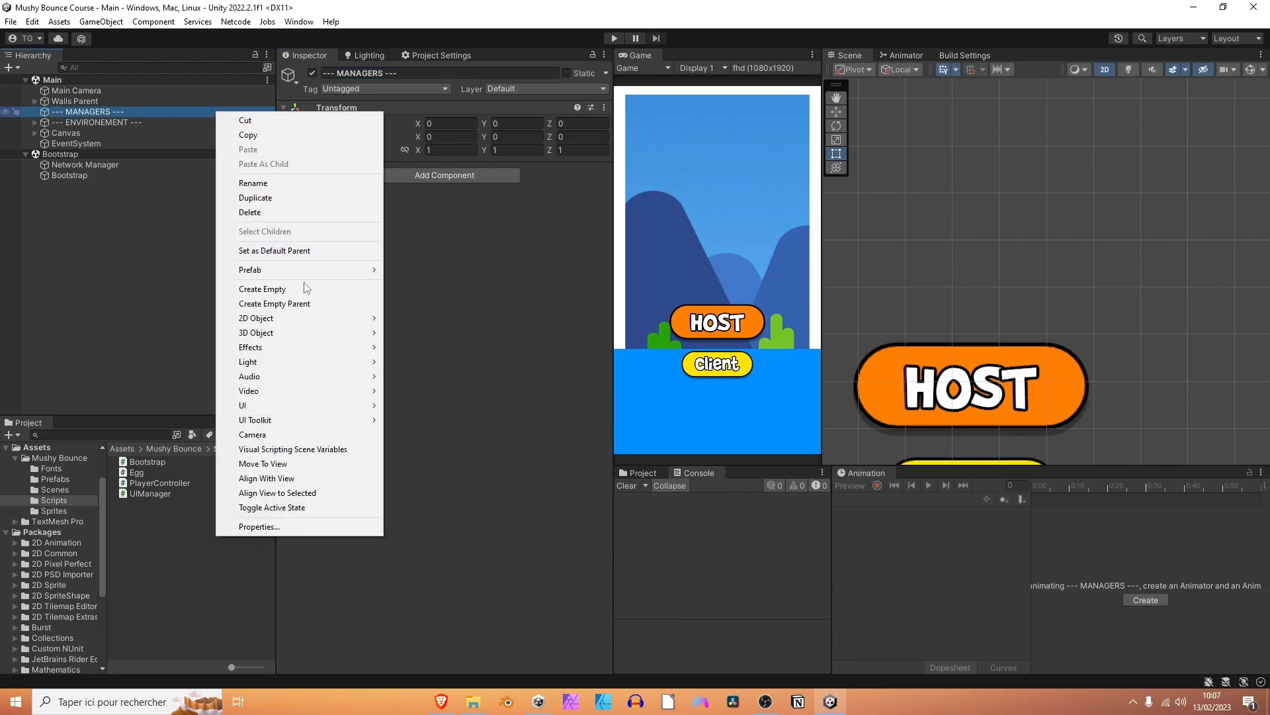
left_click(263, 289)
type("UI Manager")
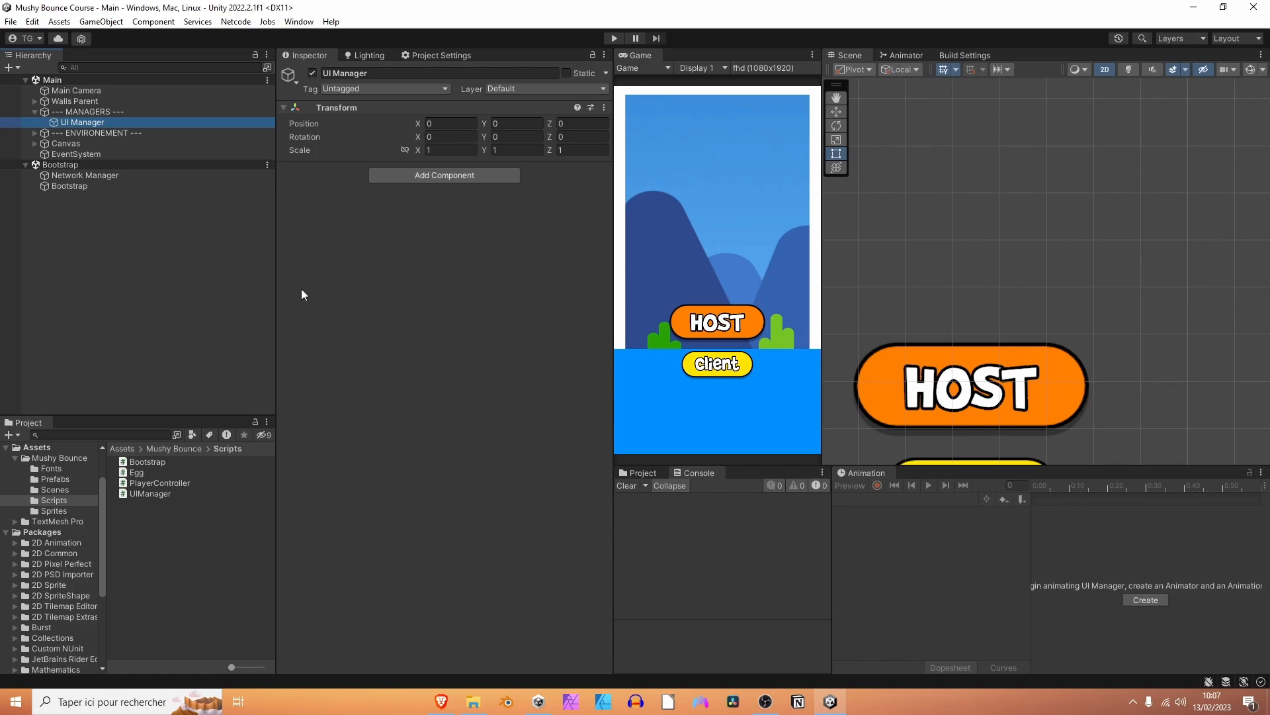
mouse_move(306, 290)
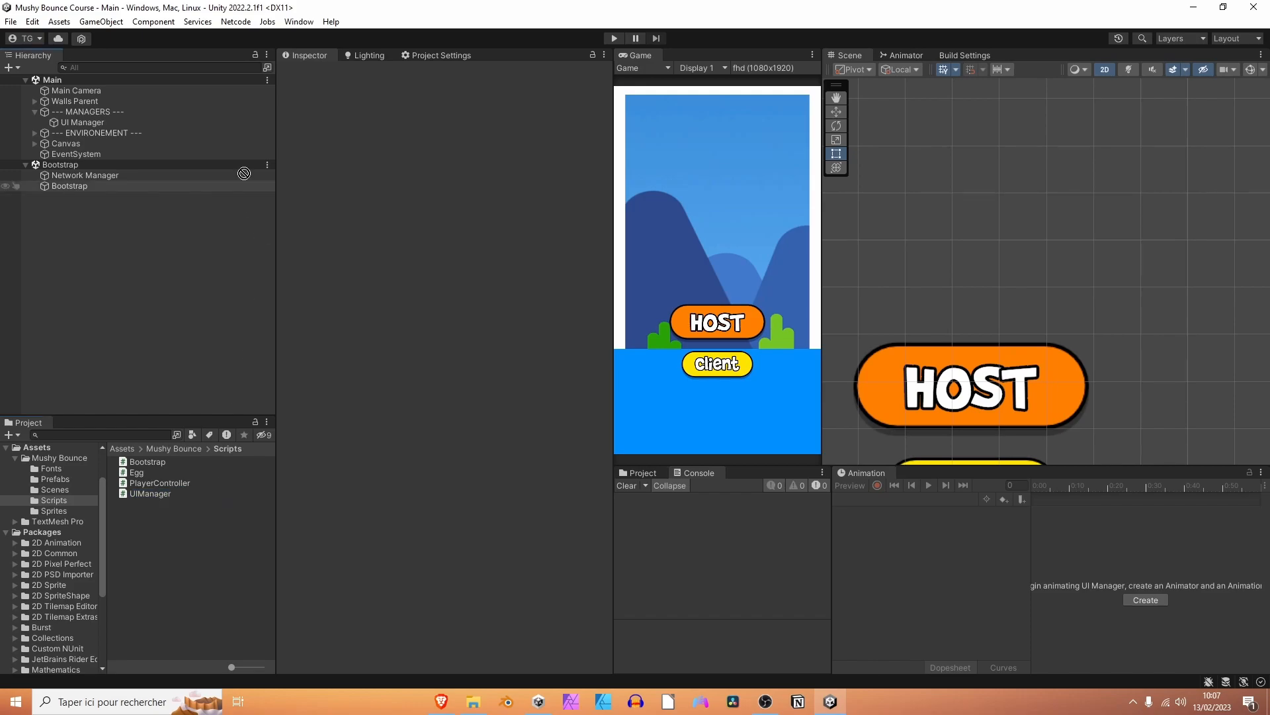
Open the UIManager script in Visual Studio from the Project window.
left_click(81, 123)
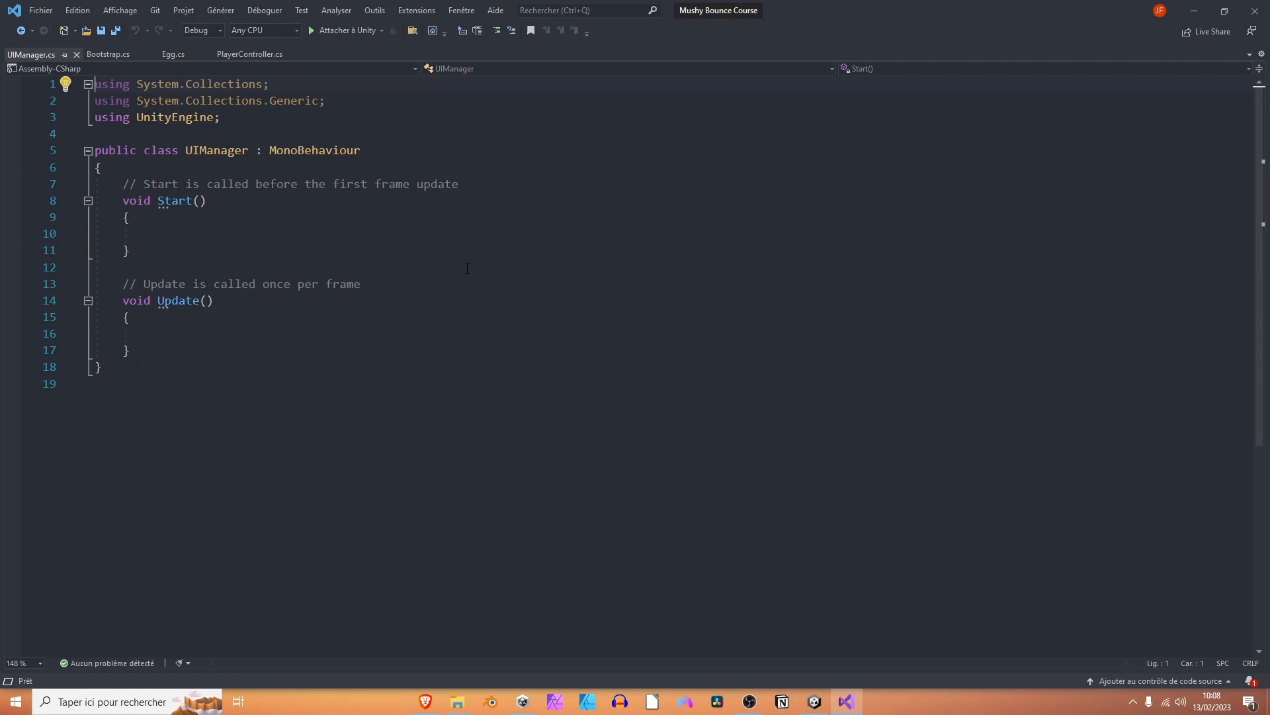
Add a Panels header with serialized connectionPanel, waitingPanel and gamePanel fields, and begin connectionPanel.SetActive in Start.
left_click(101, 167)
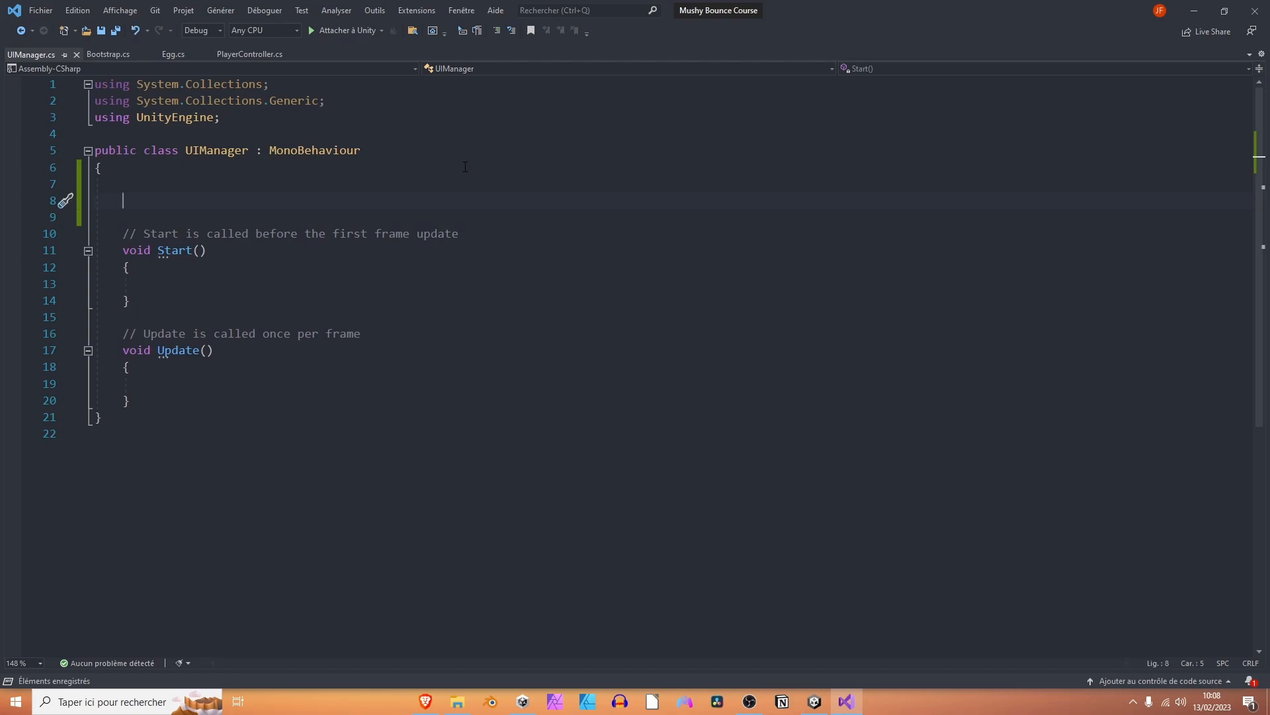
type("[Header(\" name \")]")
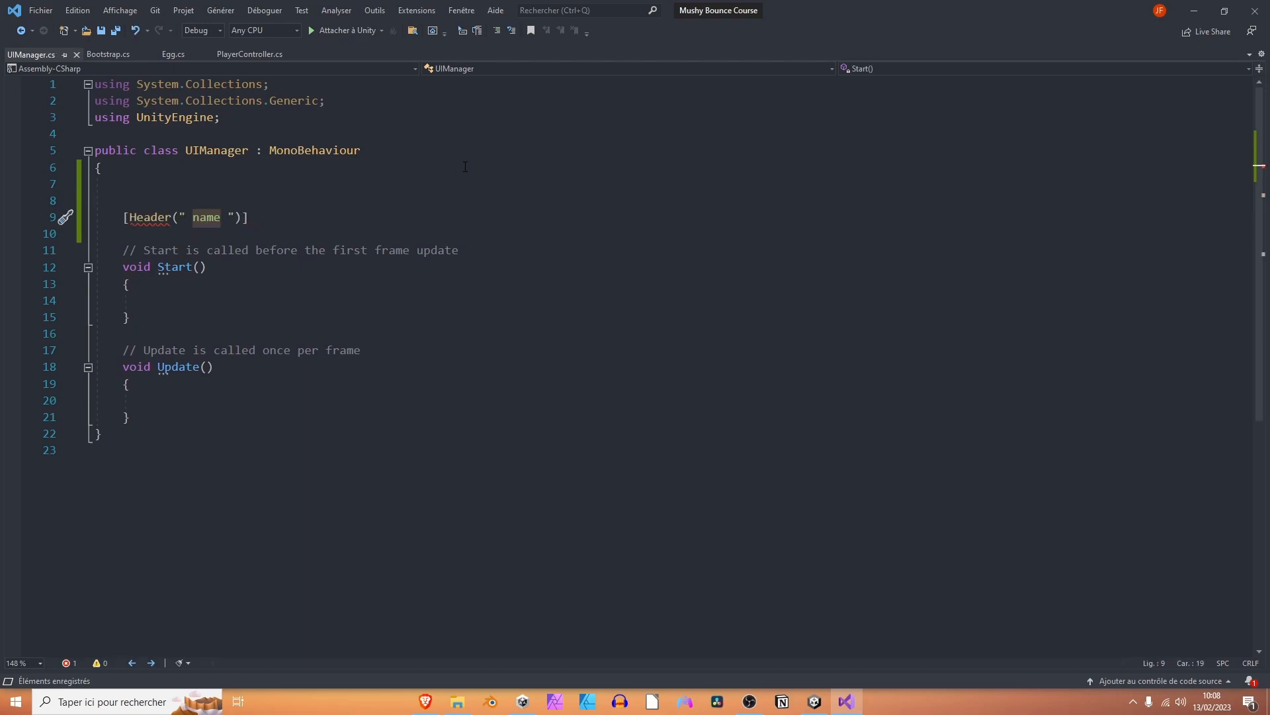
type("Panels")
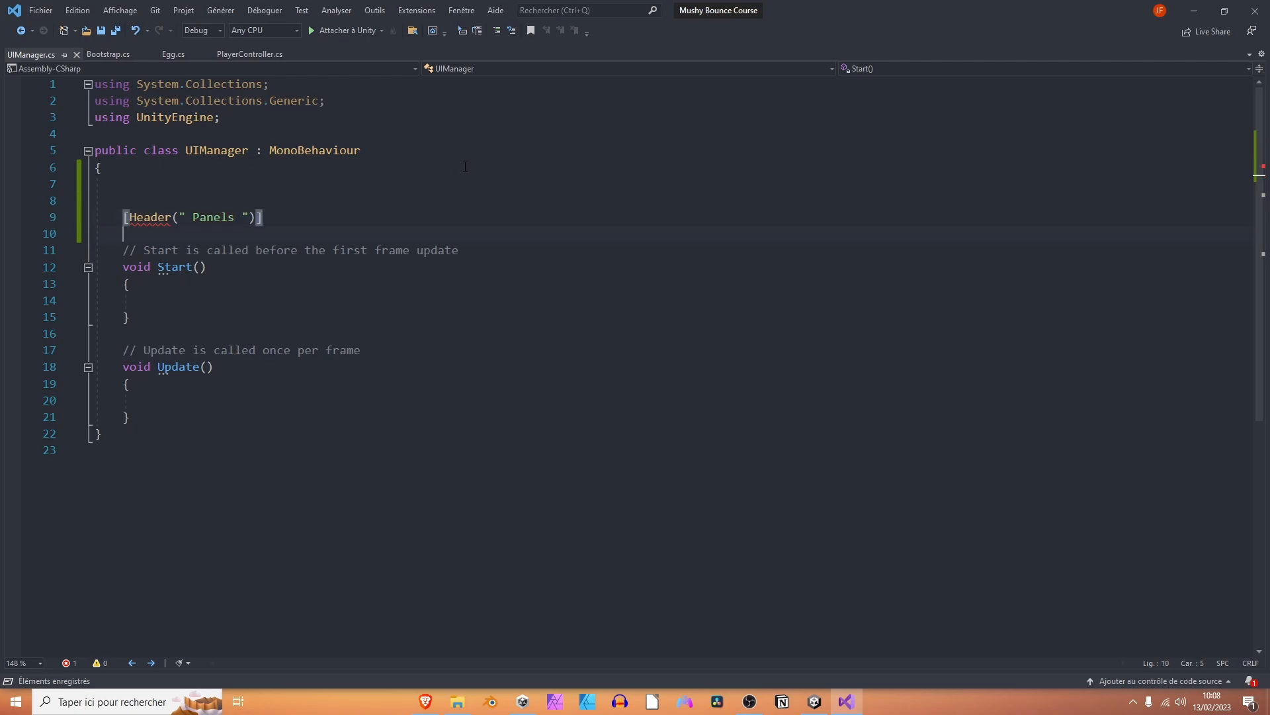
type("[SerializeField]")
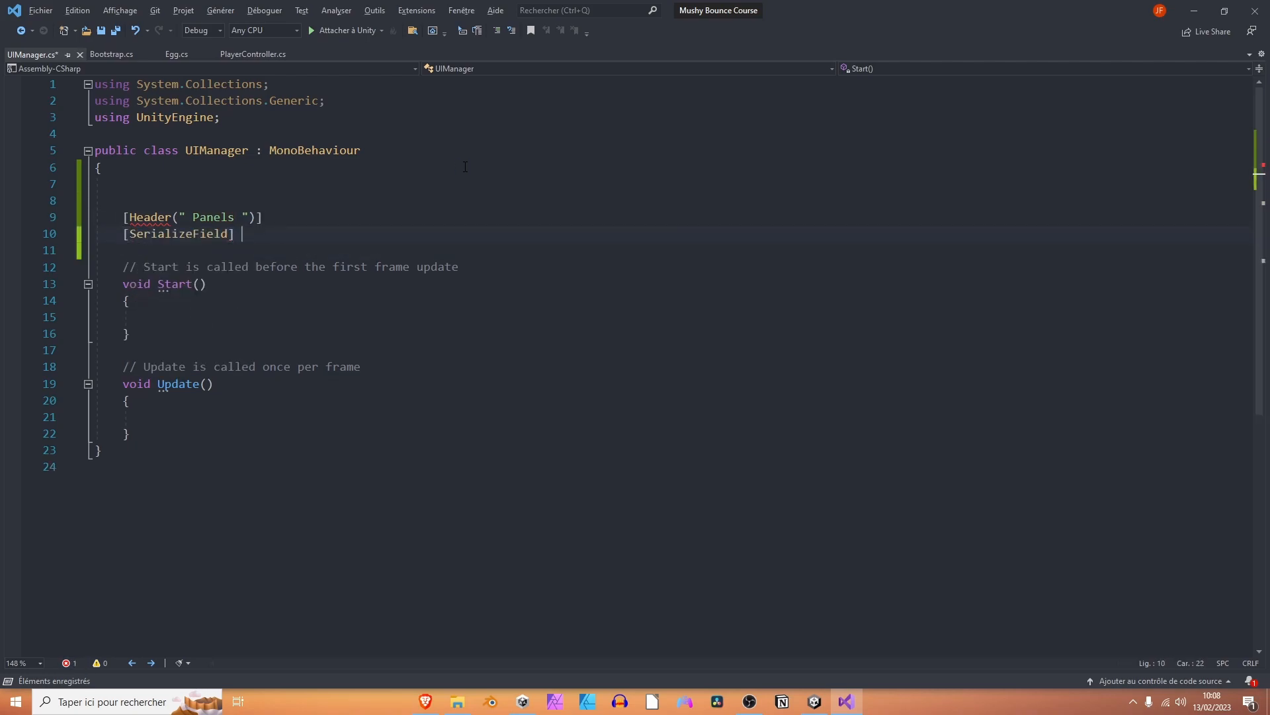
type("private GameObject")
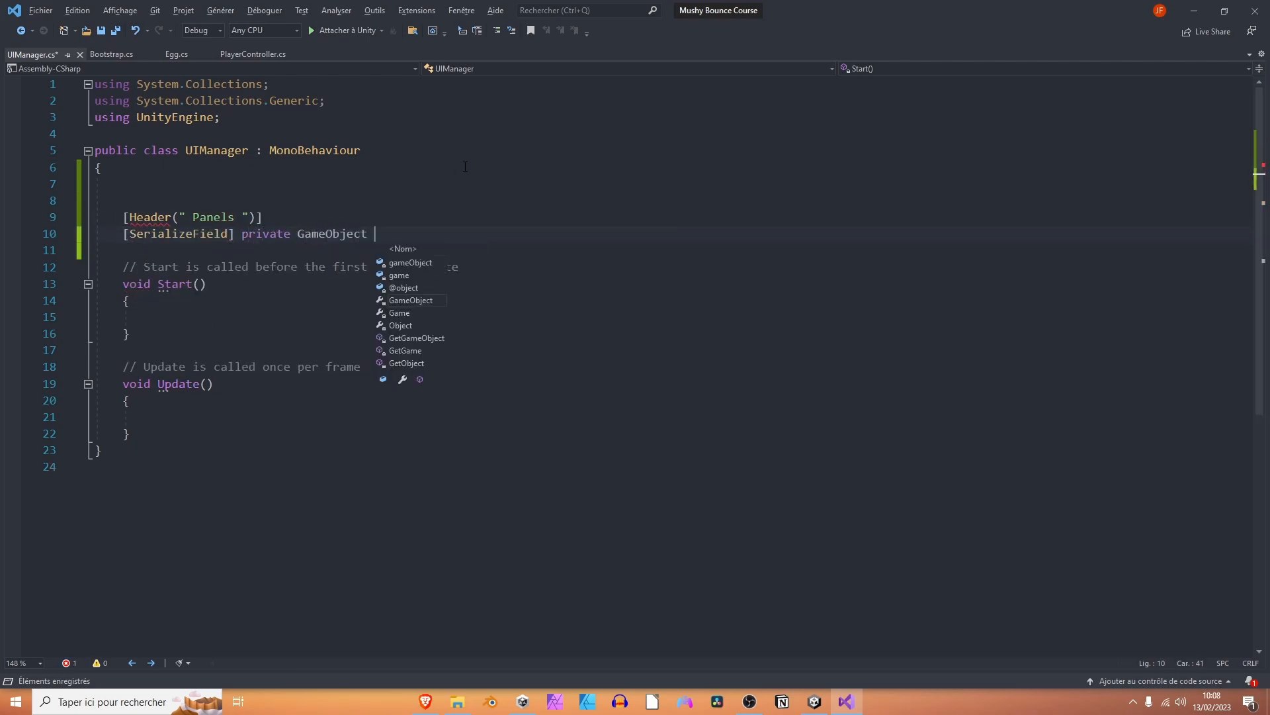
type("connection")
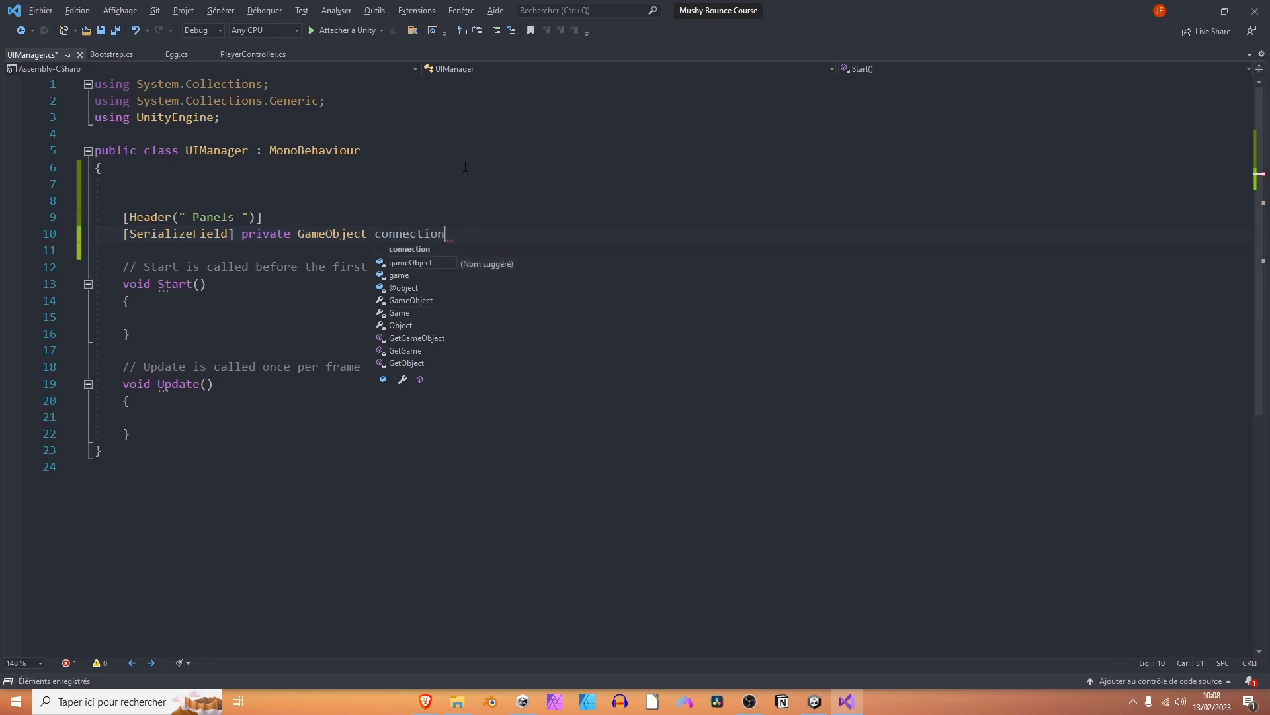
type("Panel;")
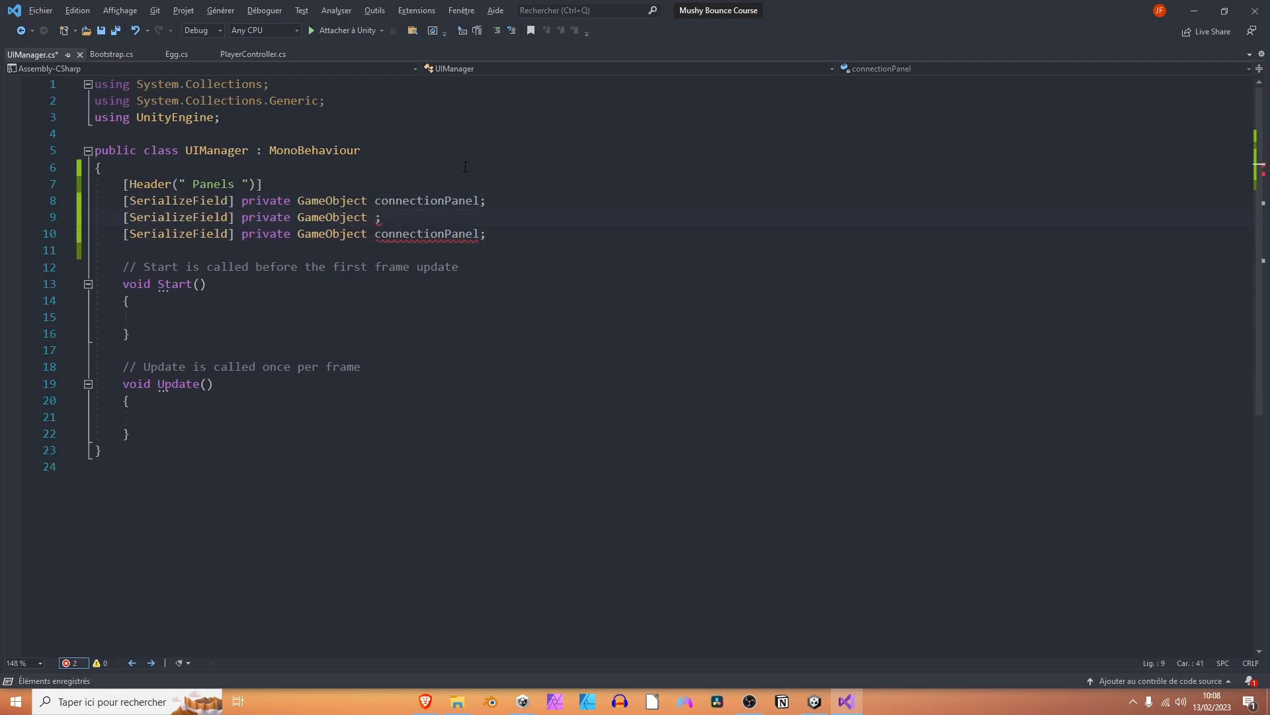
type("waitingPanel")
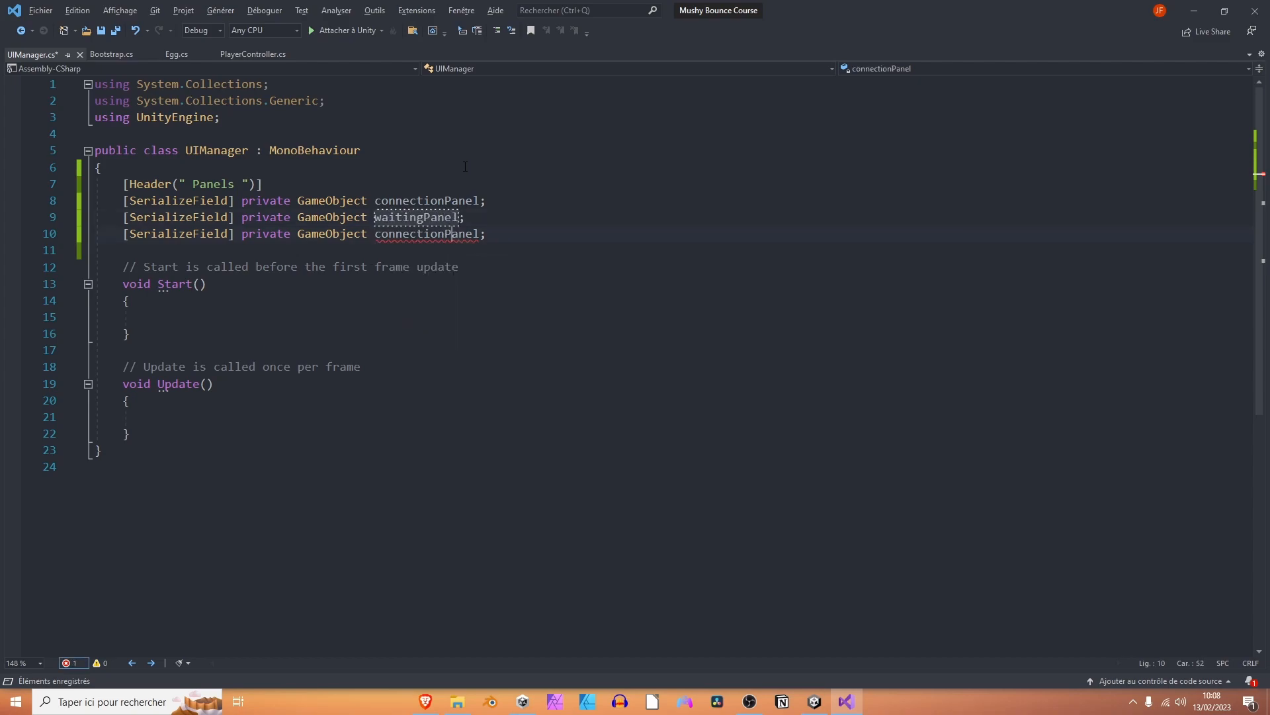
type("gamePanel")
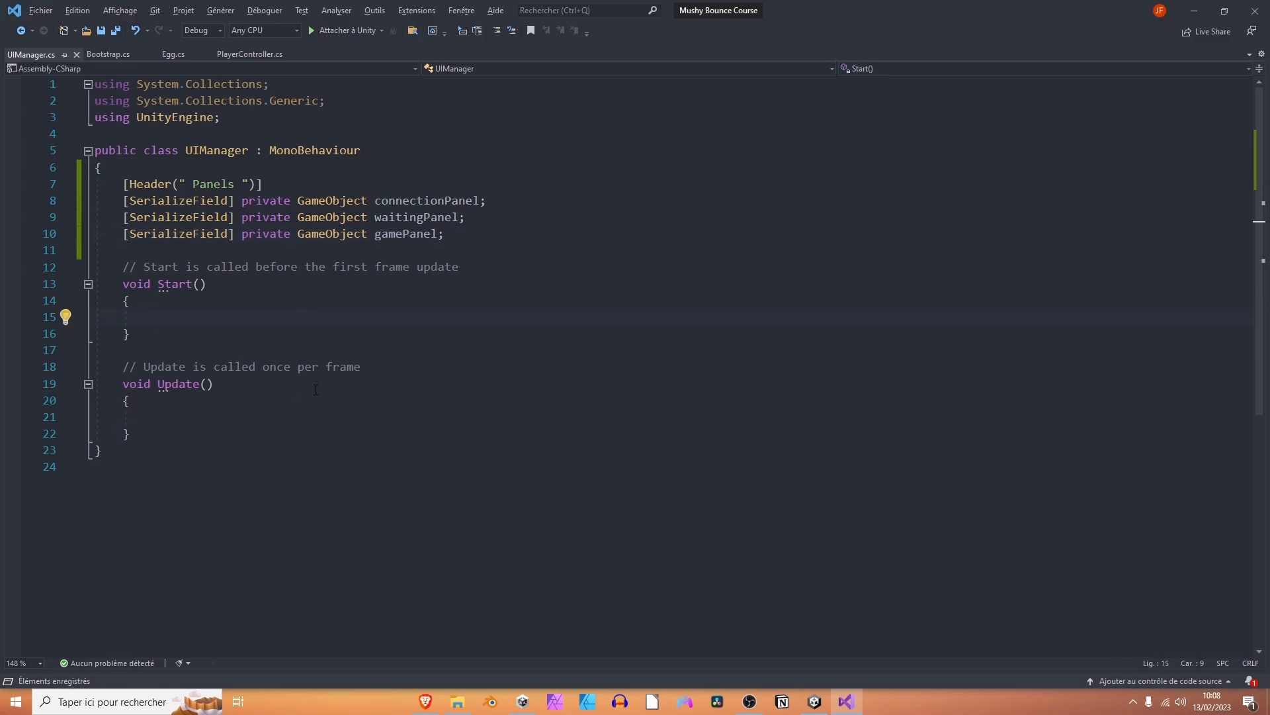
type("connectionPanel.SetActive(true")
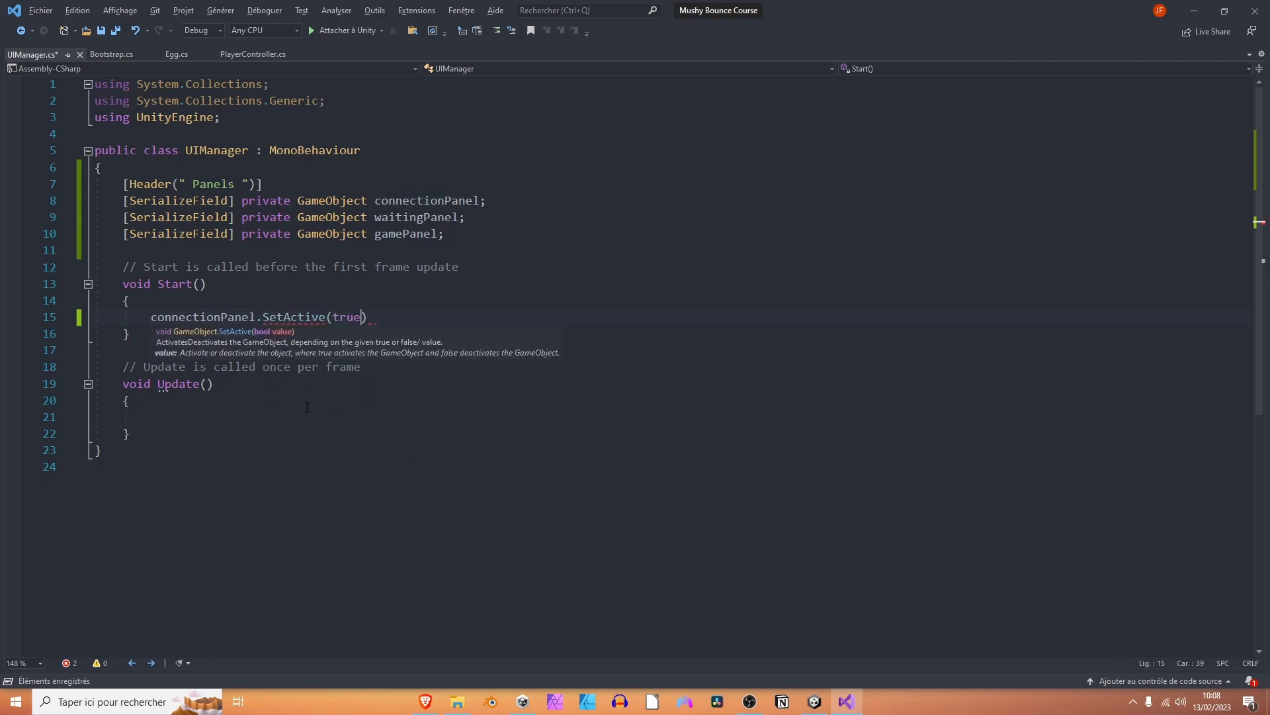
In Unity, expand Canvas and deactivate the [CONNECTION] panel in the Inspector.
left_click(845, 701)
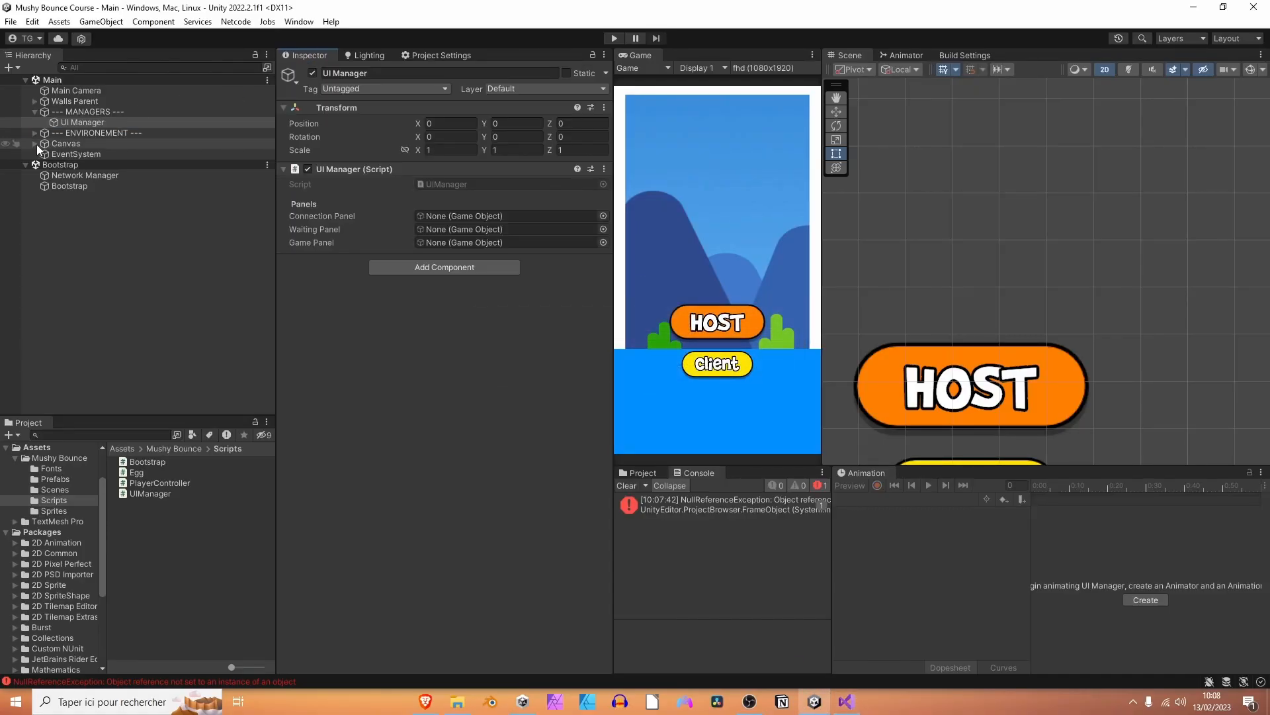
left_click(90, 154)
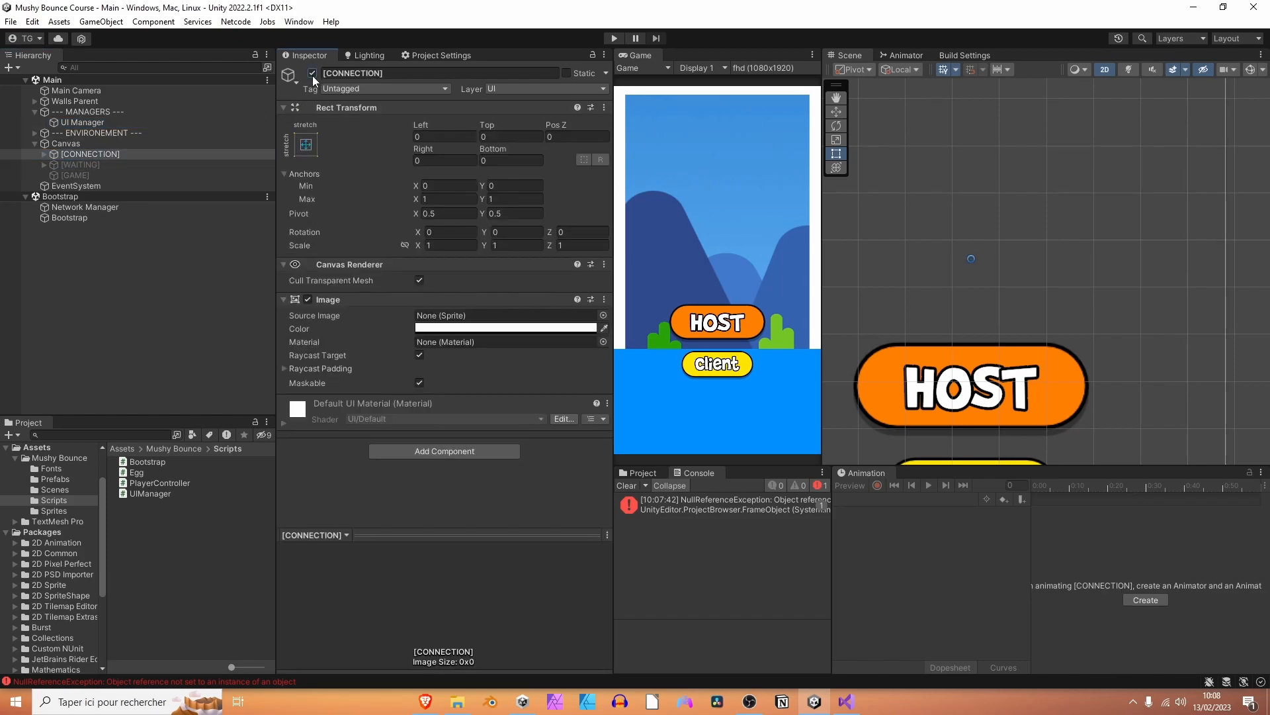
left_click(311, 73)
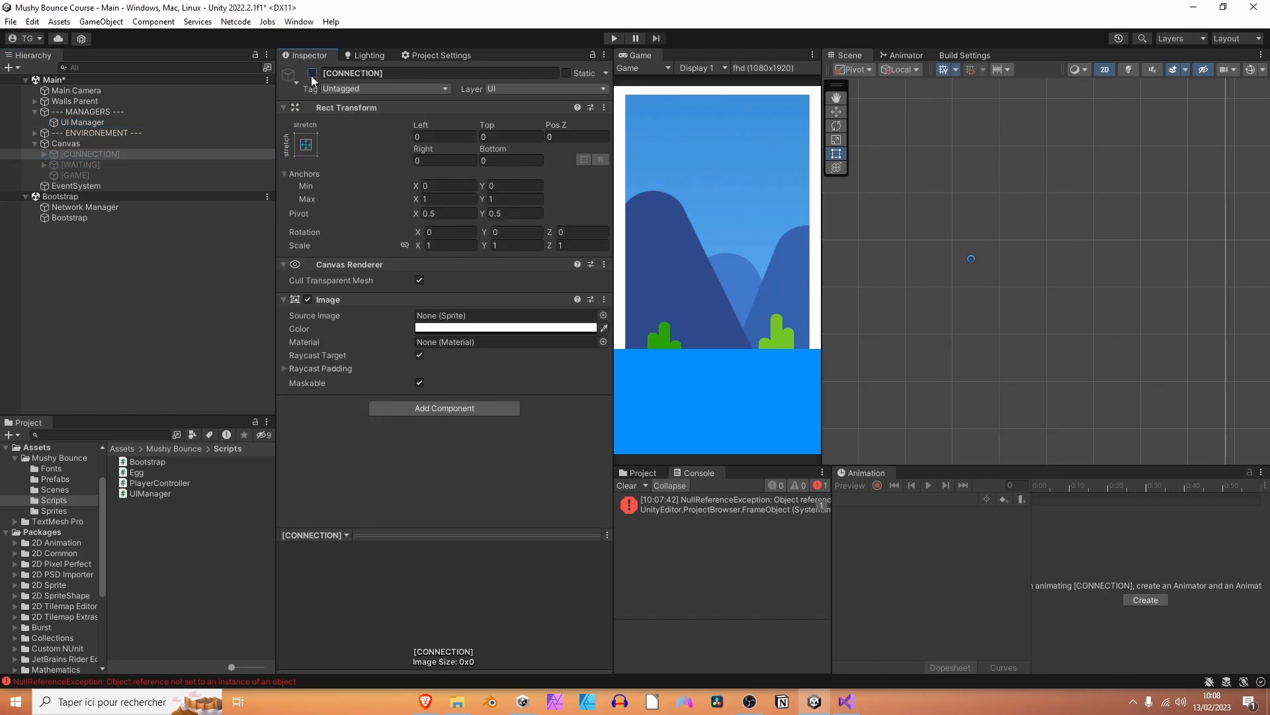
left_click(310, 72)
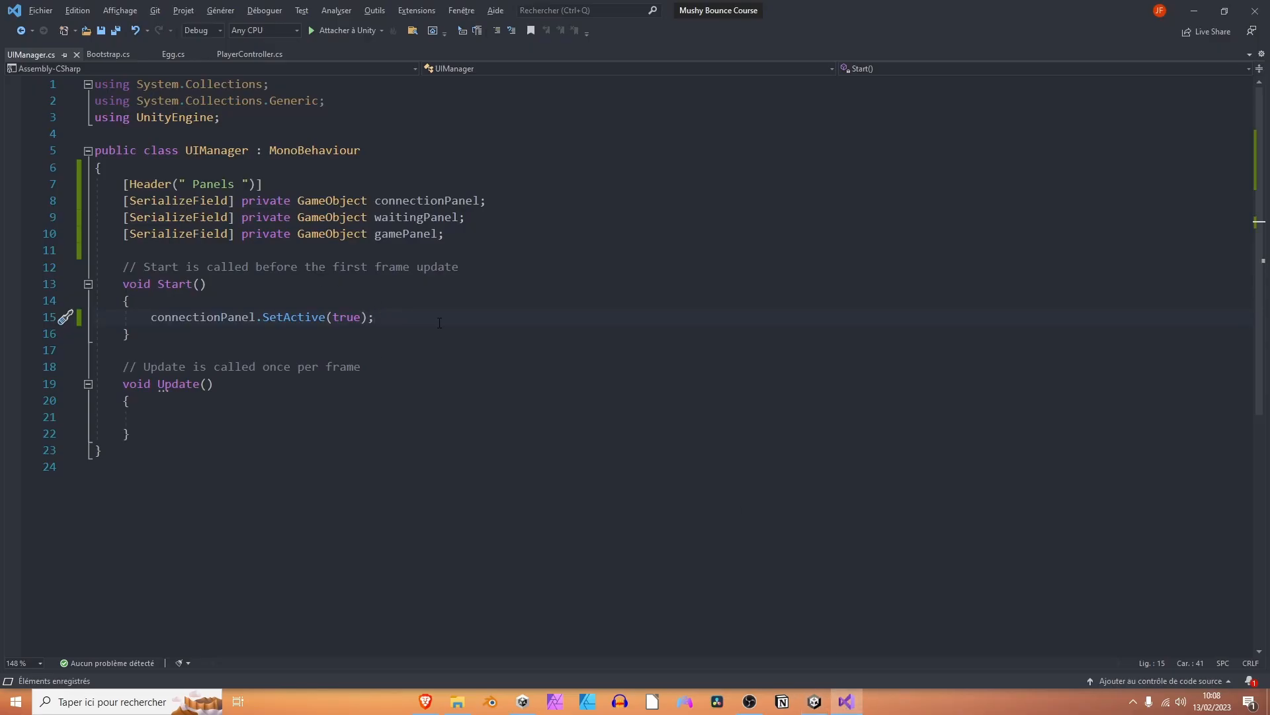
Write waitingPanel and gamePanel SetActive(false) lines, then delete all three SetActive calls from Start.
type("waitingPanel.")
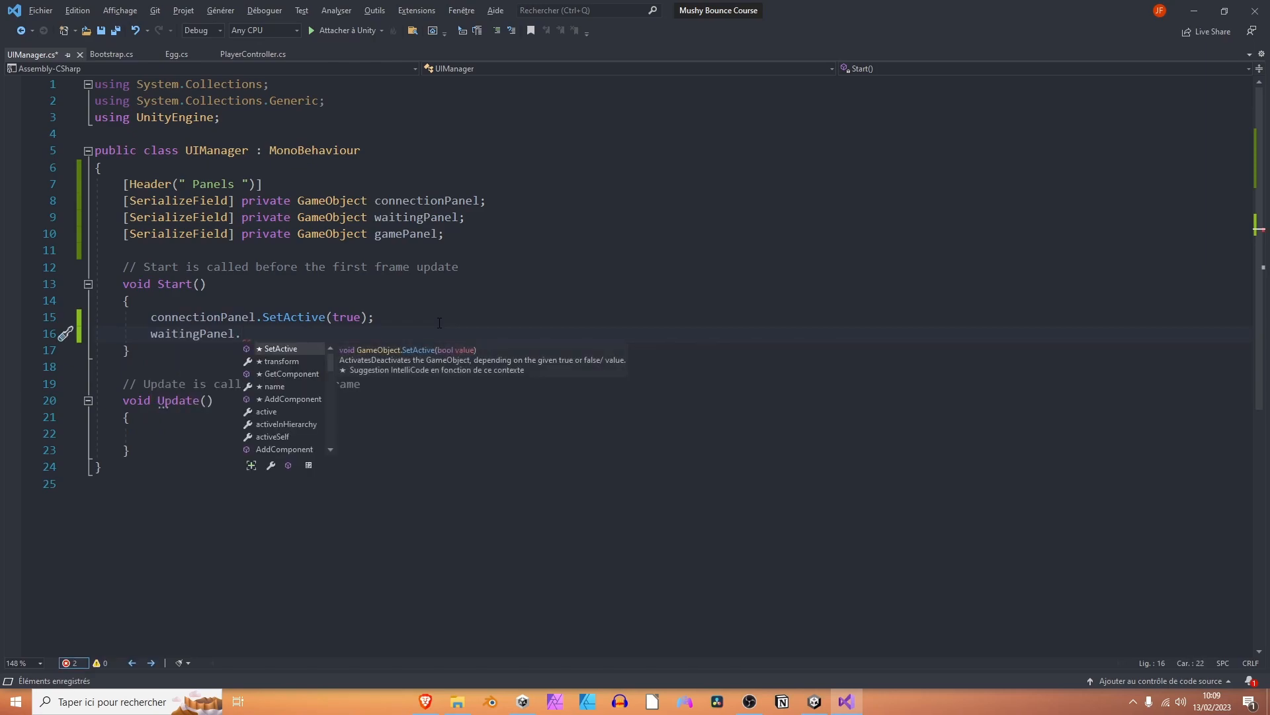
type("SetActive(false);")
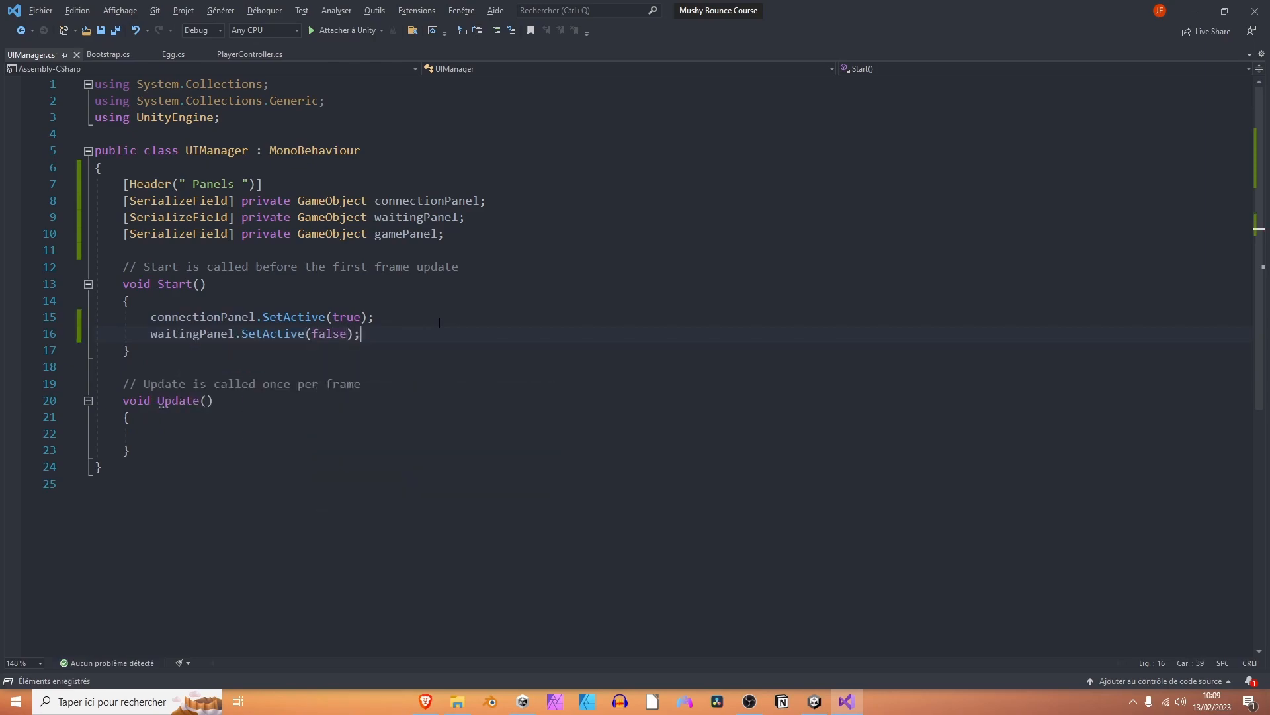
type("gameObject")
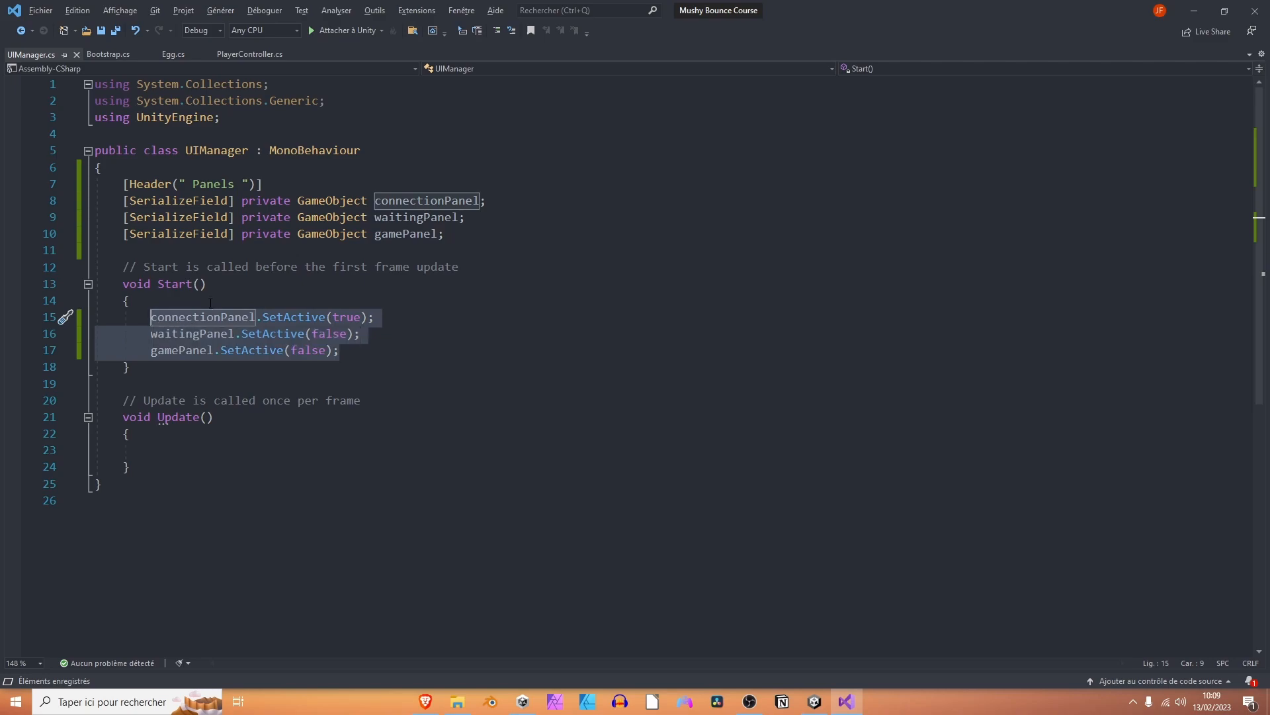
key("Delete")
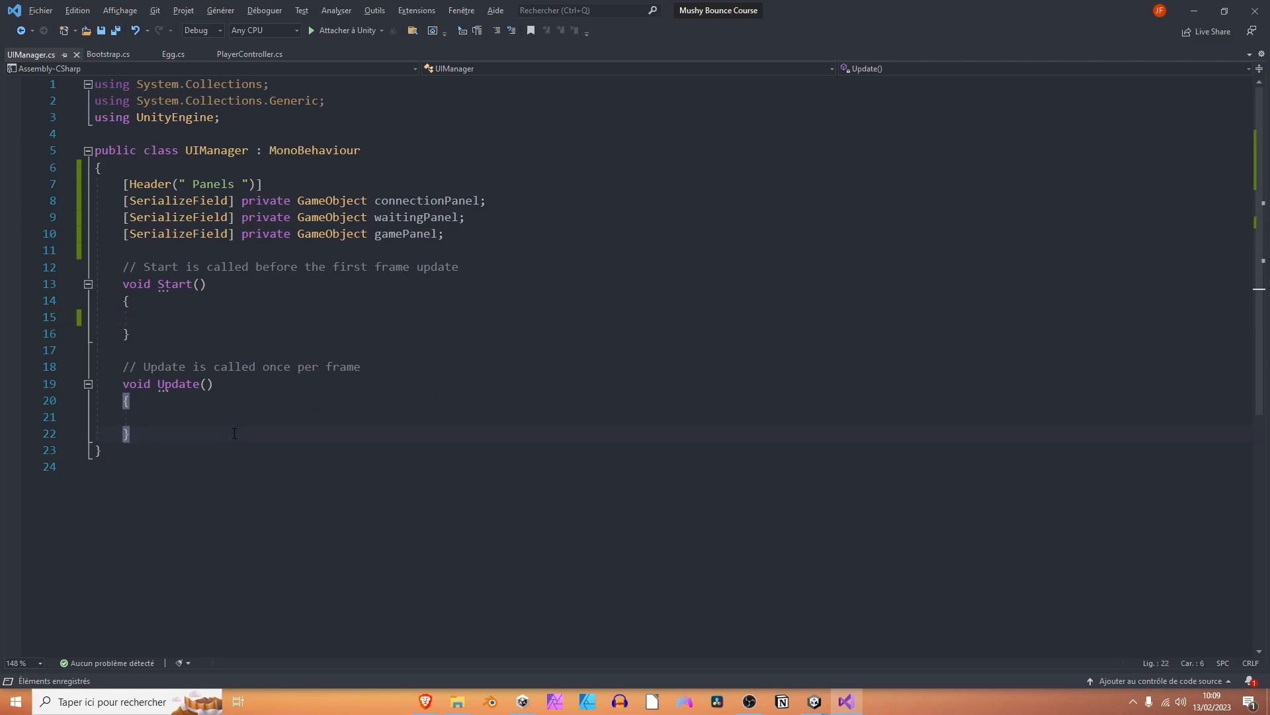
Write a private ShowConnectionPanel method with the three SetActive calls and call it from Start.
type("private void")
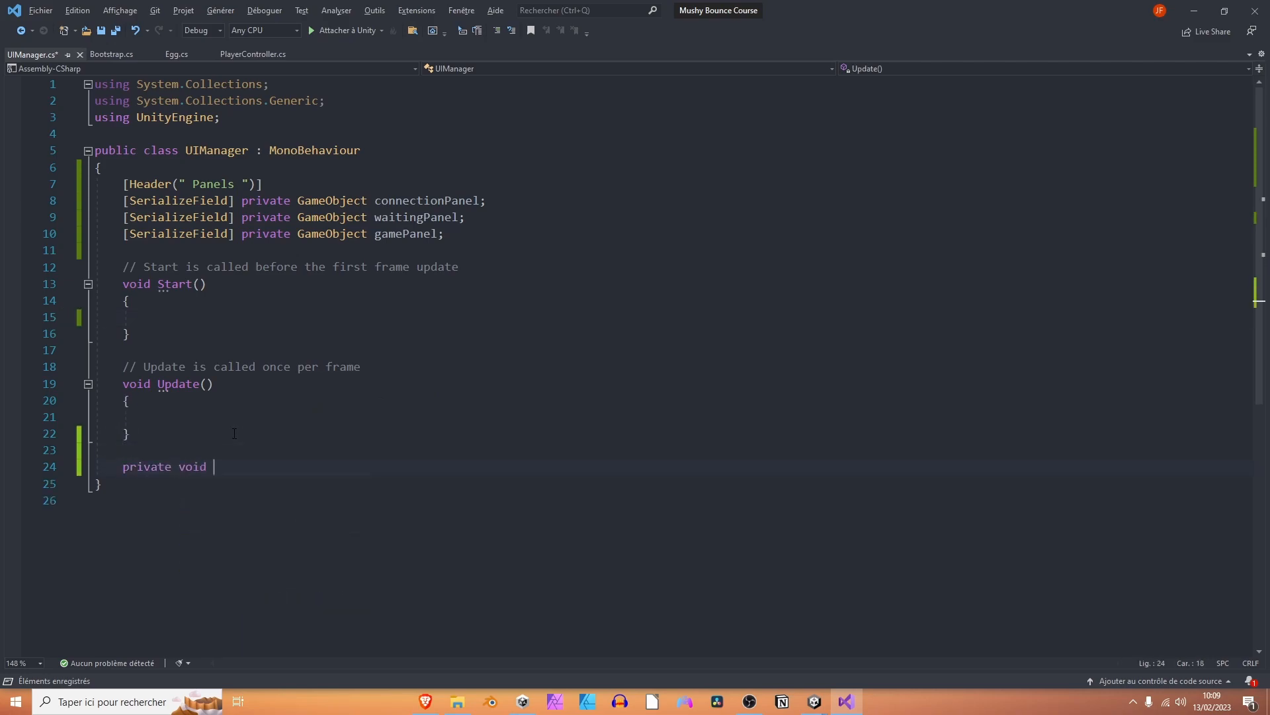
type("ShowConen")
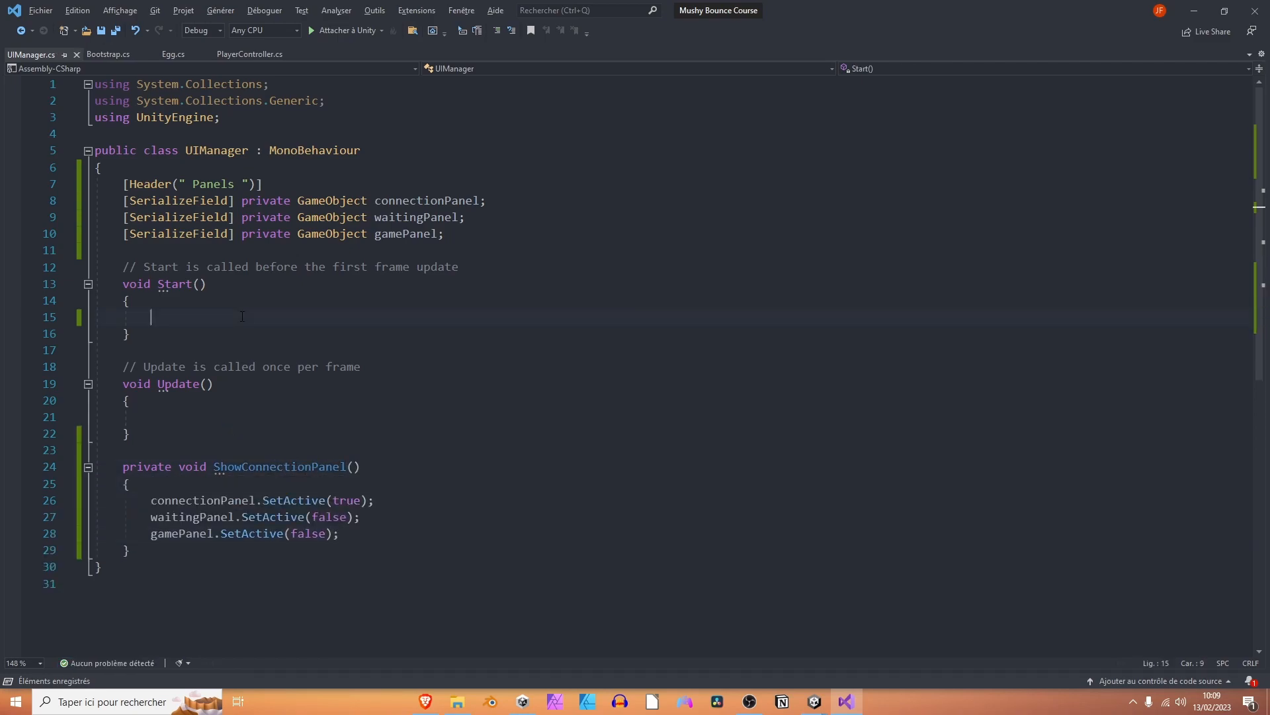
type("ShowConnectionPanel();")
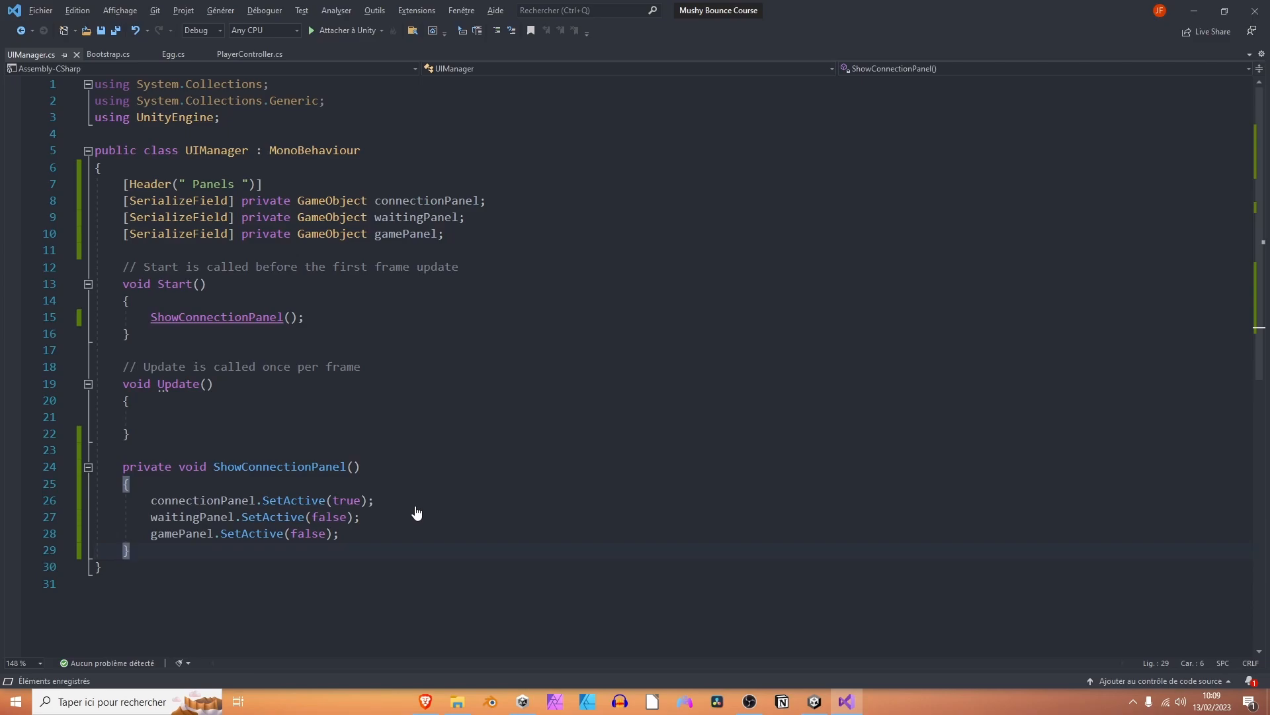
mouse_move(573, 366)
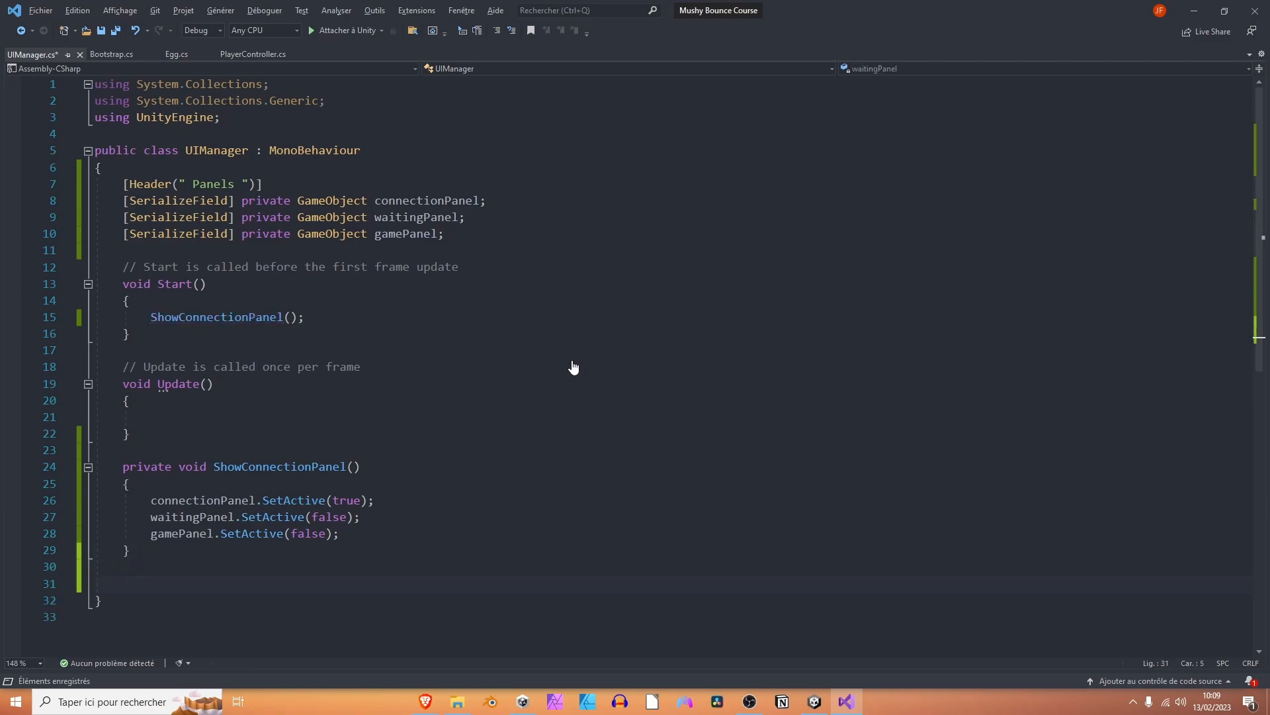
Add a ShowWaitingPanel method that sets only waitingPanel active.
type("private void S")
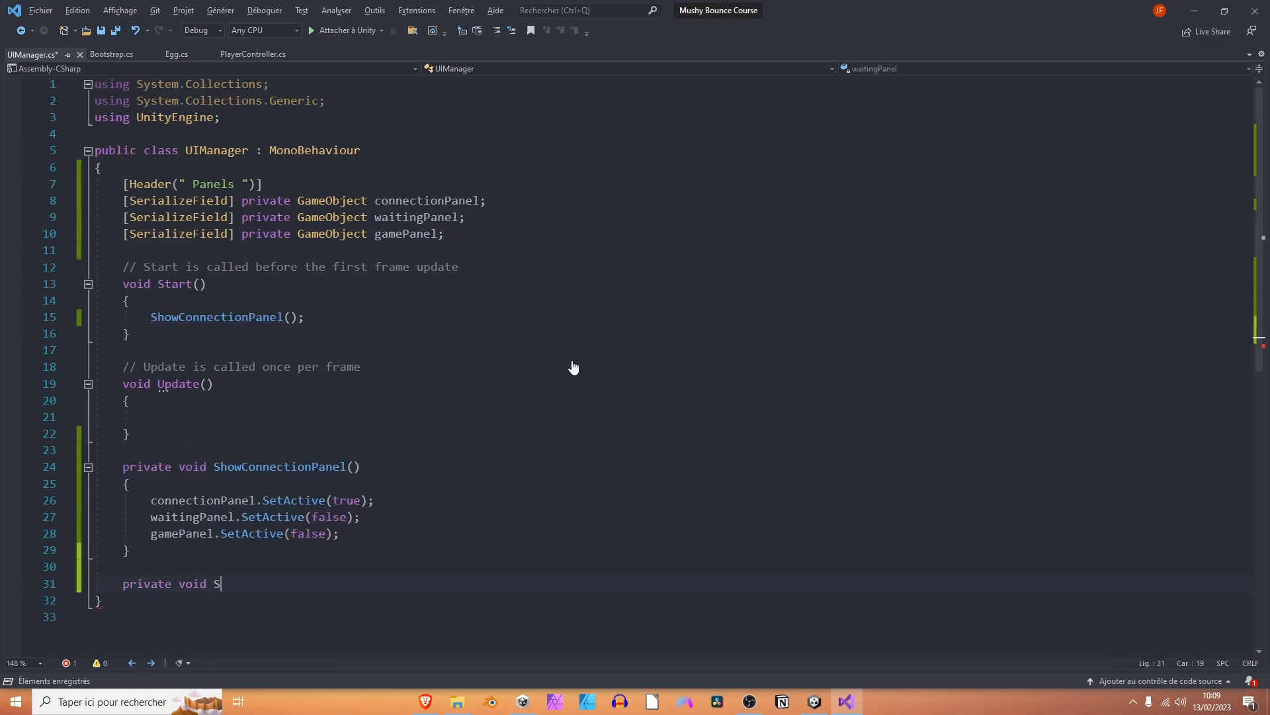
type("howWaitingPanel(")
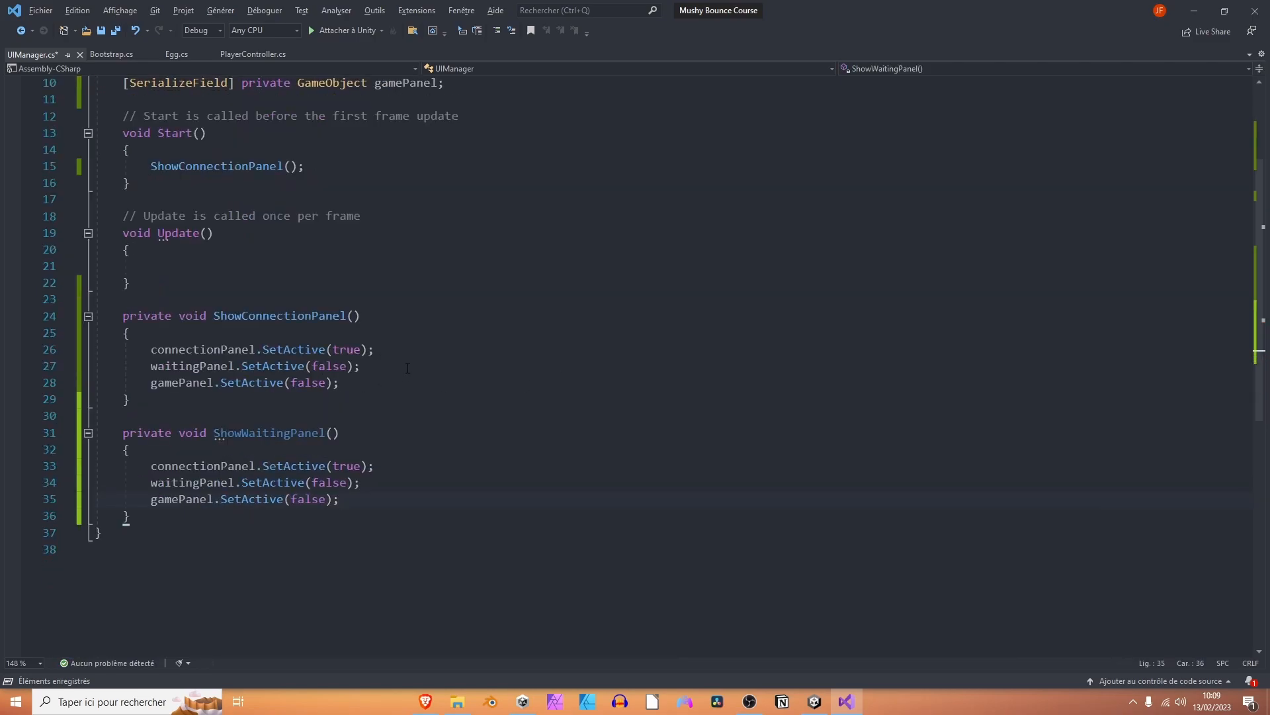
mouse_move(411, 397)
type("fals")
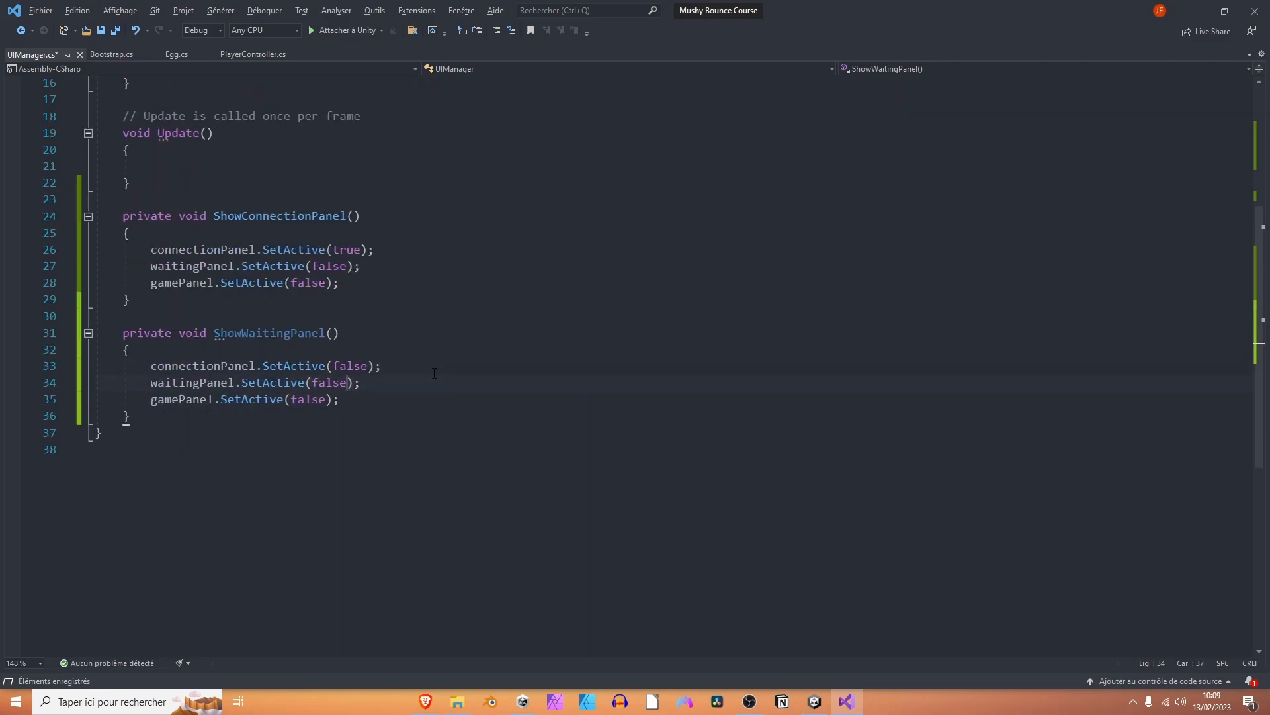
type("true")
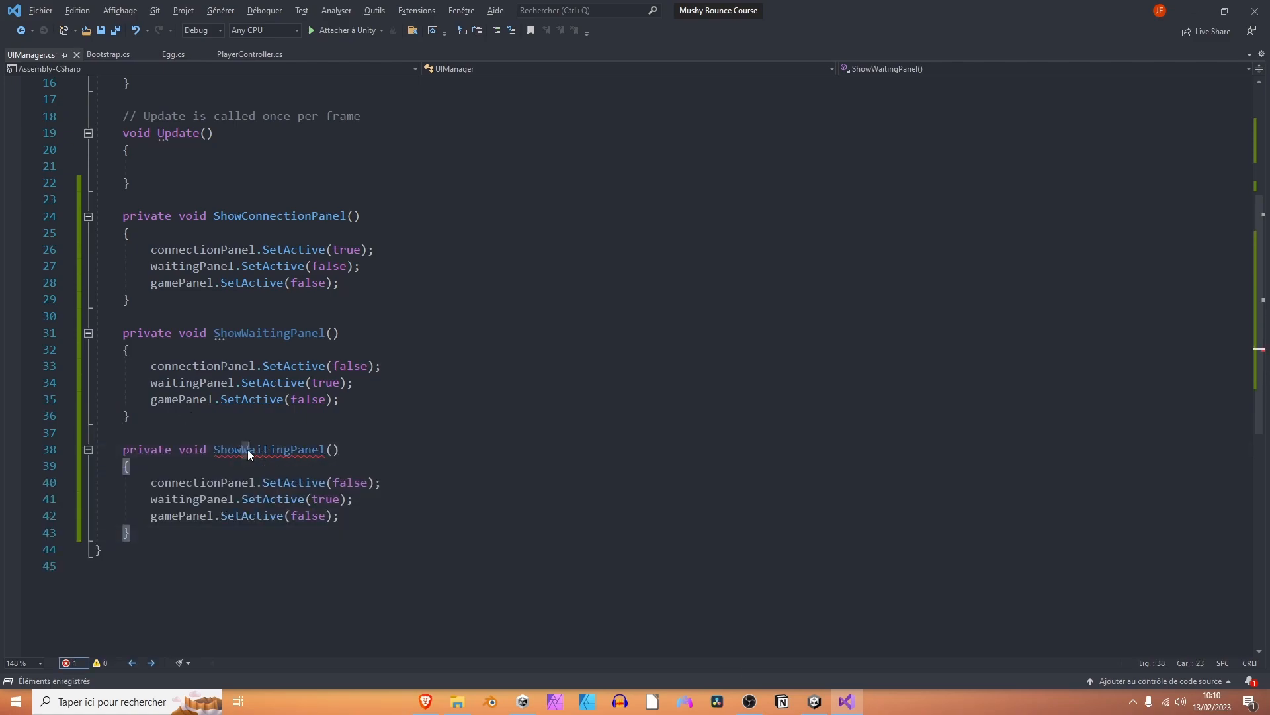
Add a ShowGamePanel method that sets only gamePanel active.
type("ShowGamePanel")
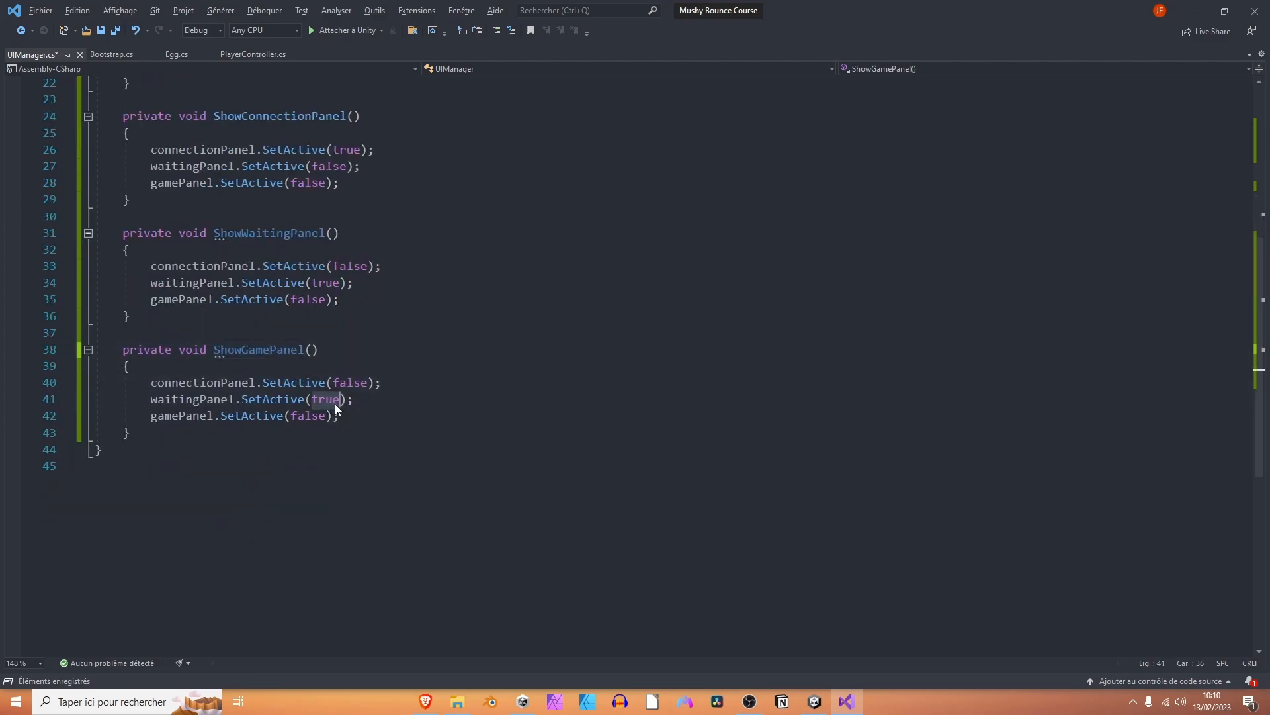
type("false")
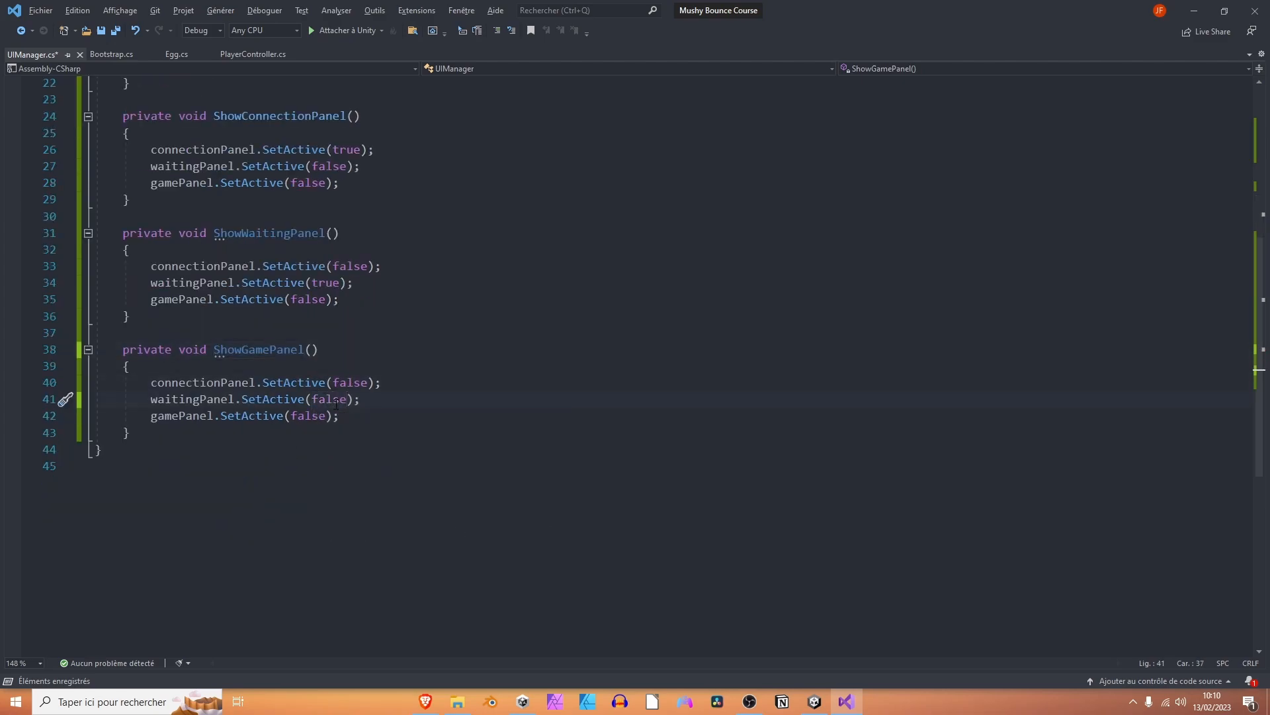
type("true")
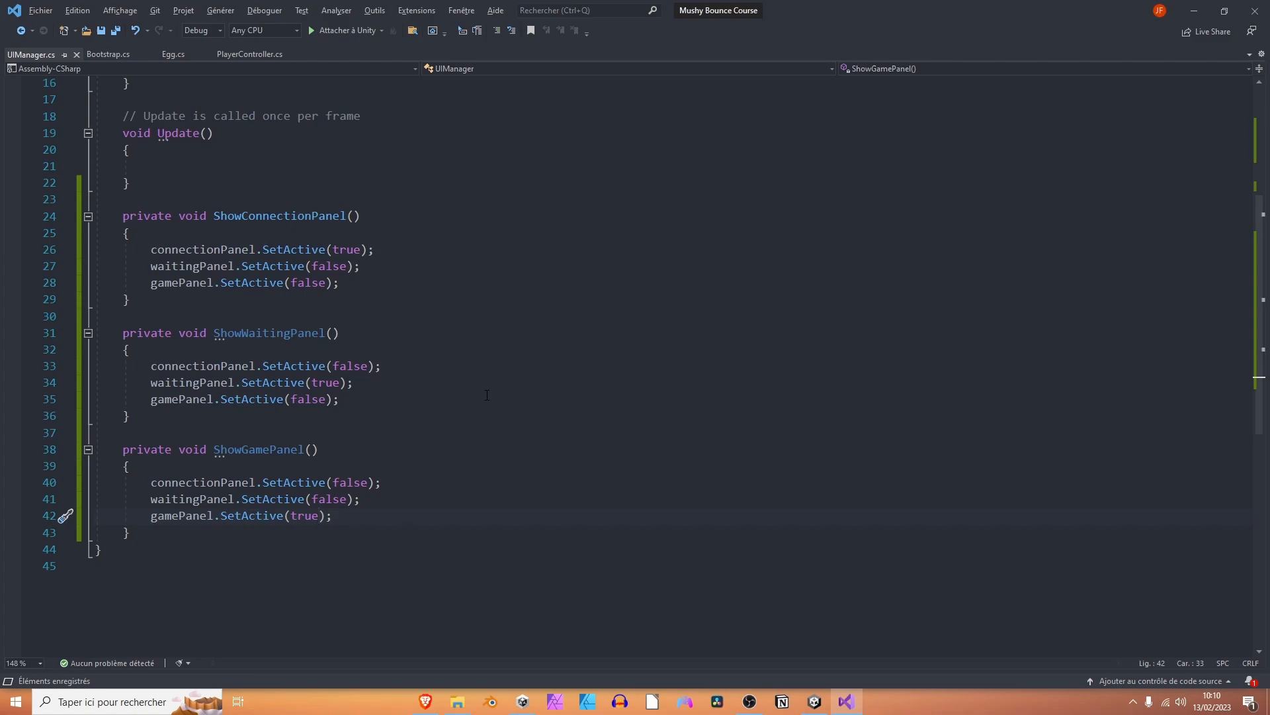
left_click(320, 516)
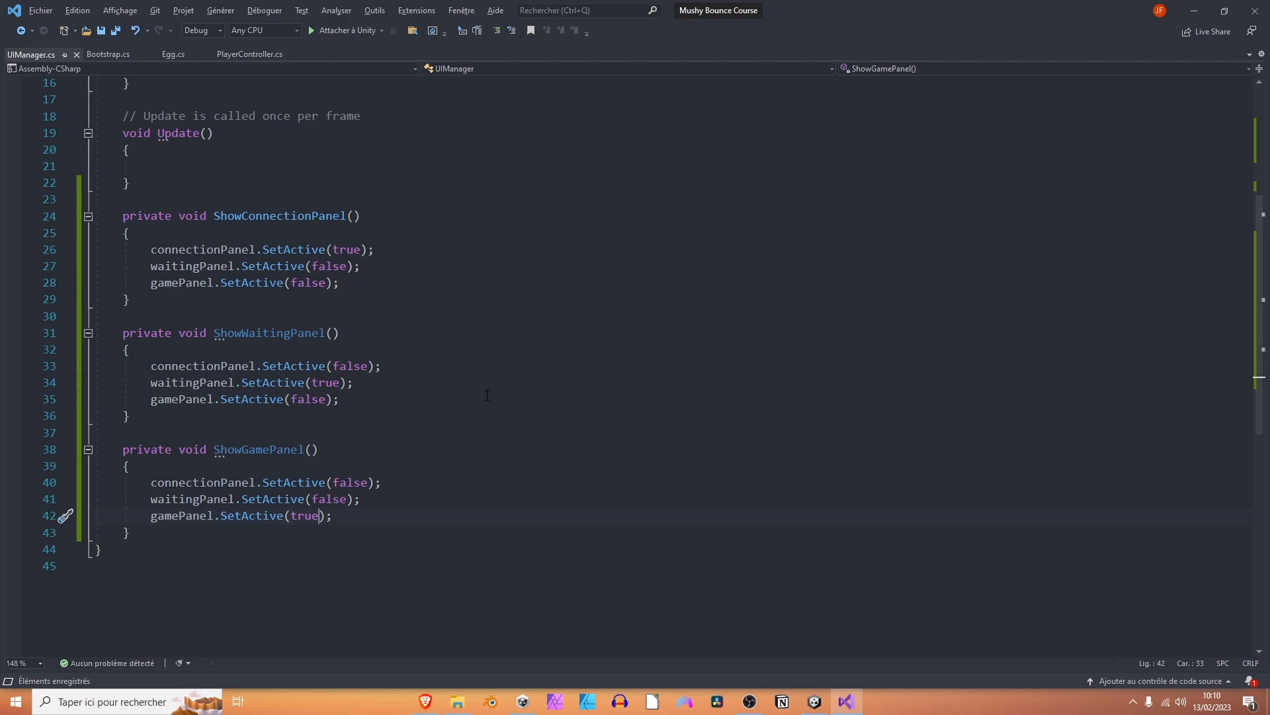
scroll("down", 3)
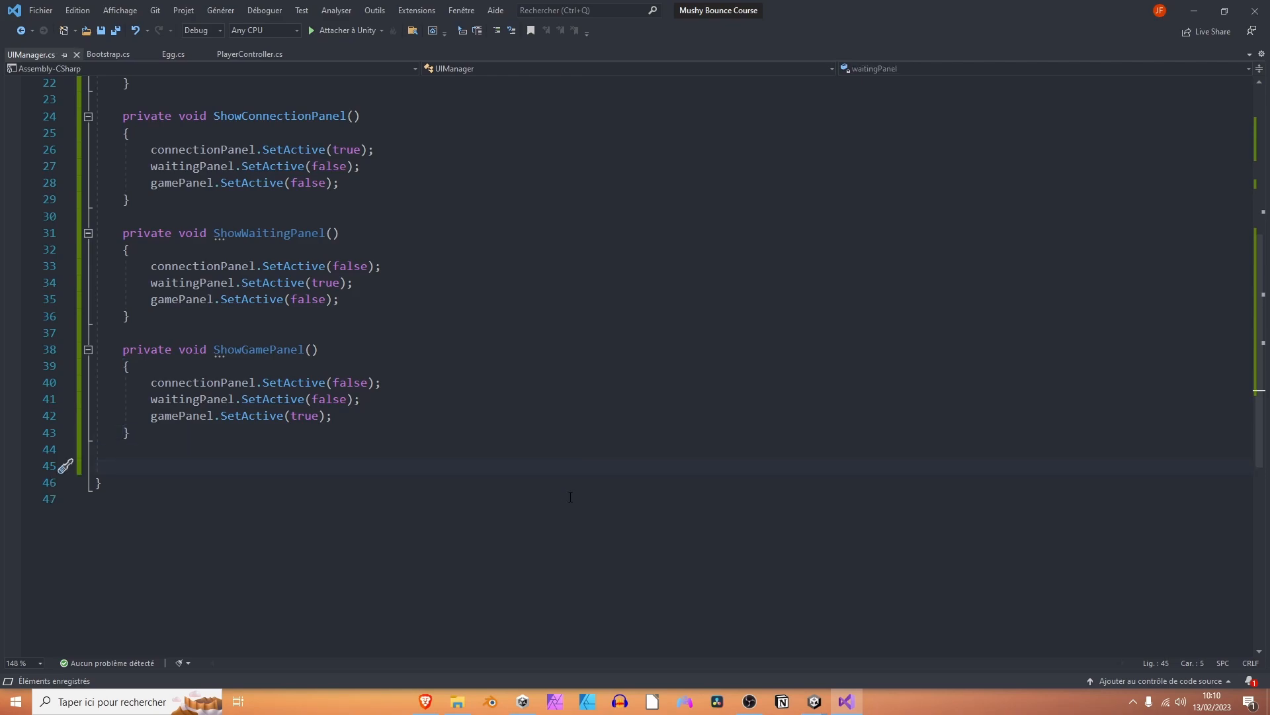
Declare empty public HostButtonCallback() and ClientButtonCallback() methods below ShowGamePanel.
type("public")
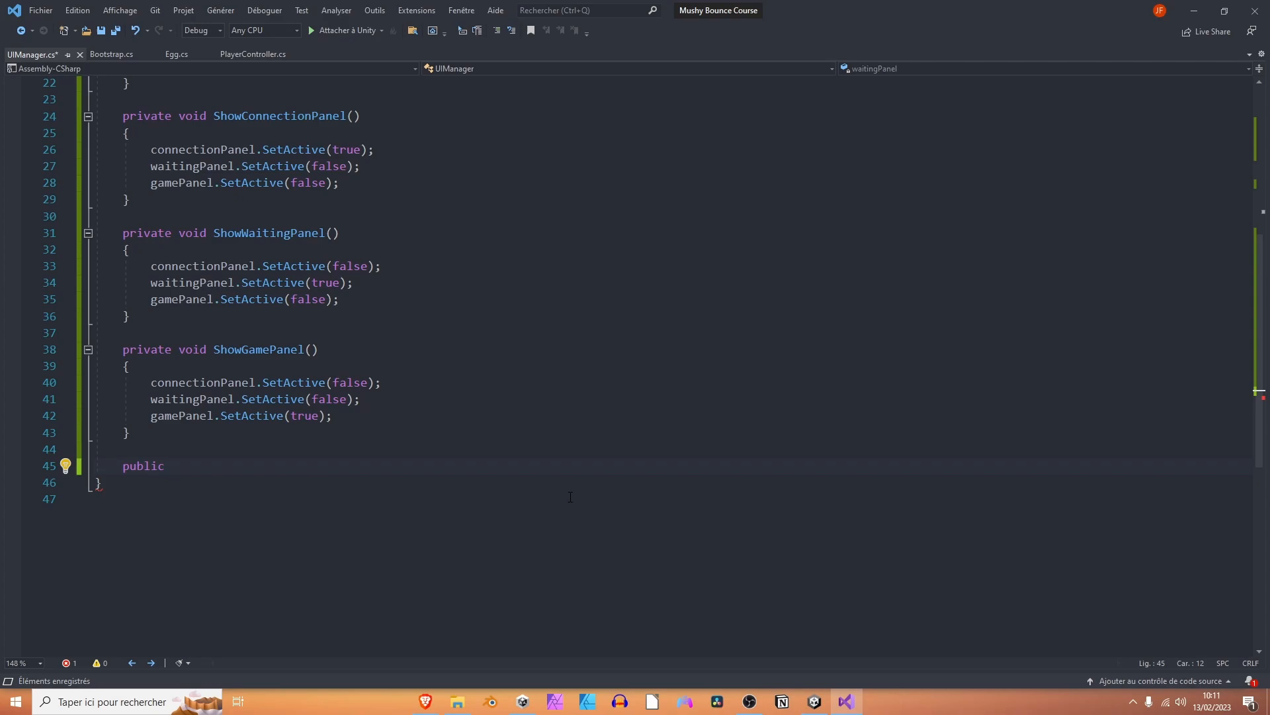
type("void")
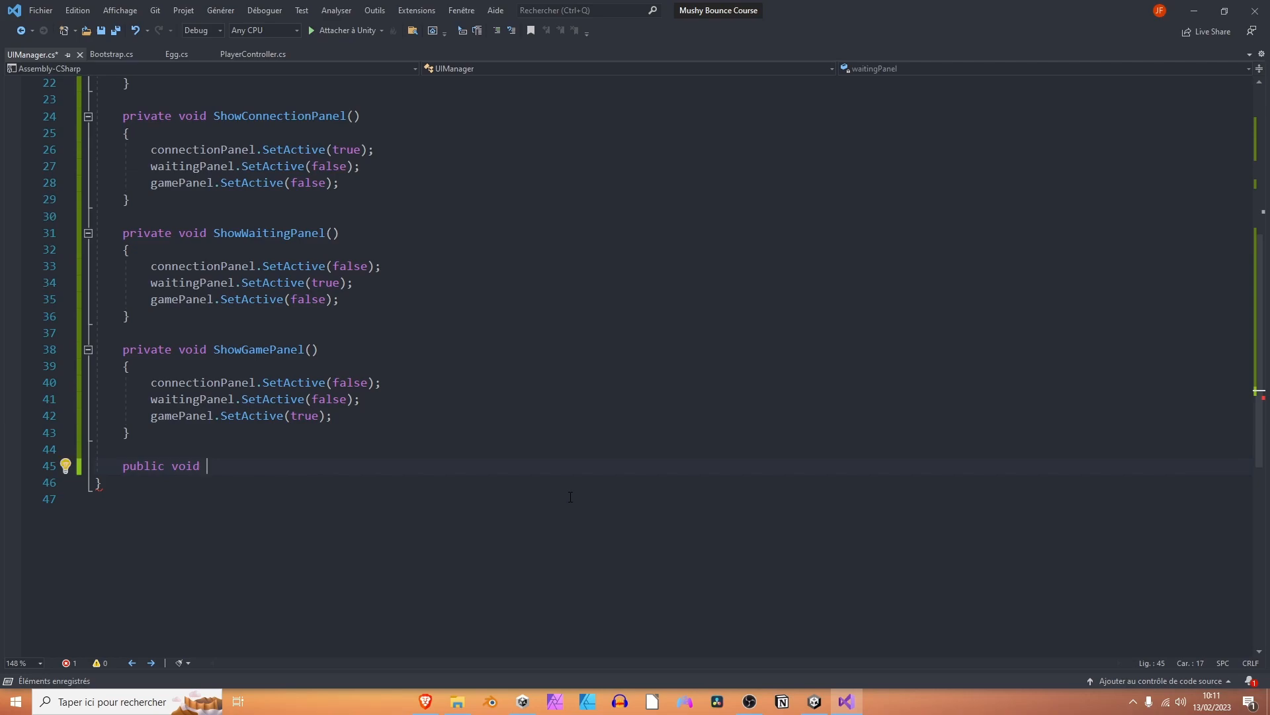
type("HostButtonCal")
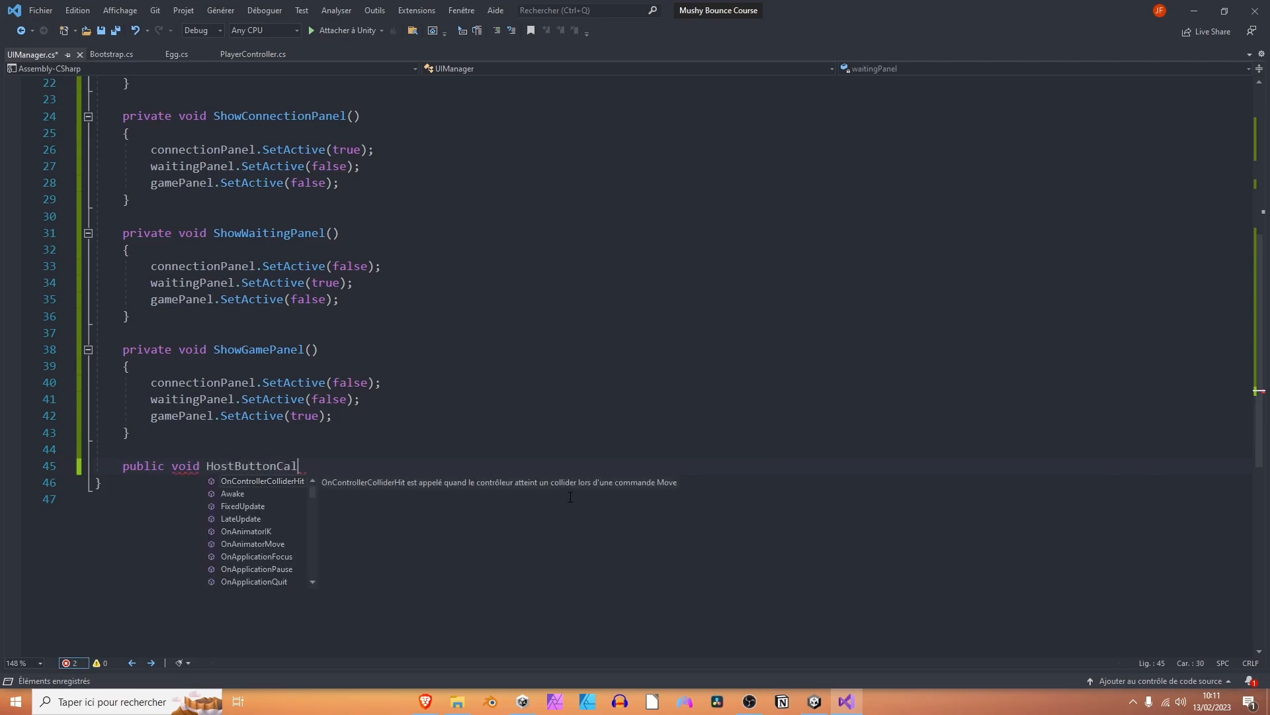
type("lback()")
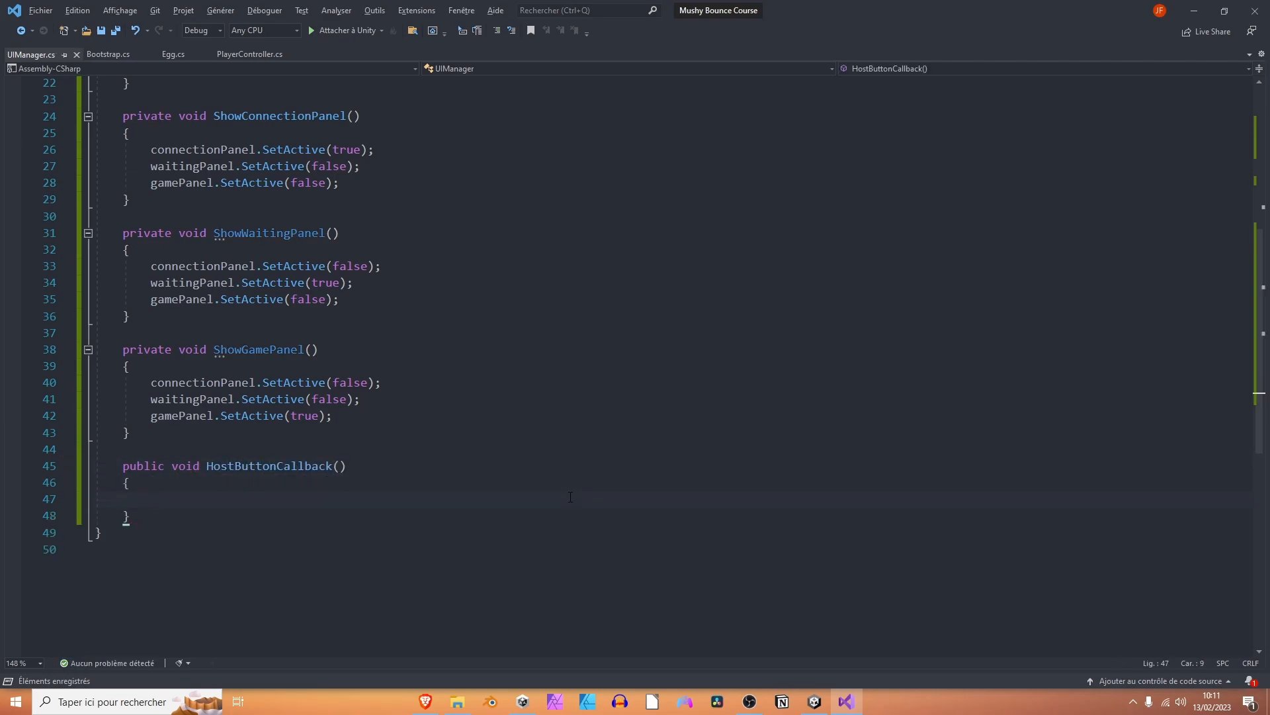
type("public void C")
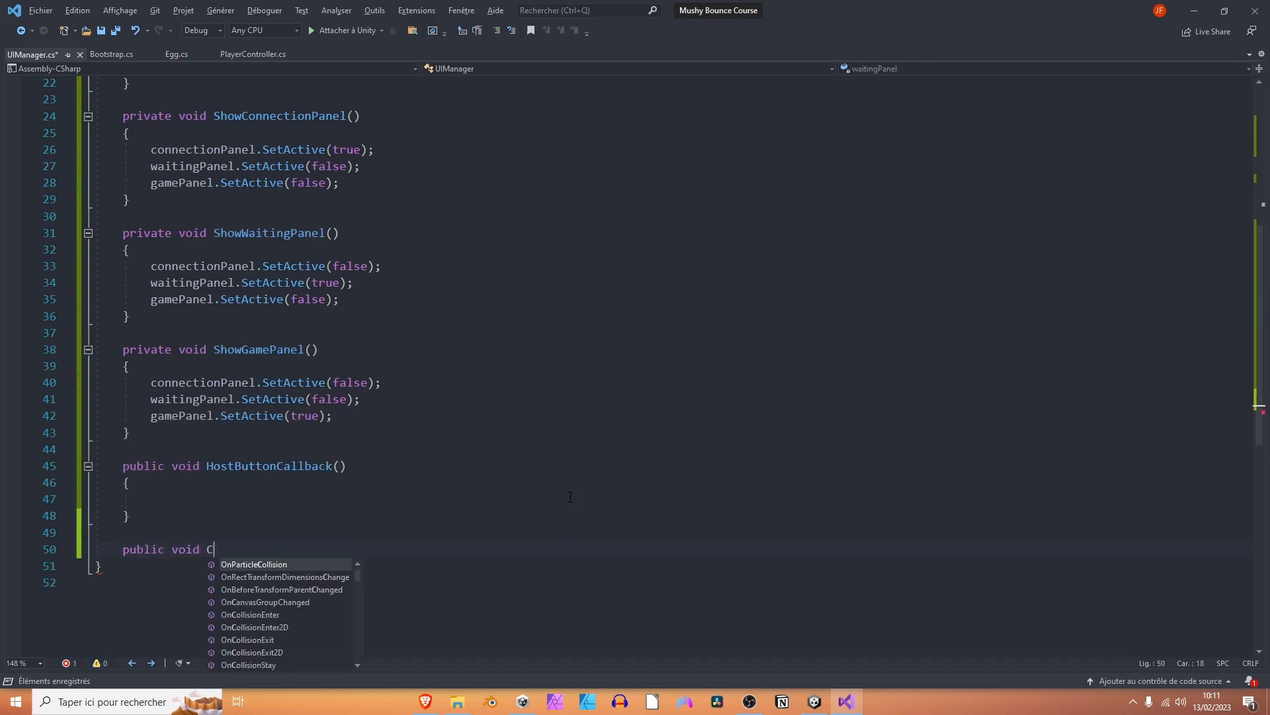
type("lientBuit")
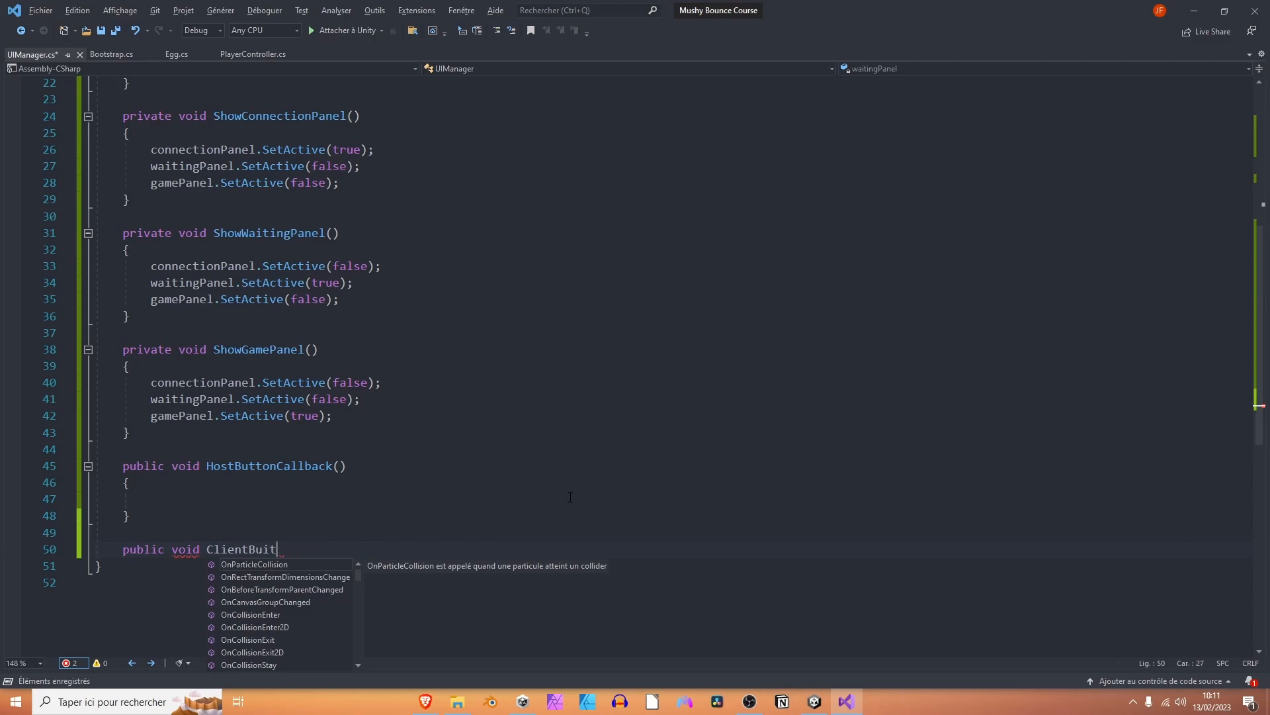
type("tonCallback(")
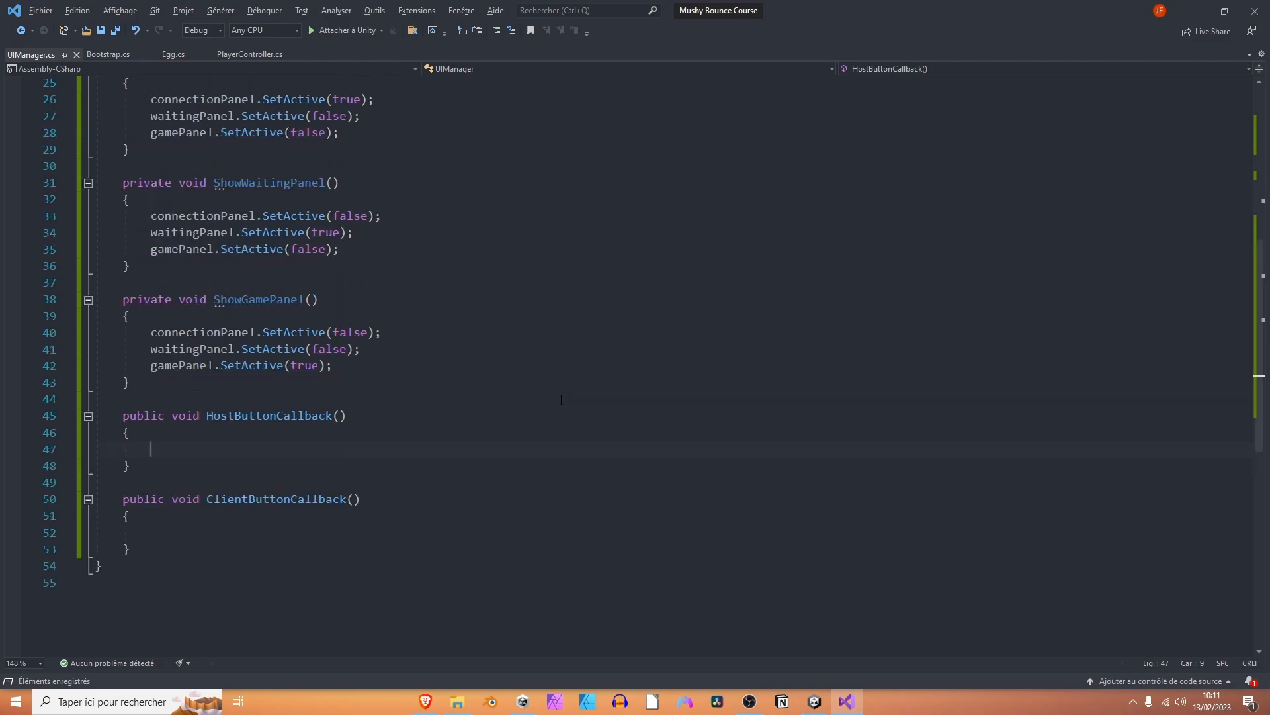
Call ShowWaitingPanel() inside both HostButtonCallback and ClientButtonCallback.
type("Showwa")
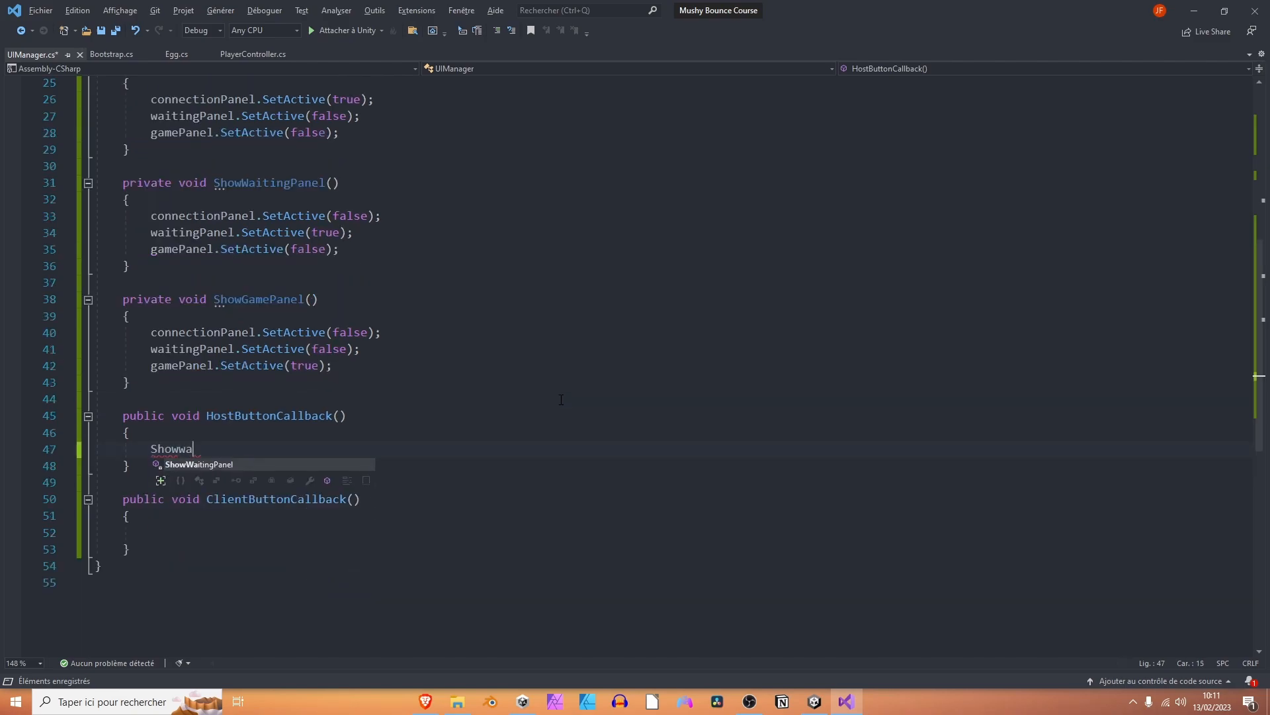
key("Tab")
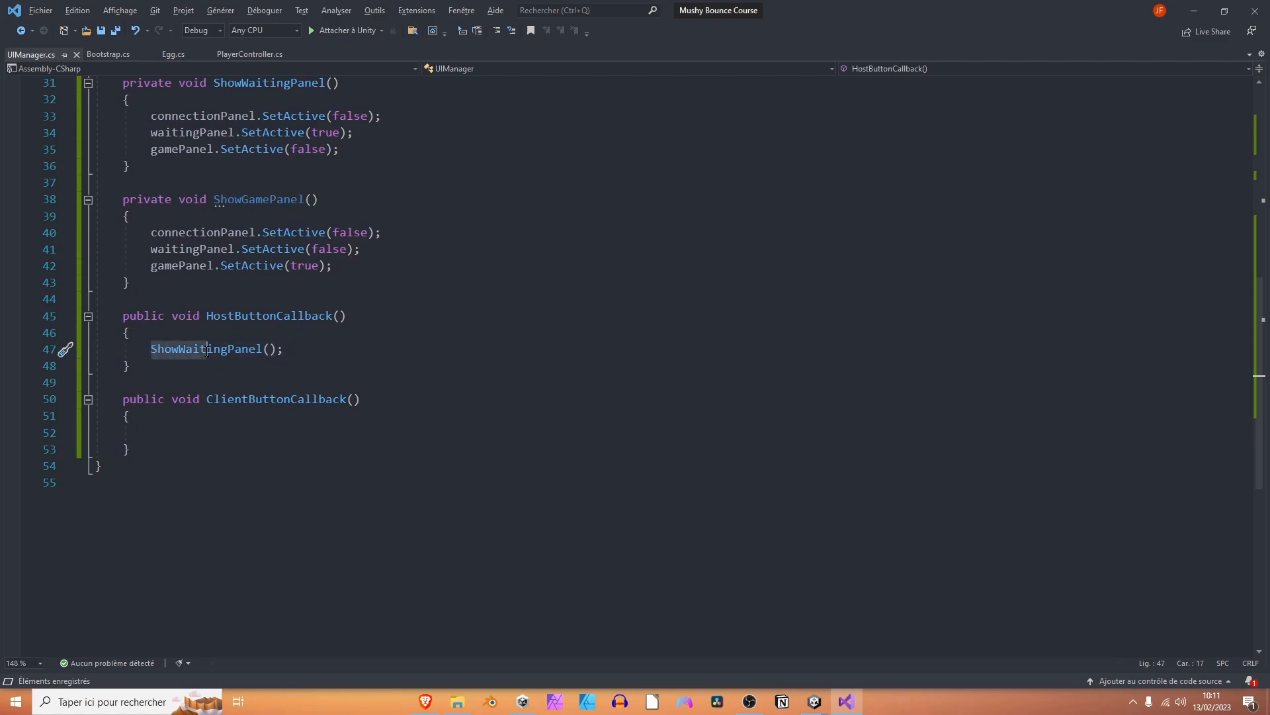
type("ShowWaitingPanel();")
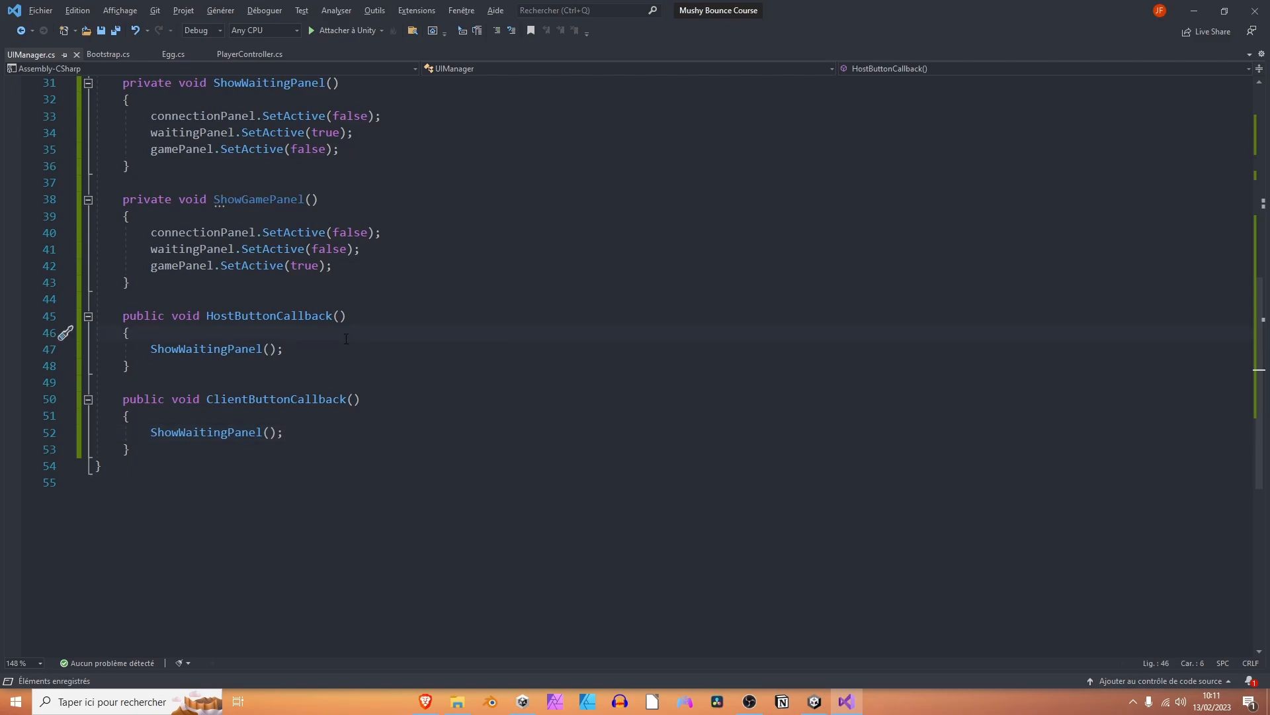
left_click(128, 332)
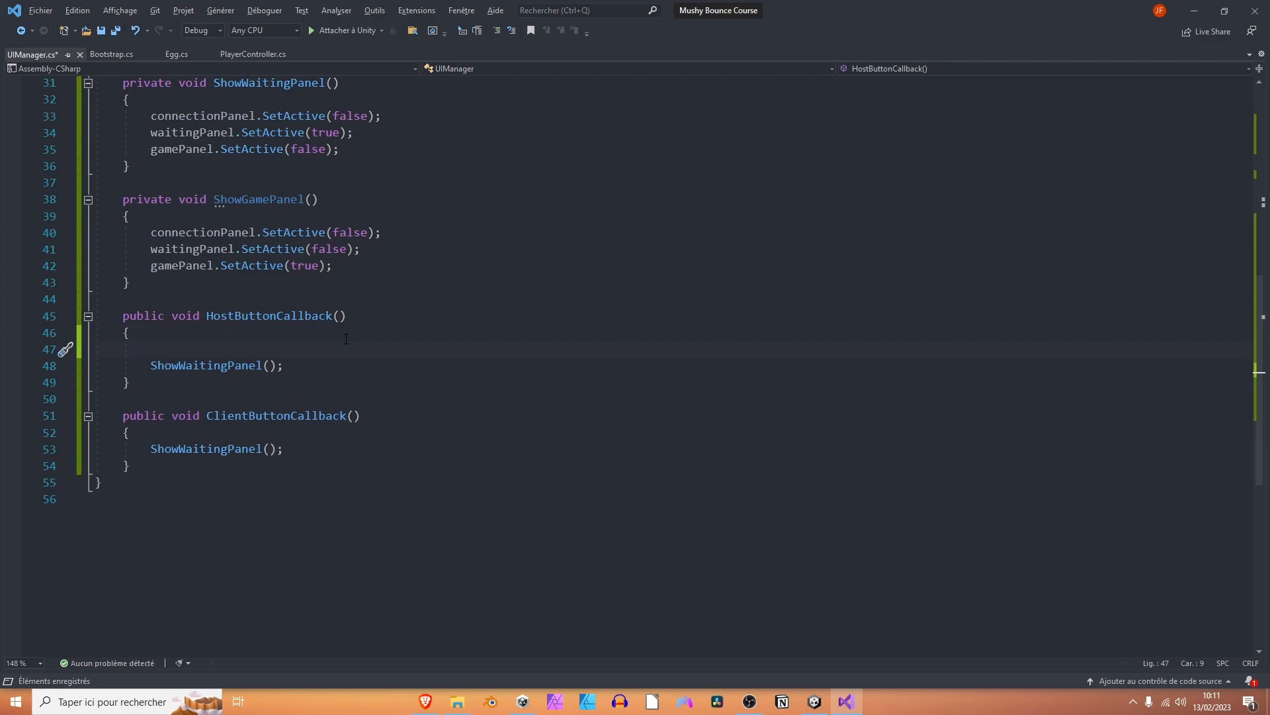
Write NetworkManager in HostButtonCallback and check the suggested fixes for it.
type("NetworkM")
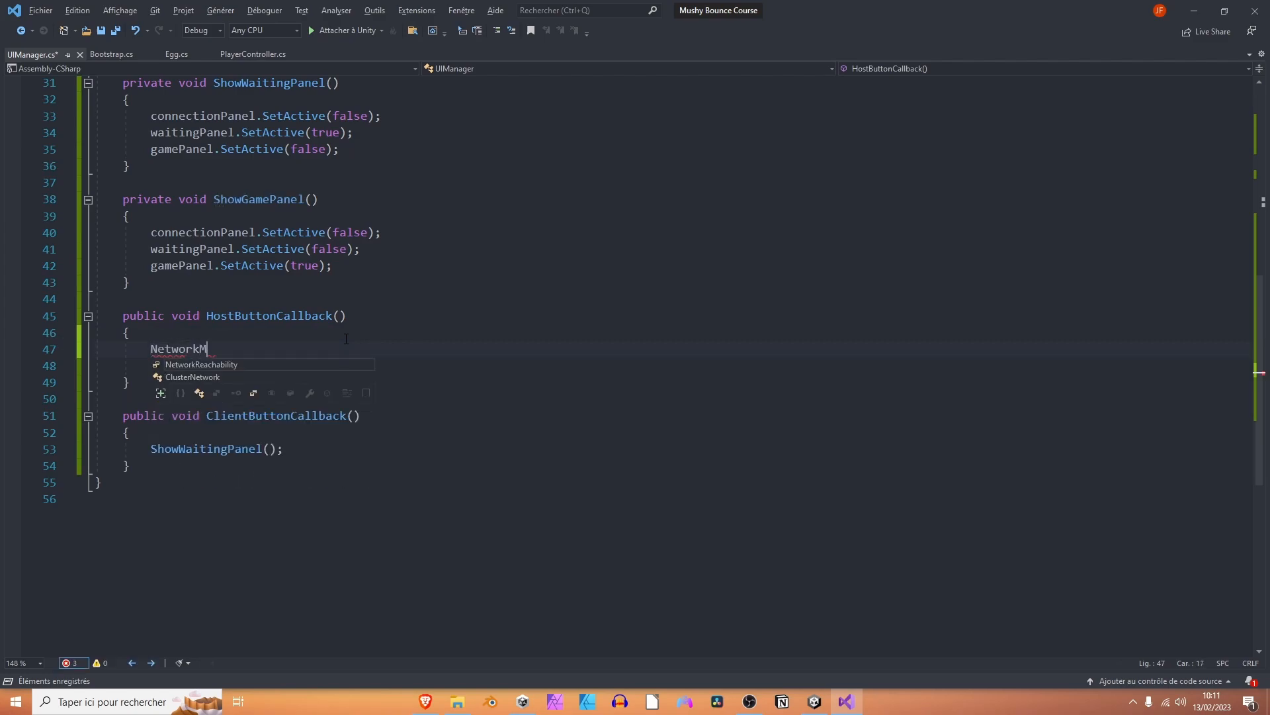
type("anager")
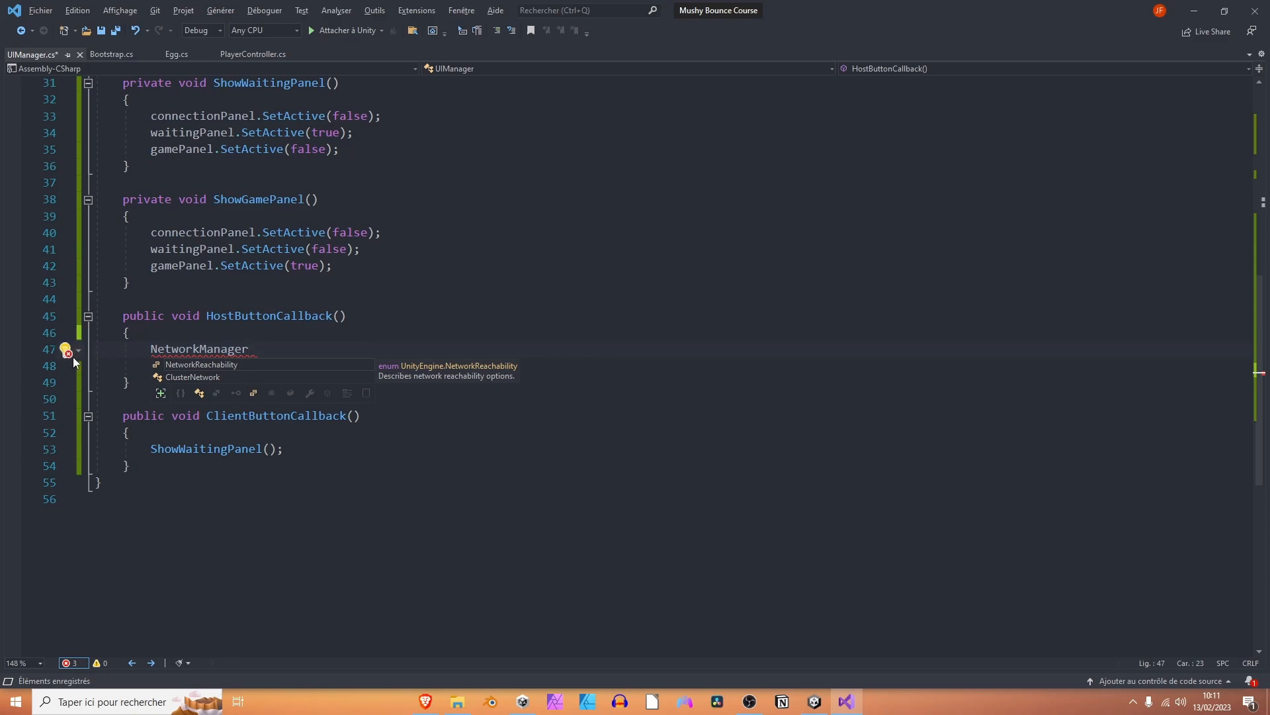
left_click(68, 353)
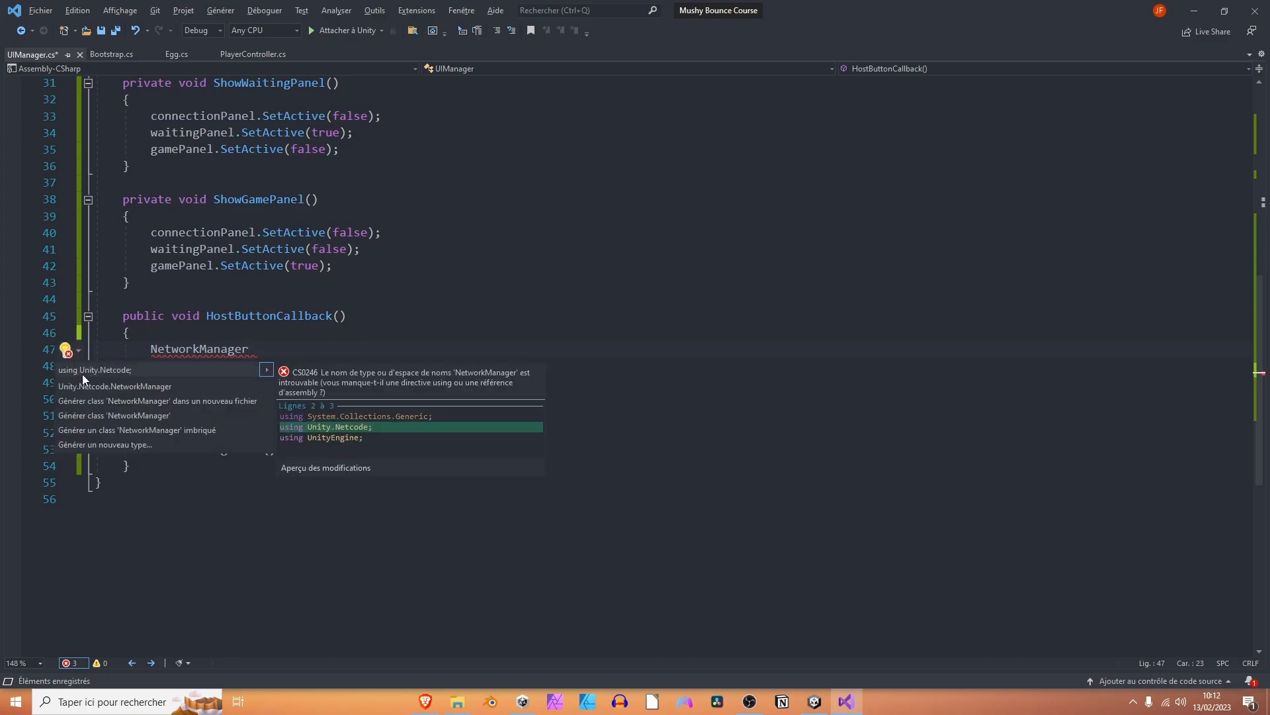
key("Escape")
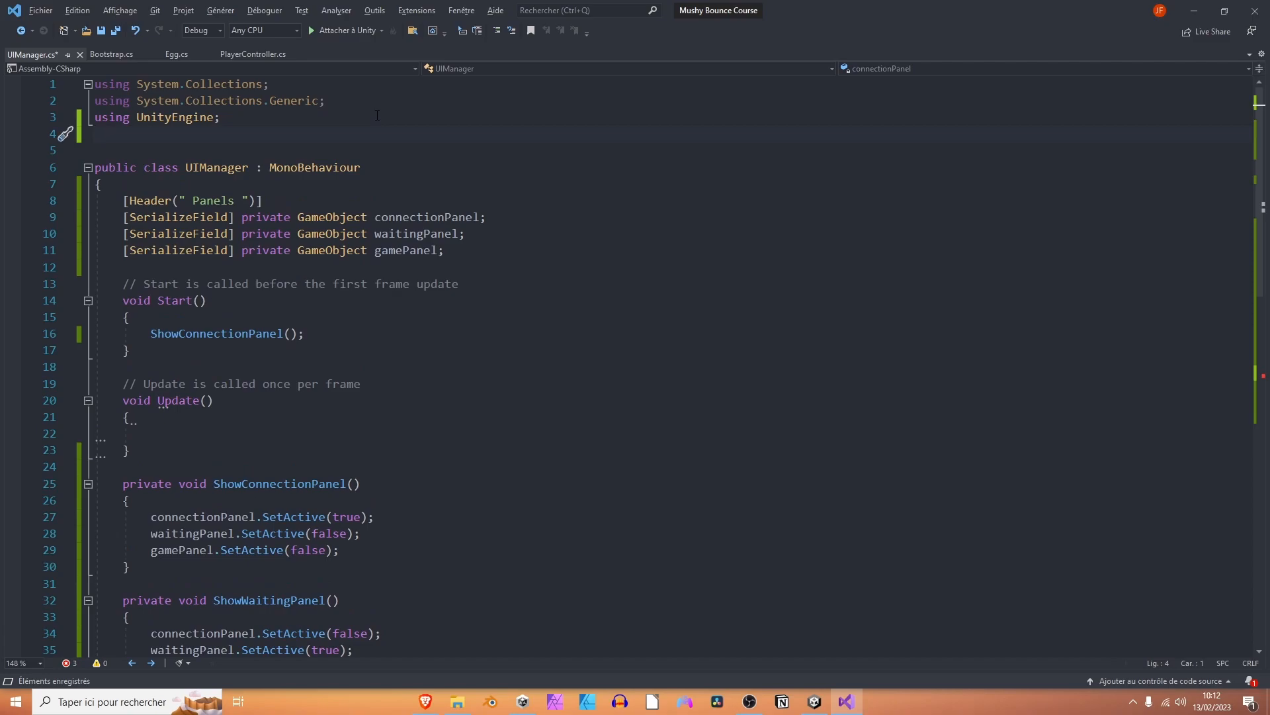
Add the 'using Unity.Netcode;' directive at the top of UIManager.cs.
type("us")
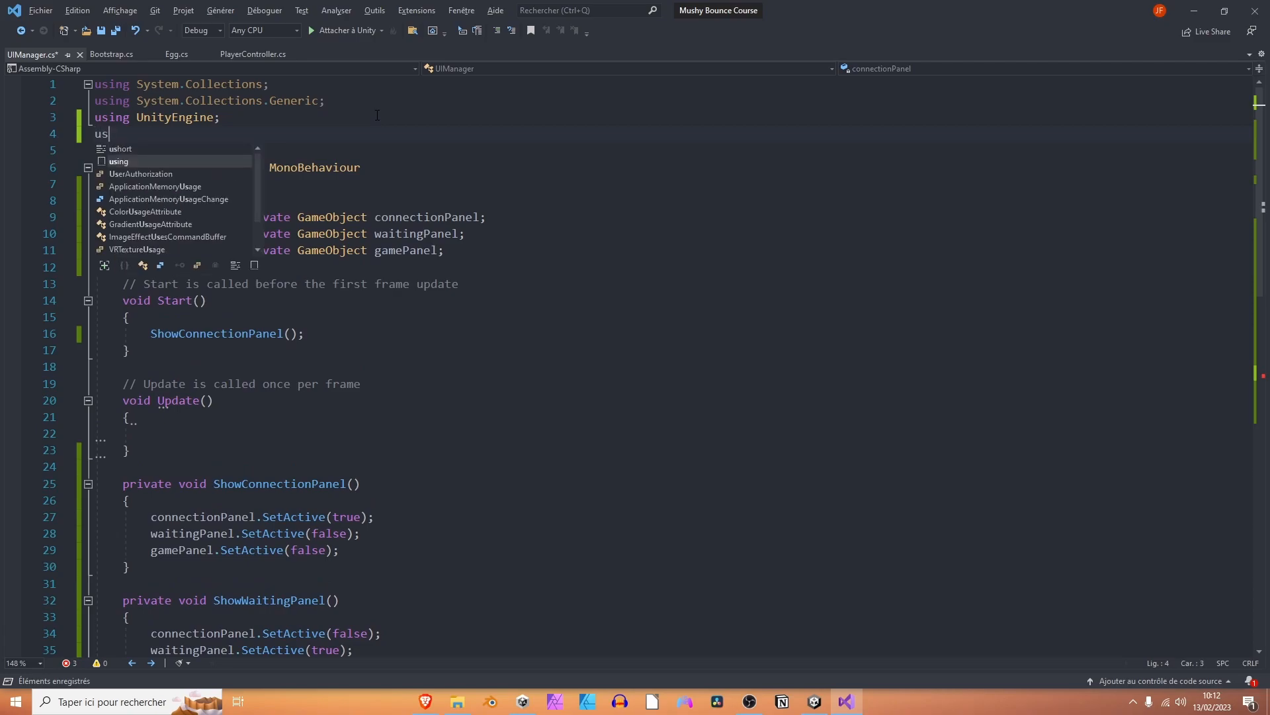
type("Unity")
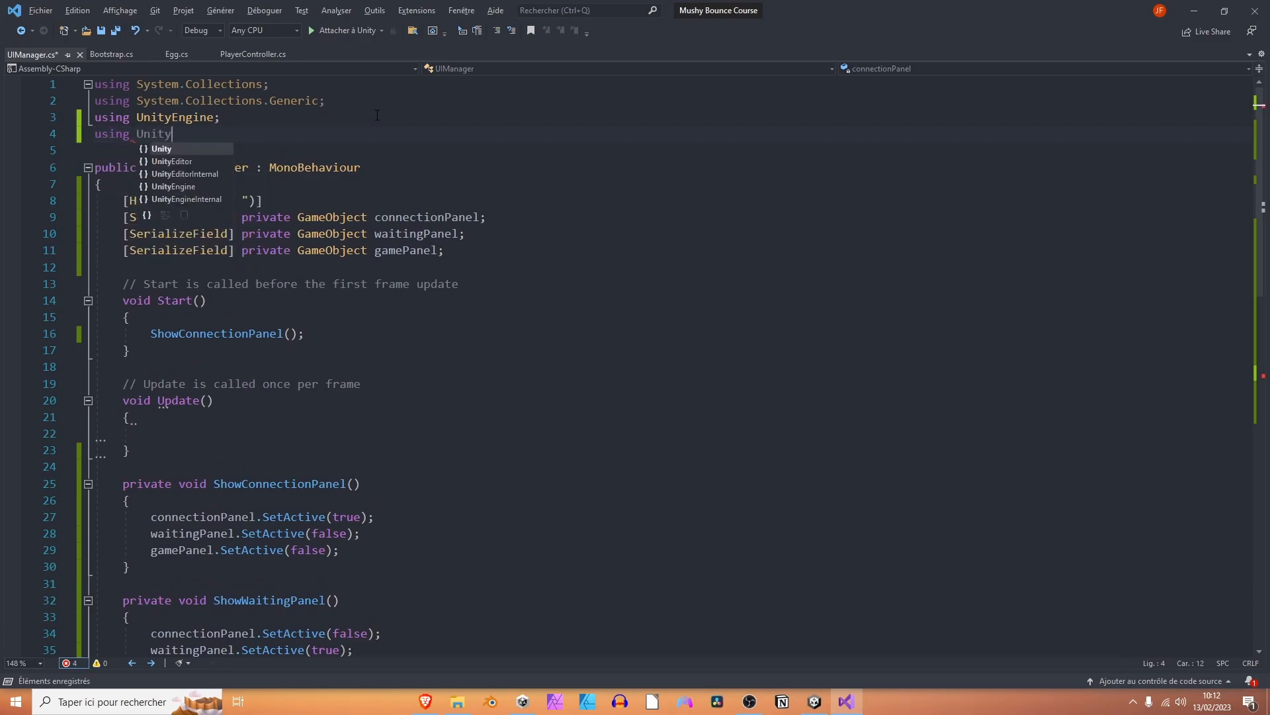
type(".Net")
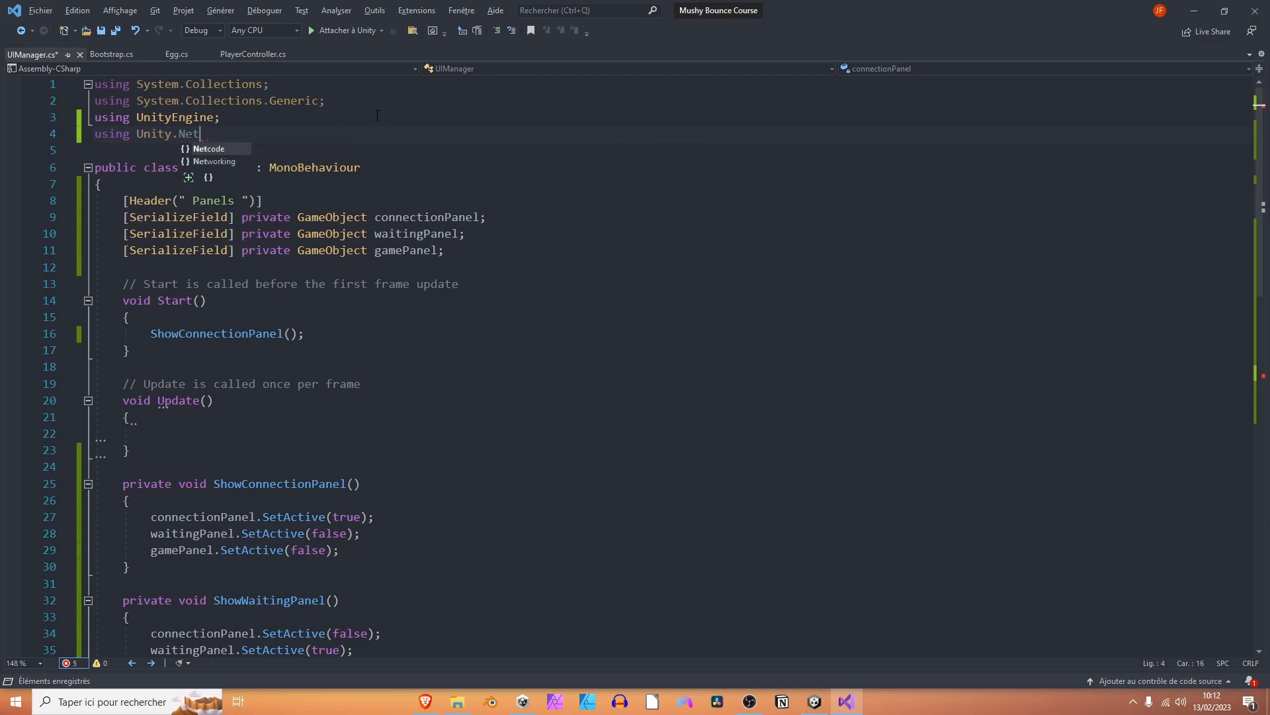
scroll("down", 3)
type("NetworkManager")
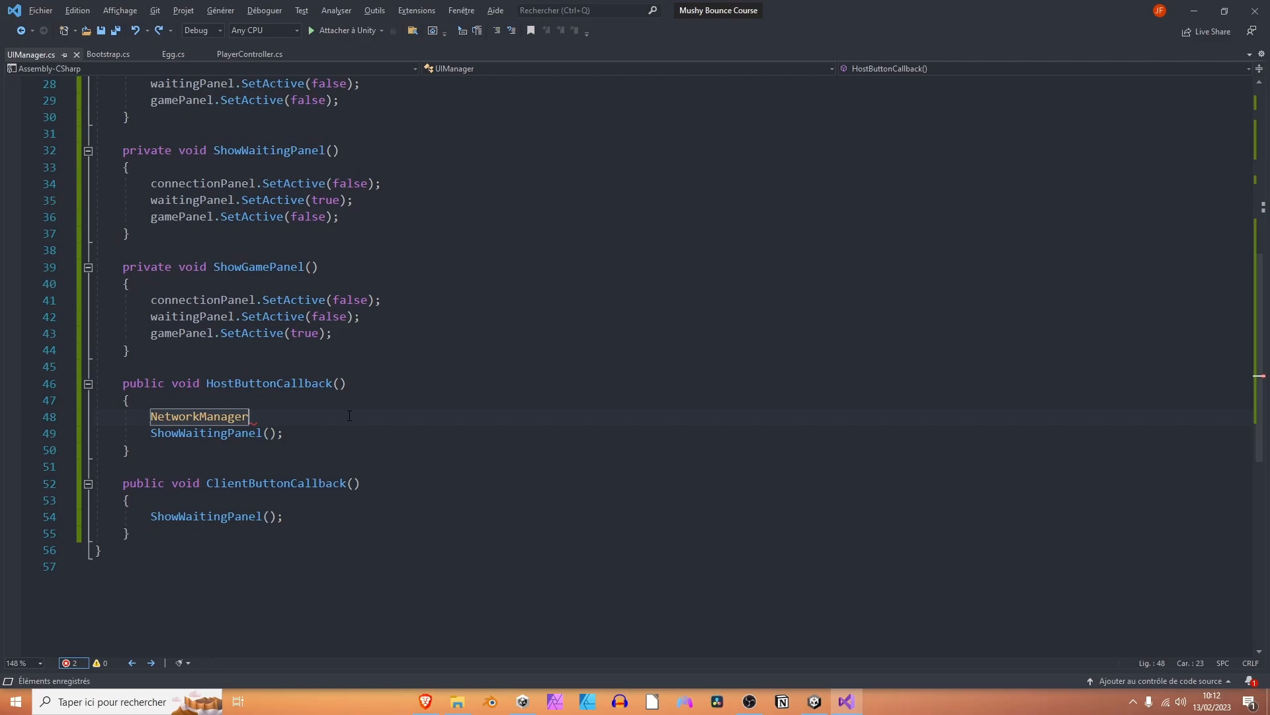
Call NetworkManager.Singleton.StartHost() in HostButtonCallback and StartClient() in ClientButtonCallback.
type(".sin")
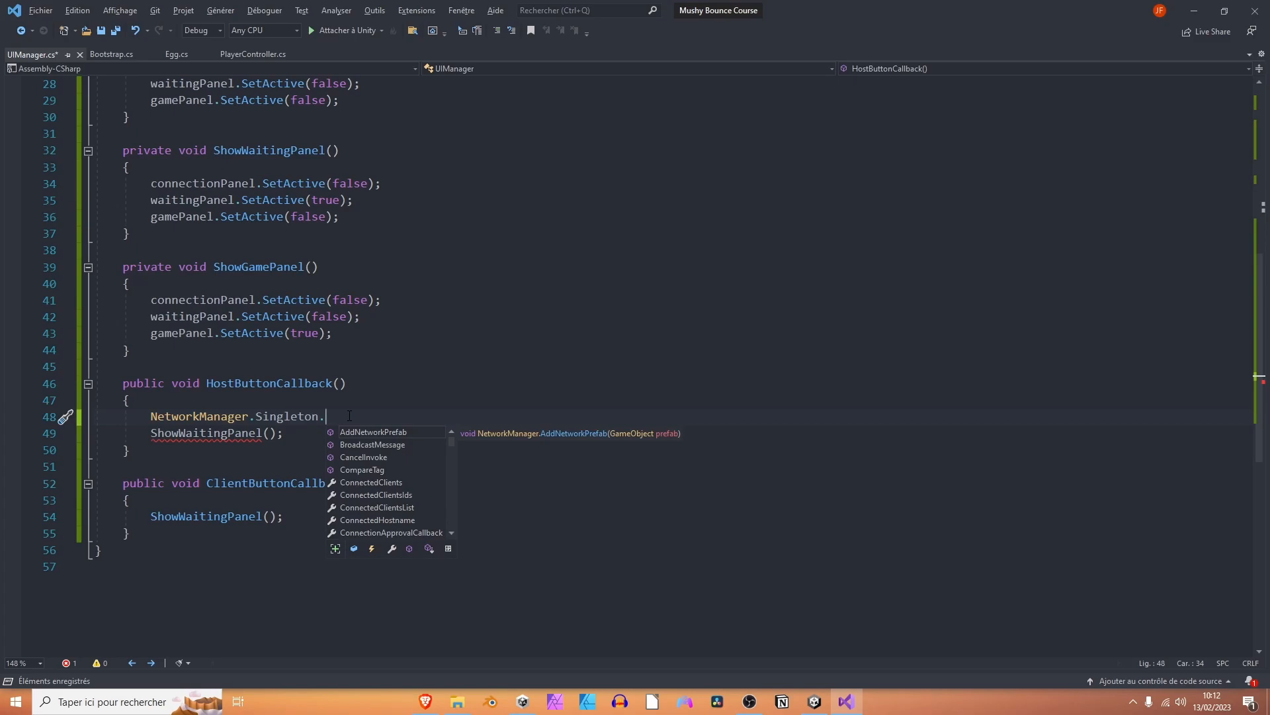
type("star")
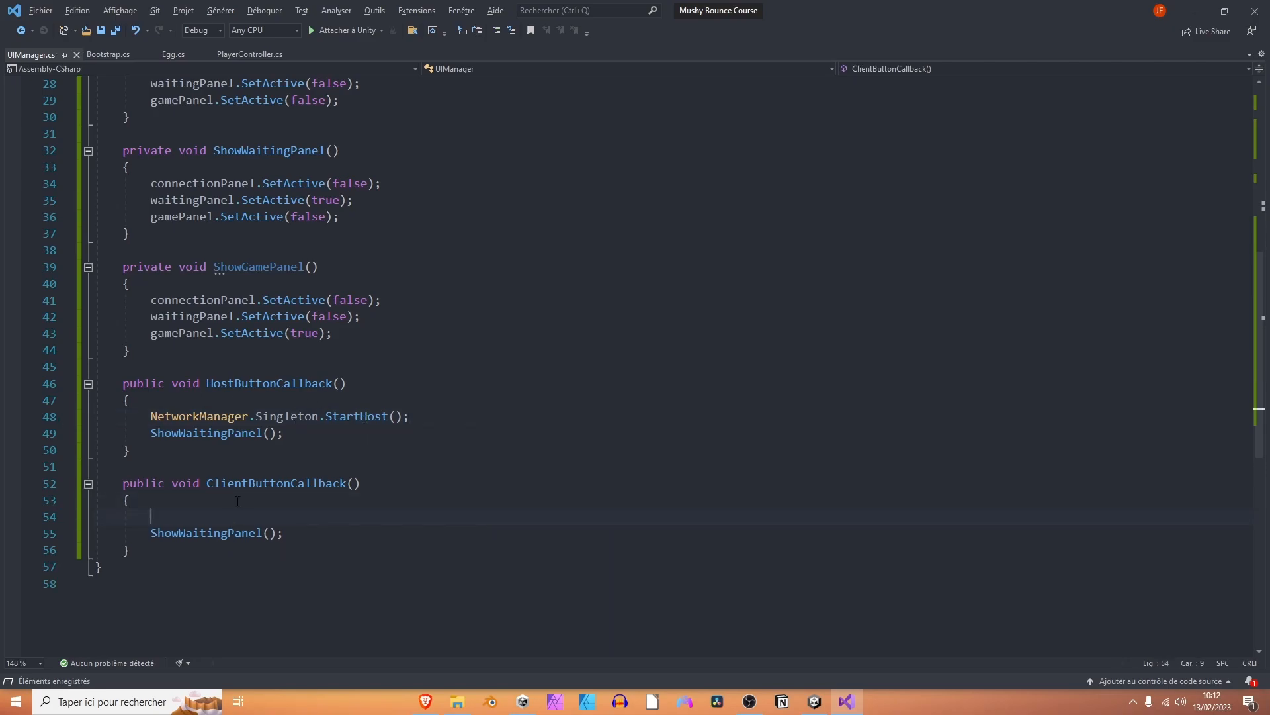
type("Netwo")
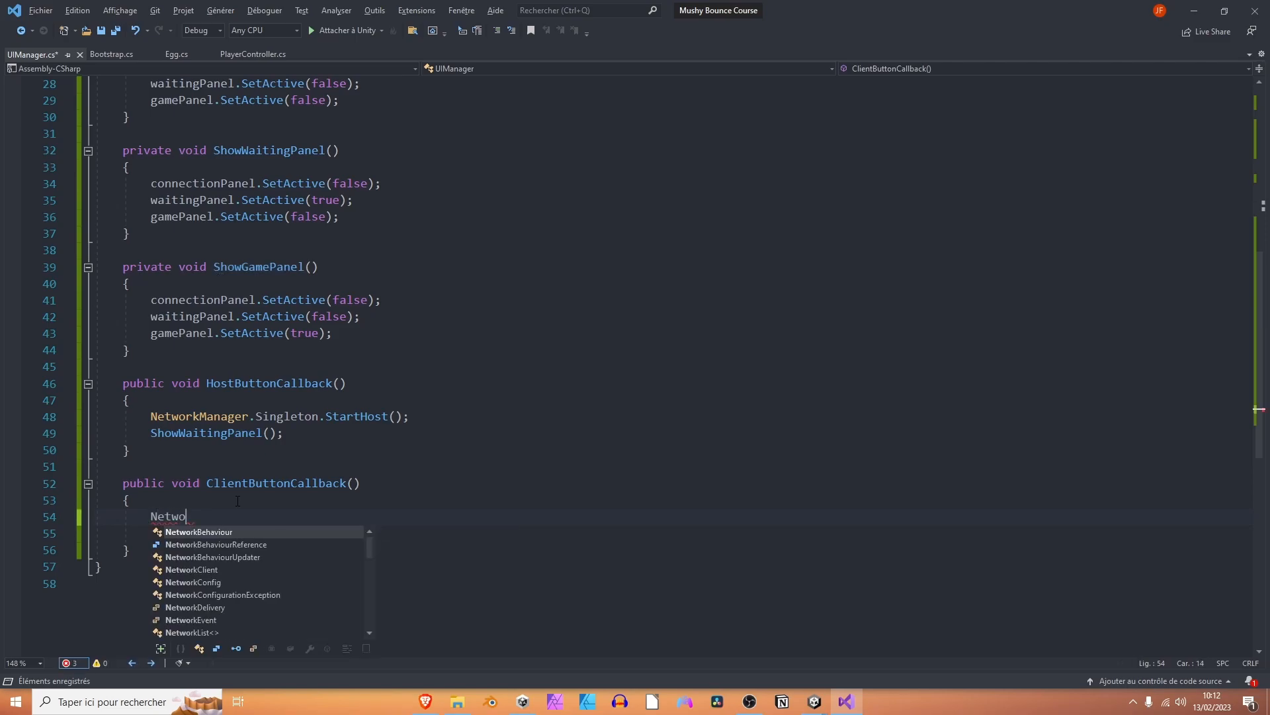
type("rkManager.Singleton")
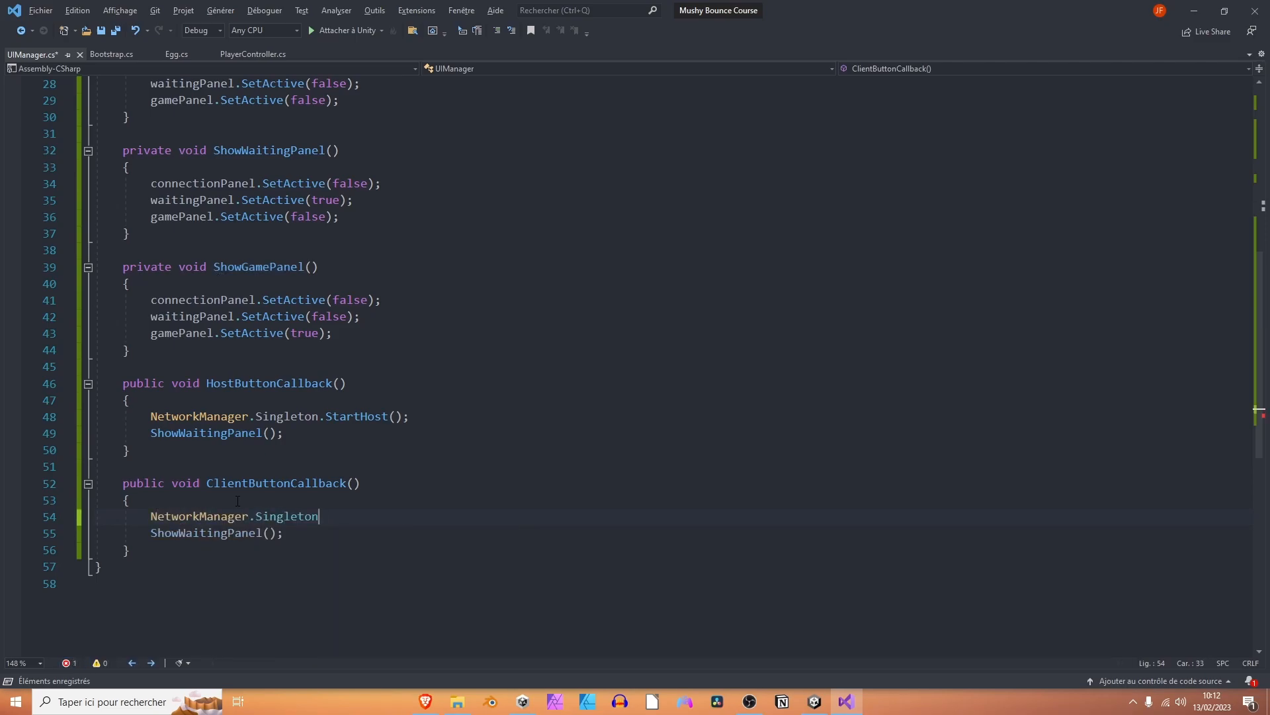
type(".startClient();")
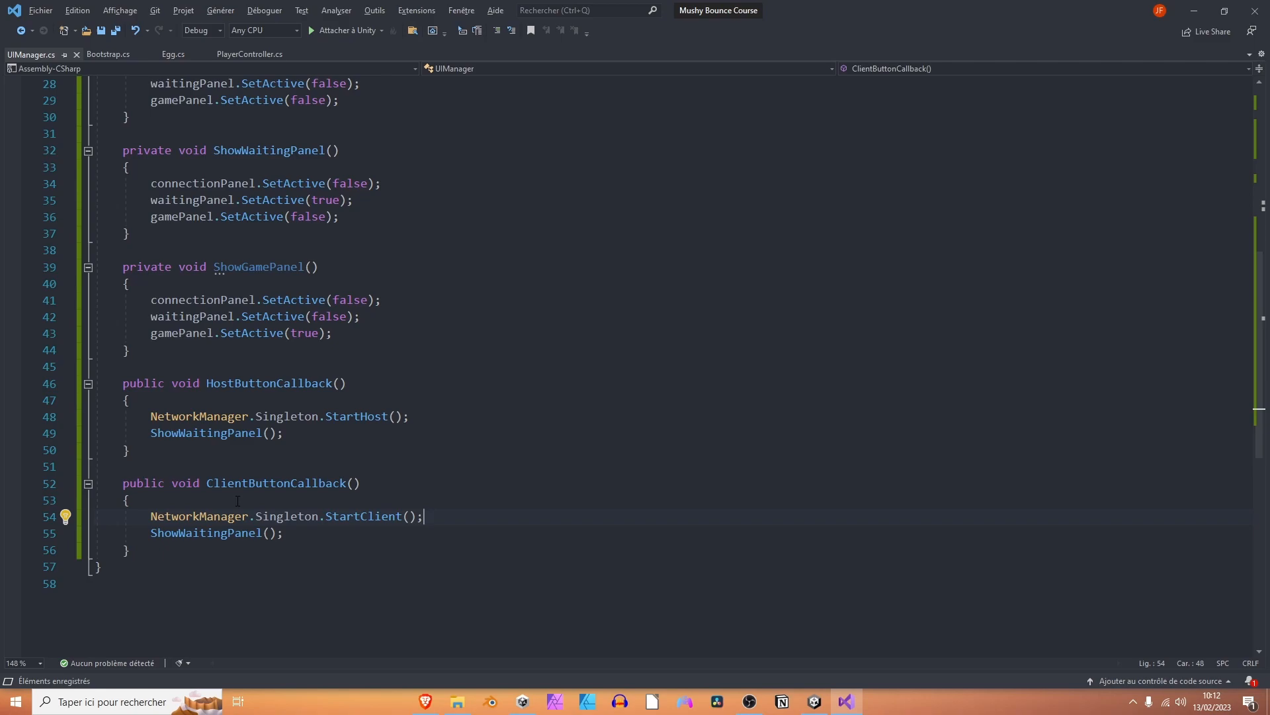
left_click(813, 701)
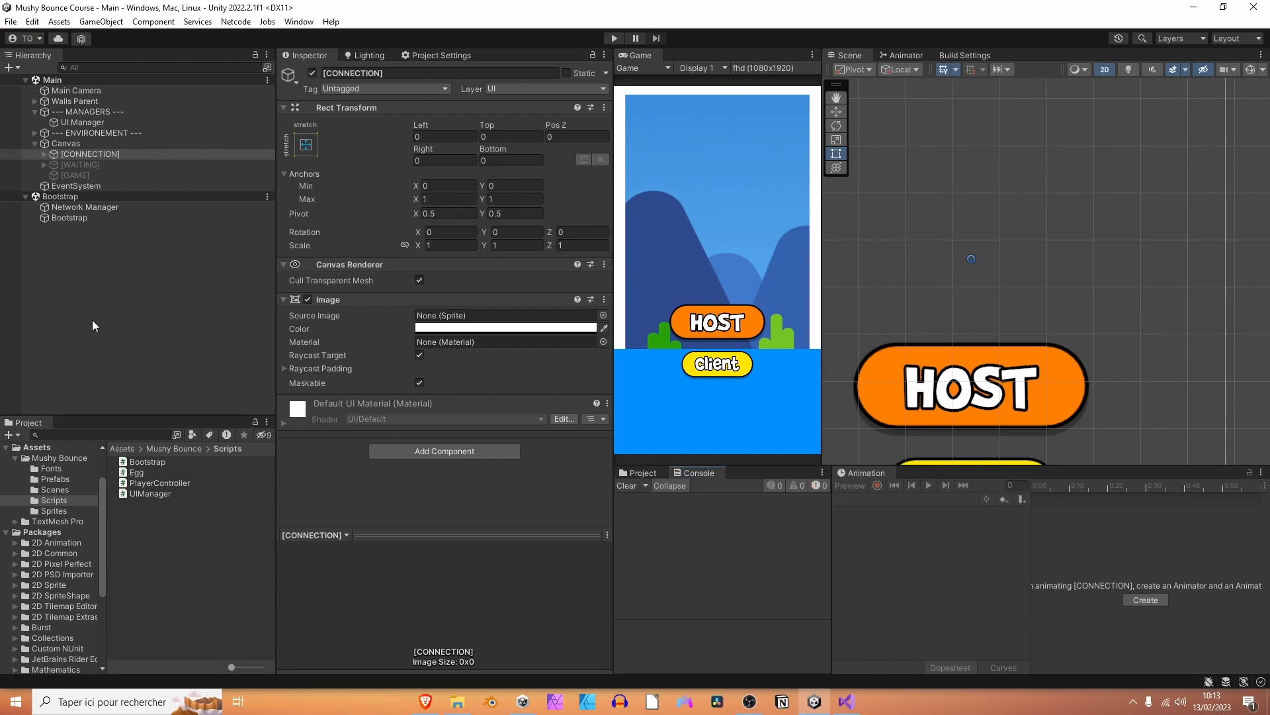
Assign CONNECTION, WAITING and GAME to the UI Manager's panel fields, then enter Play mode.
left_click(81, 122)
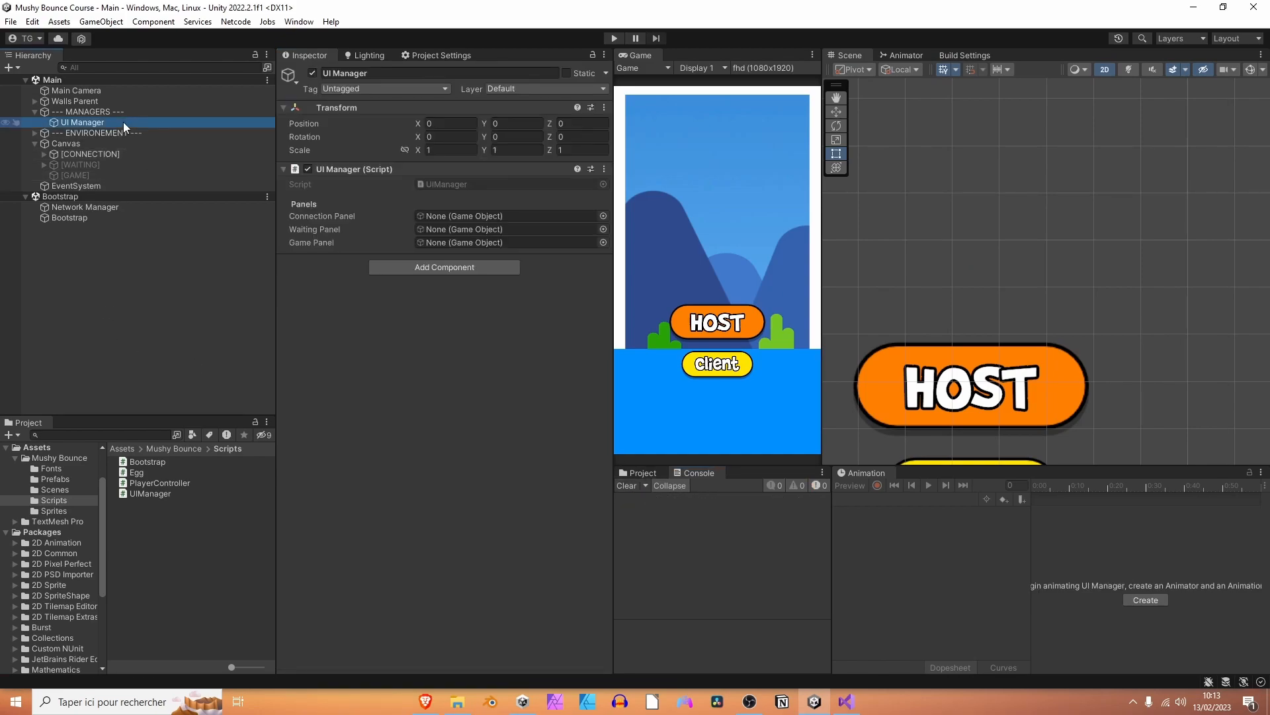
left_click(91, 155)
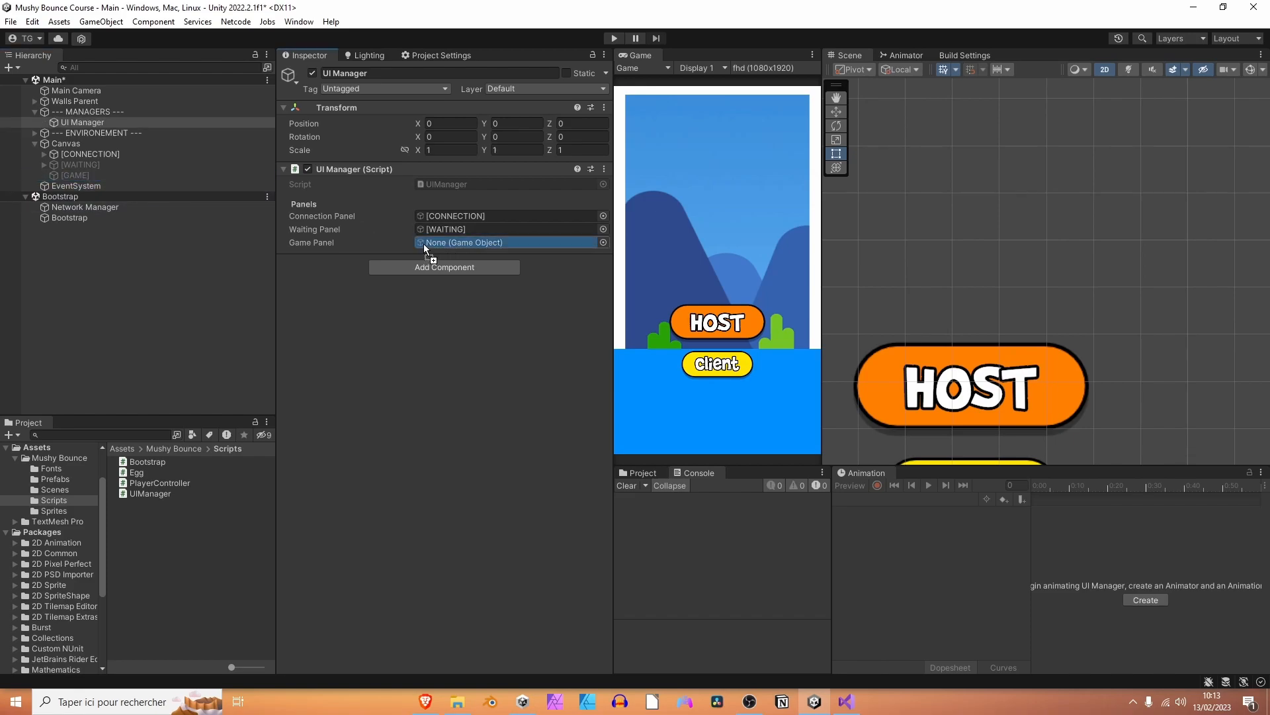
left_click(510, 241)
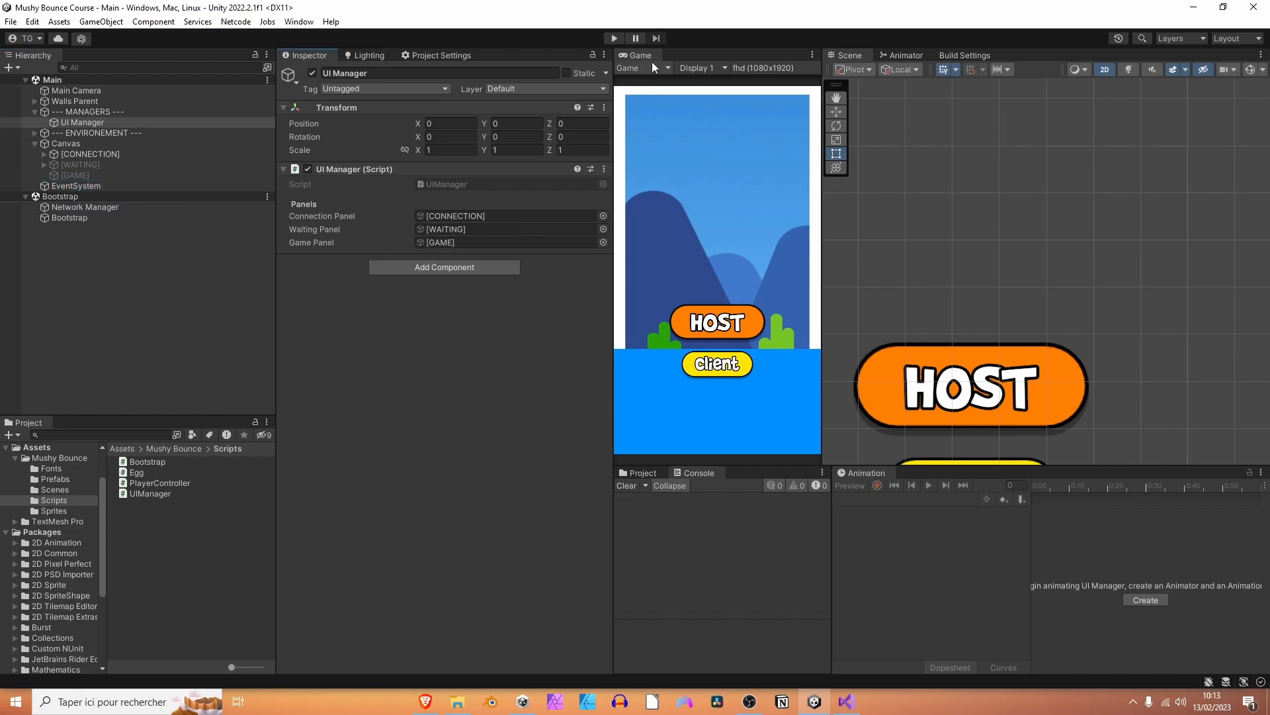
left_click(613, 39)
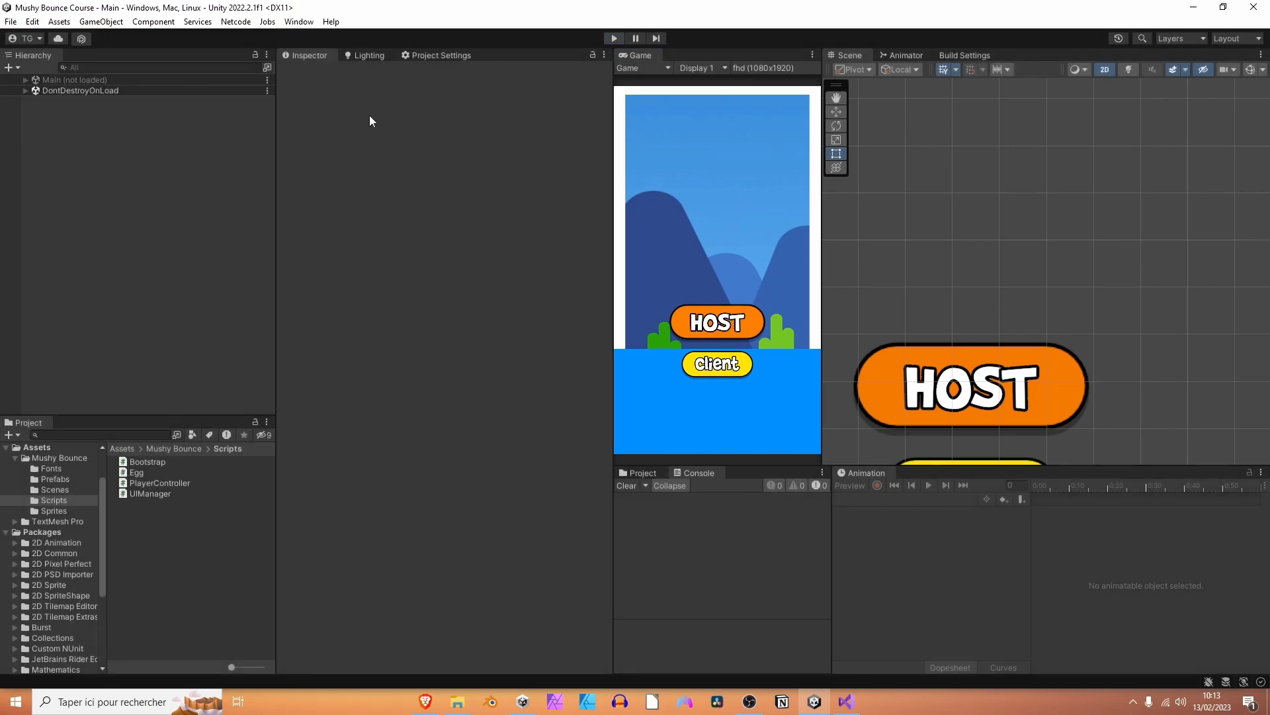
Stop Play and make Host Button's On Click call UIManager.HostButtonCallback.
left_click(25, 79)
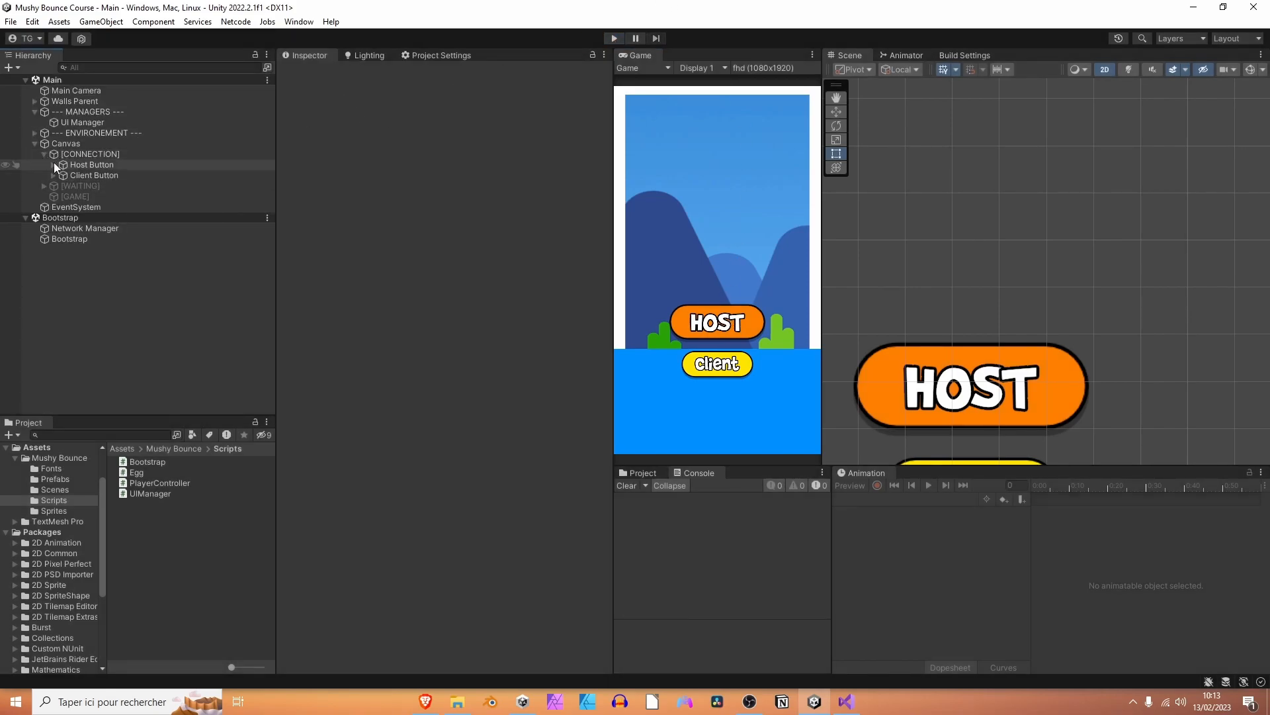
left_click(91, 165)
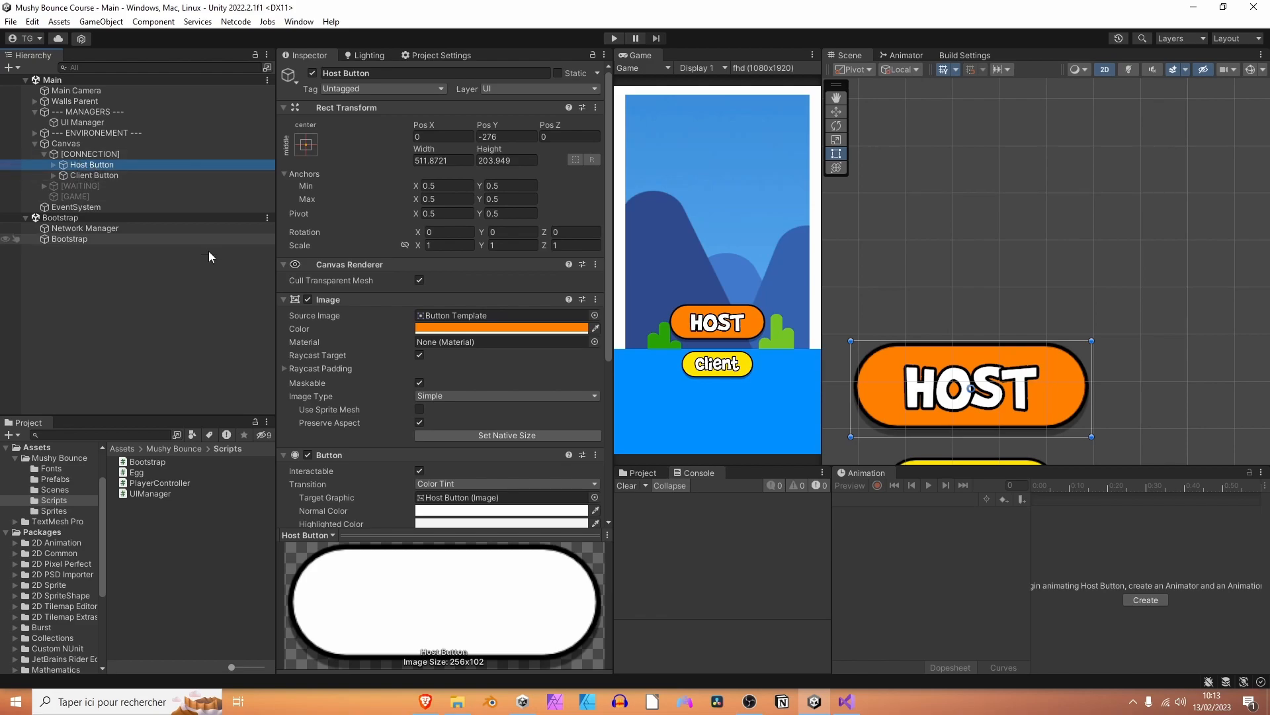
scroll("down", 3)
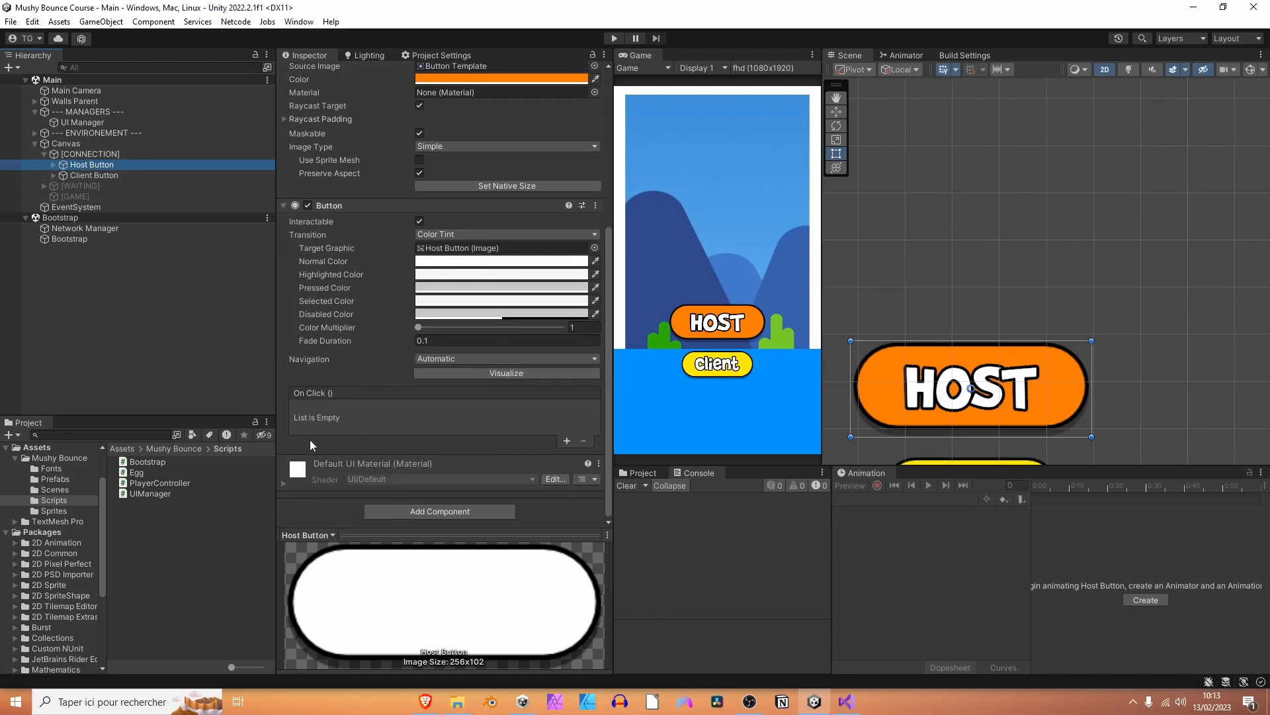
left_click(567, 441)
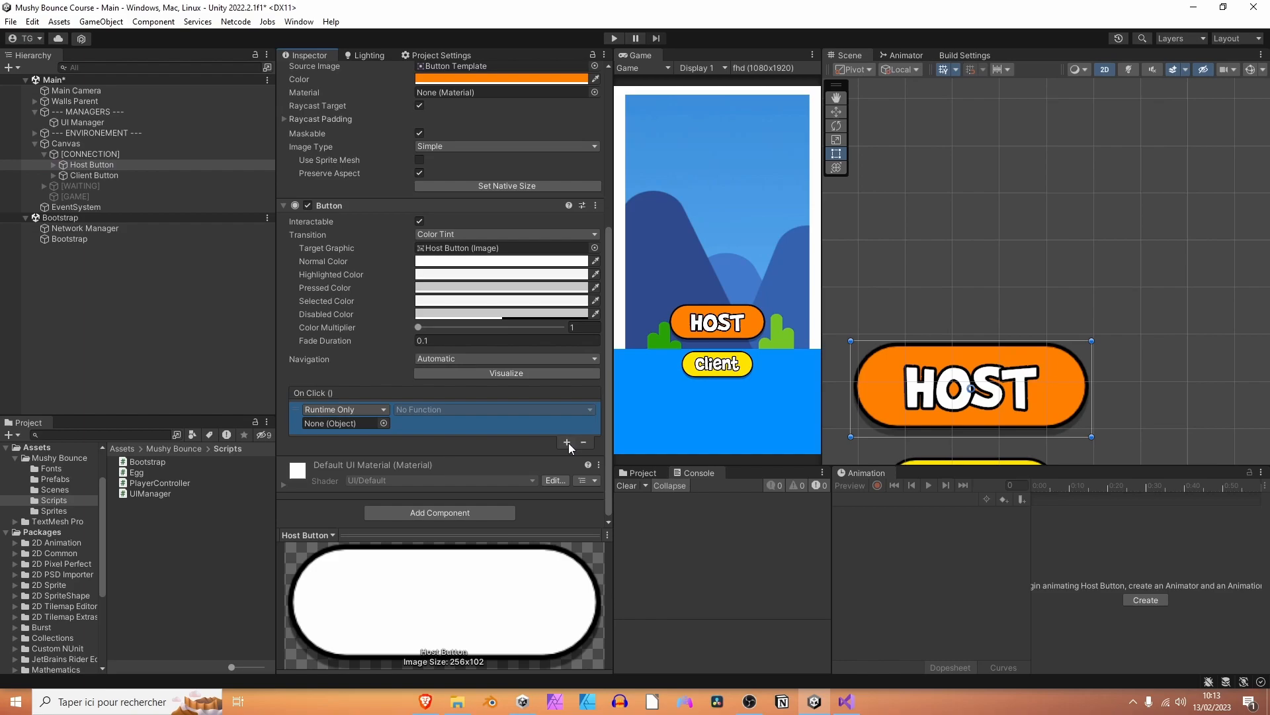
left_click(81, 122)
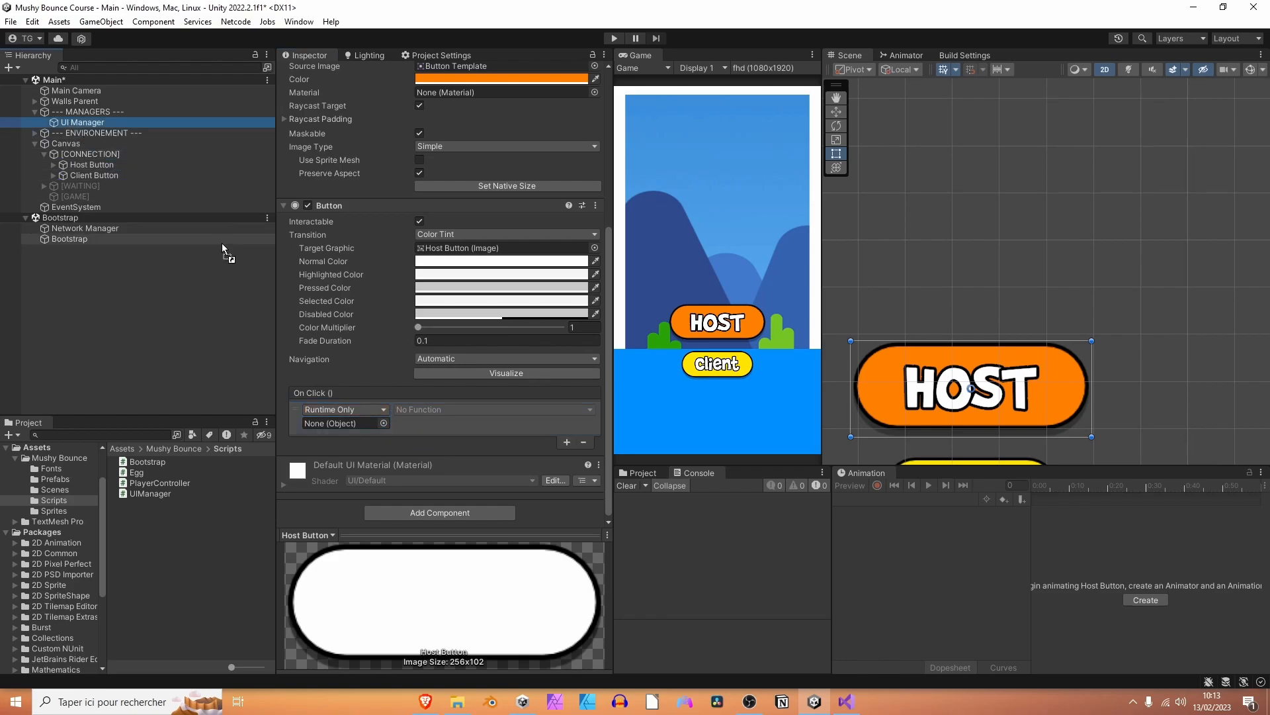
left_click(494, 409)
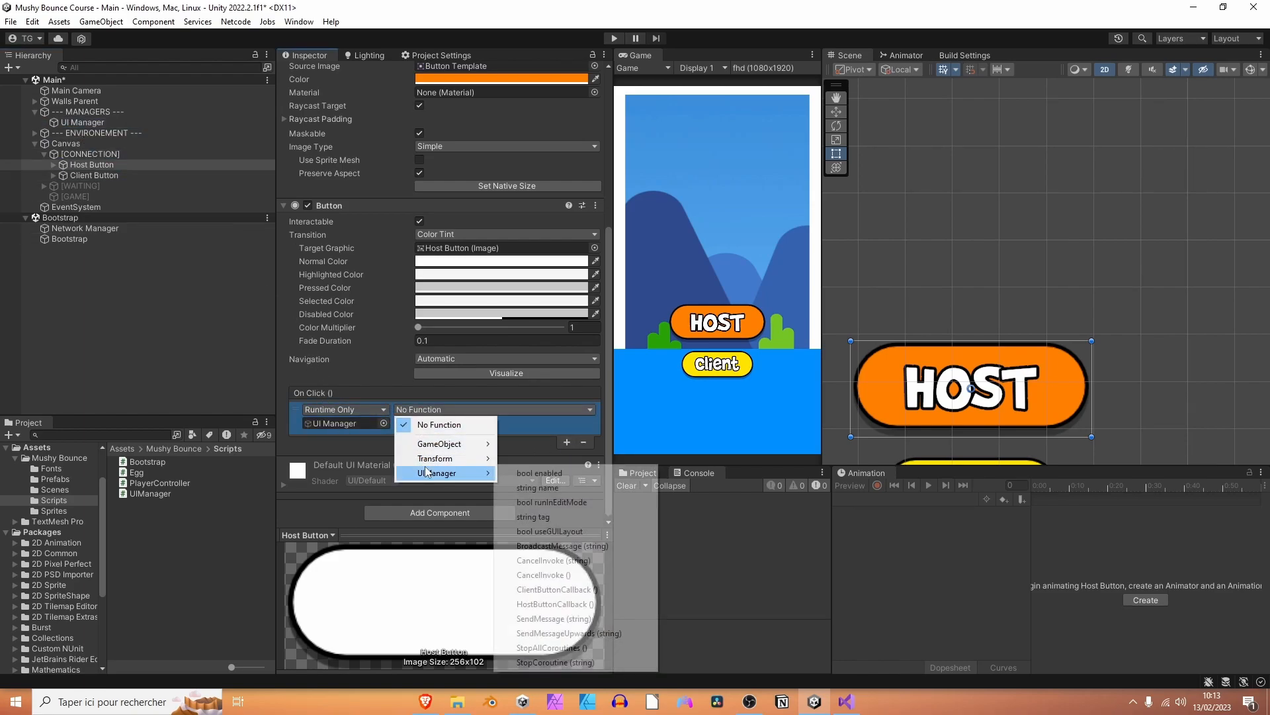
mouse_move(583, 603)
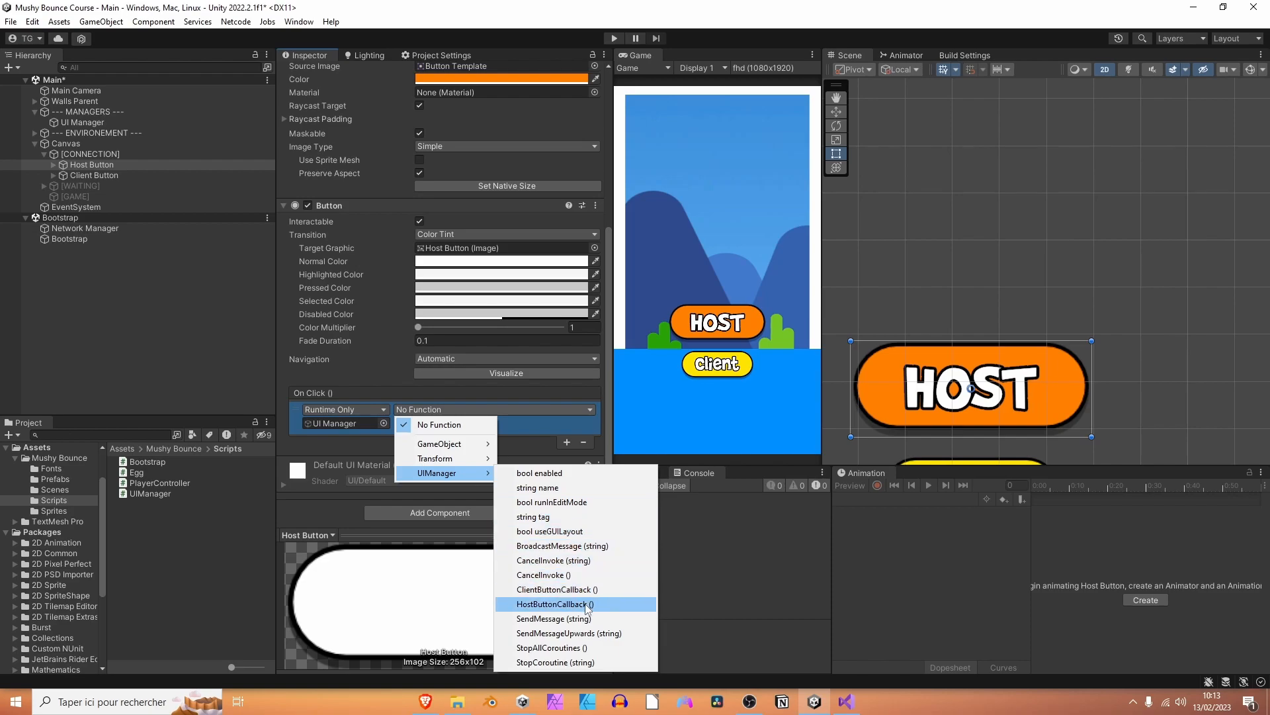
left_click(554, 603)
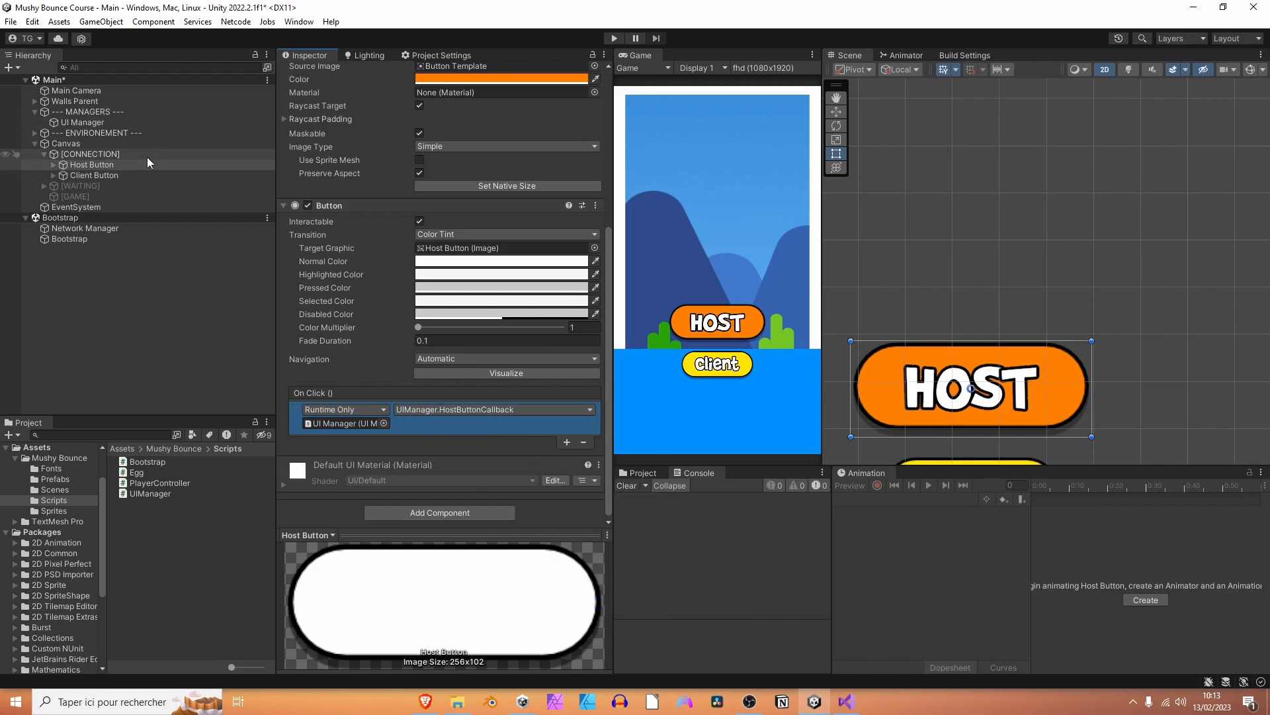
Make Client Button's On Click call UIManager.ClientButtonCallback.
left_click(94, 175)
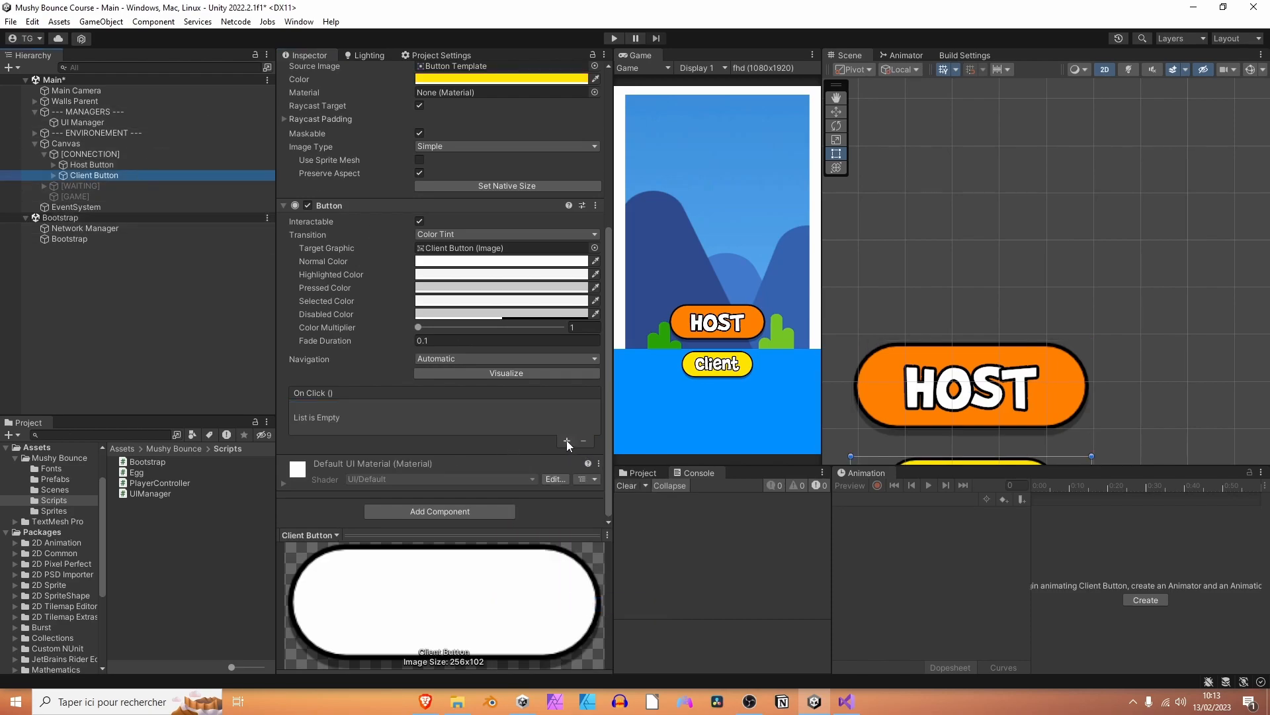
left_click(566, 442)
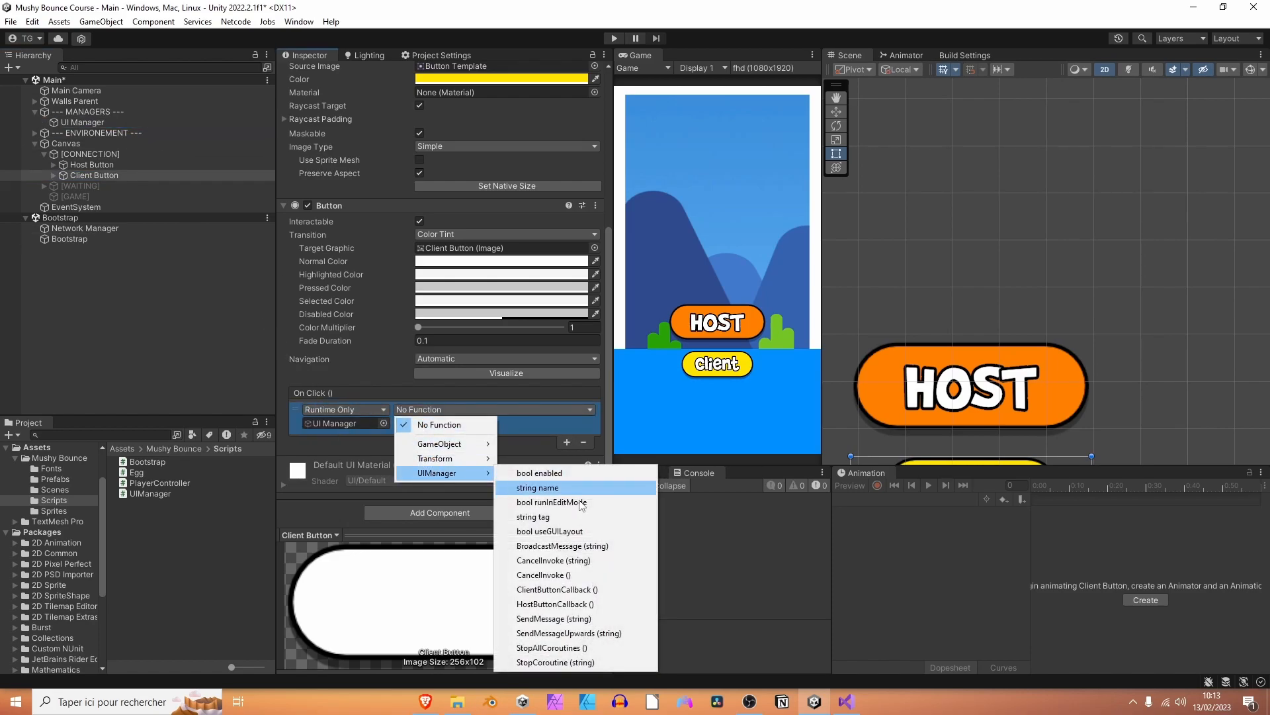
left_click(556, 589)
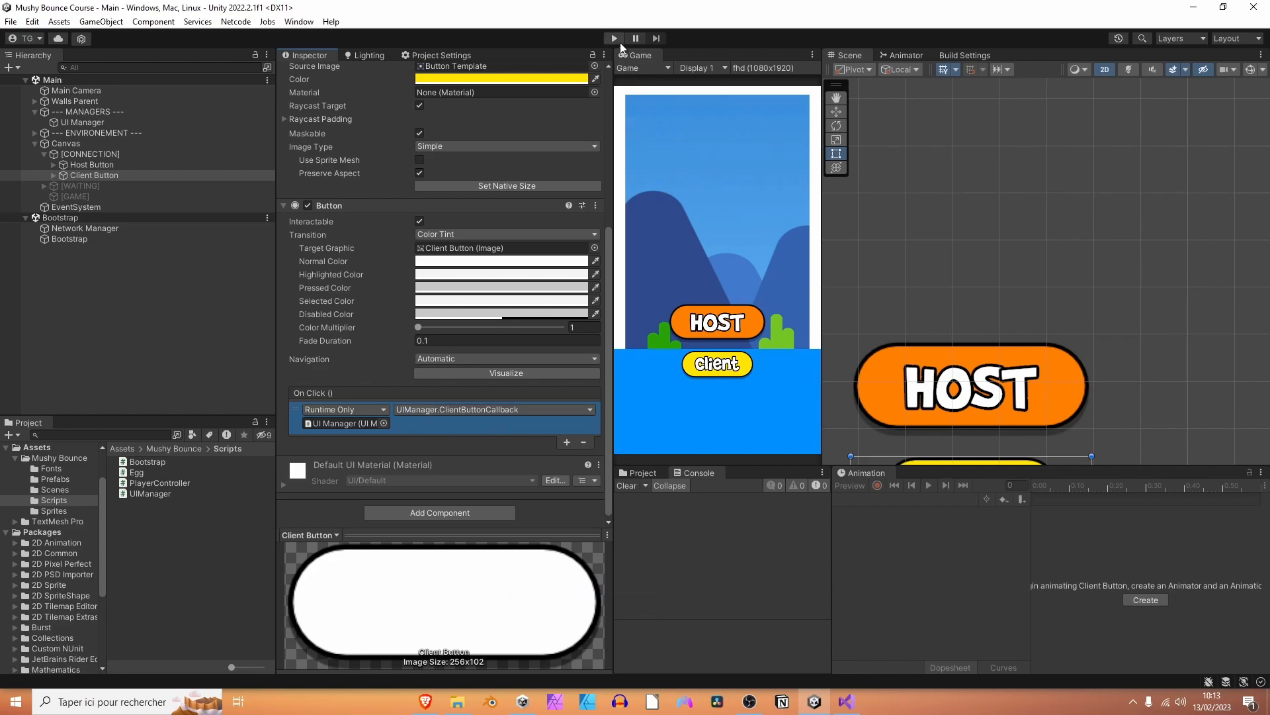
Play the game and press HOST to test hosting.
left_click(613, 38)
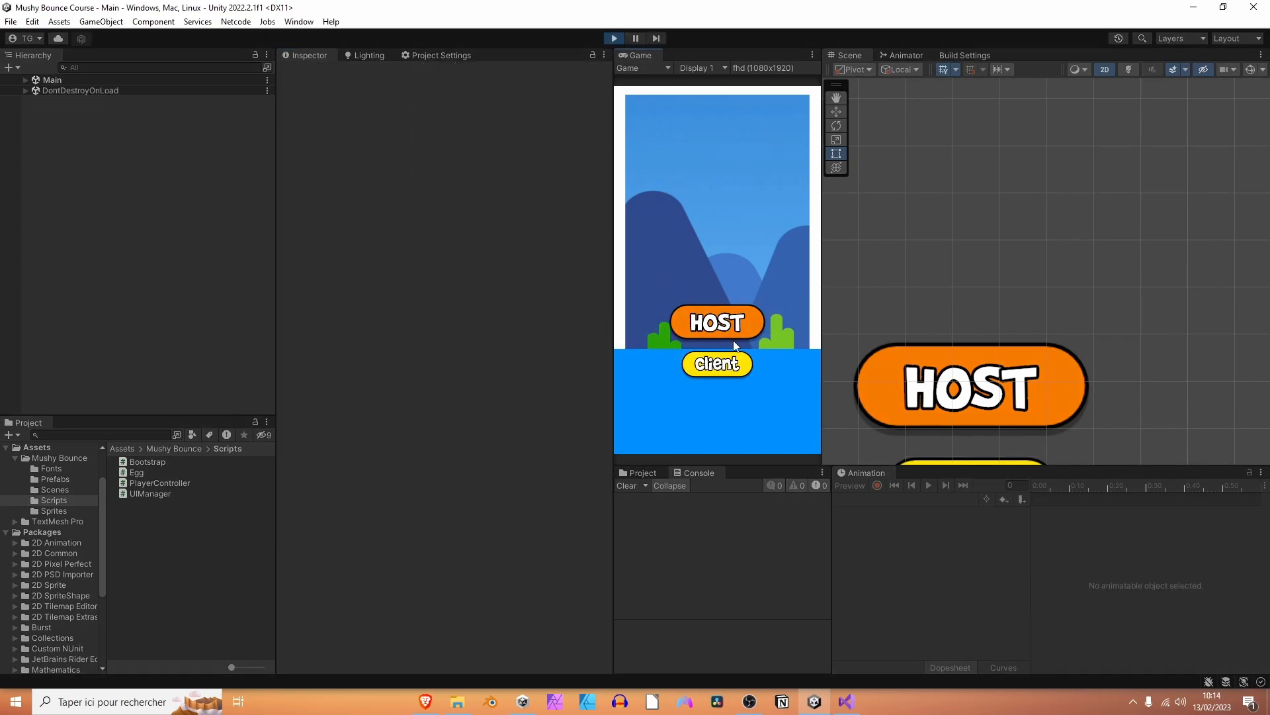
left_click(716, 321)
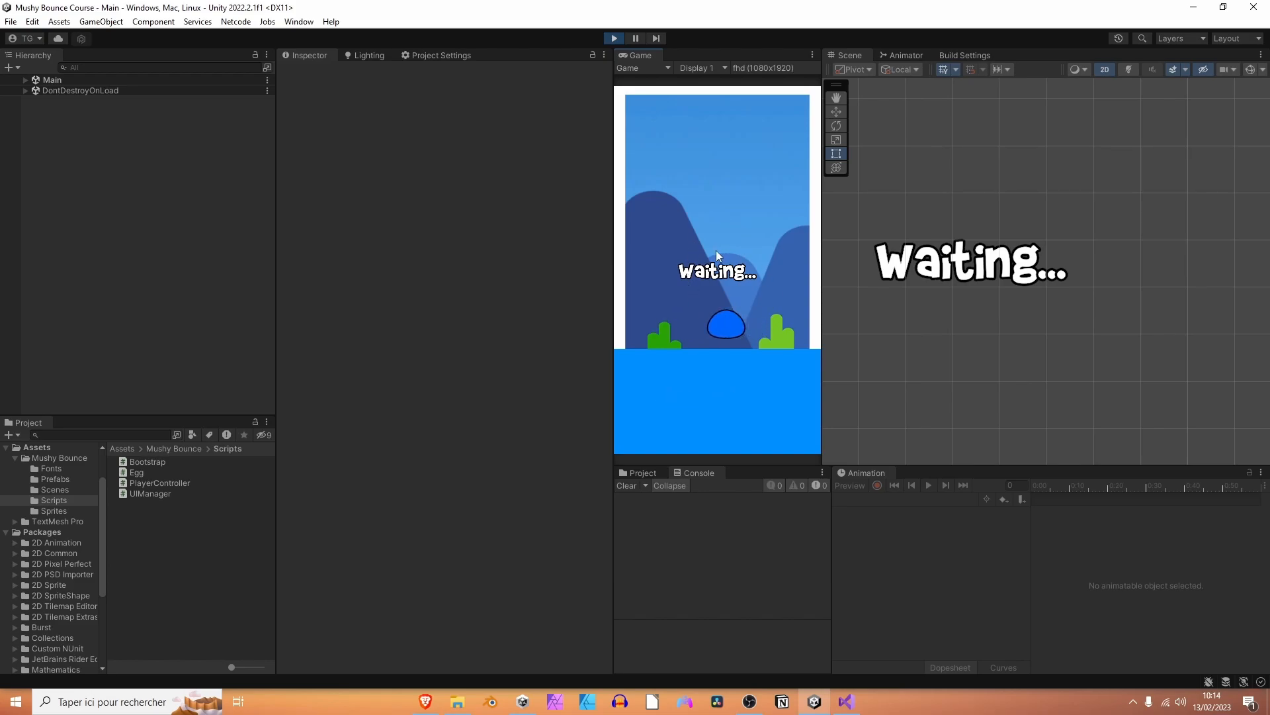
mouse_move(719, 249)
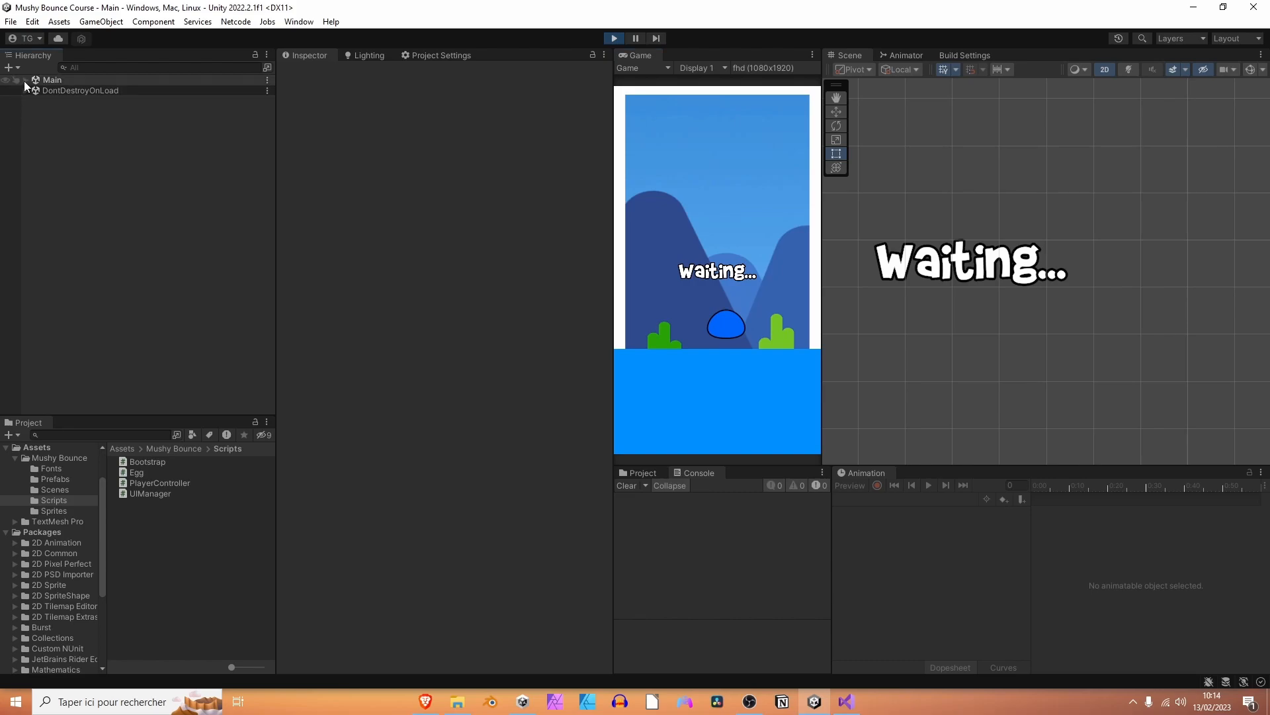
left_click(25, 80)
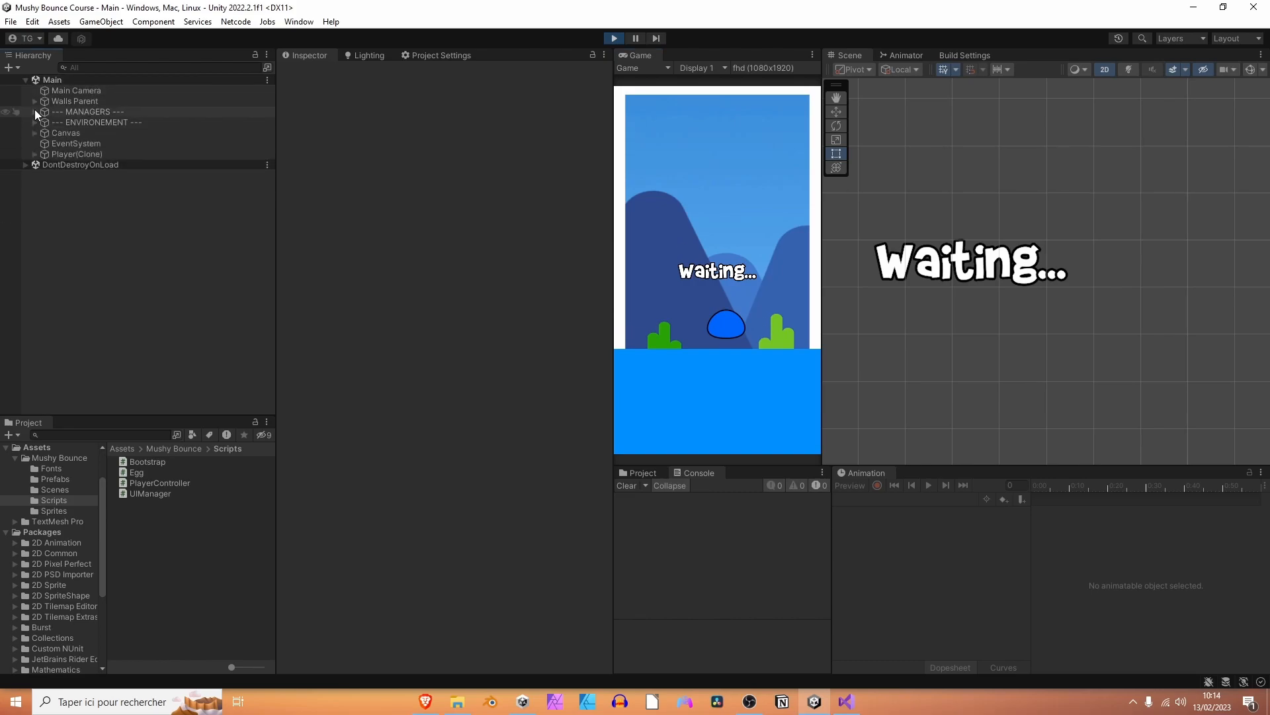
Inspect UI Manager, the CONNECTION, WAITING and GAME panels, and Player(Clone)'s renderer.
left_click(83, 122)
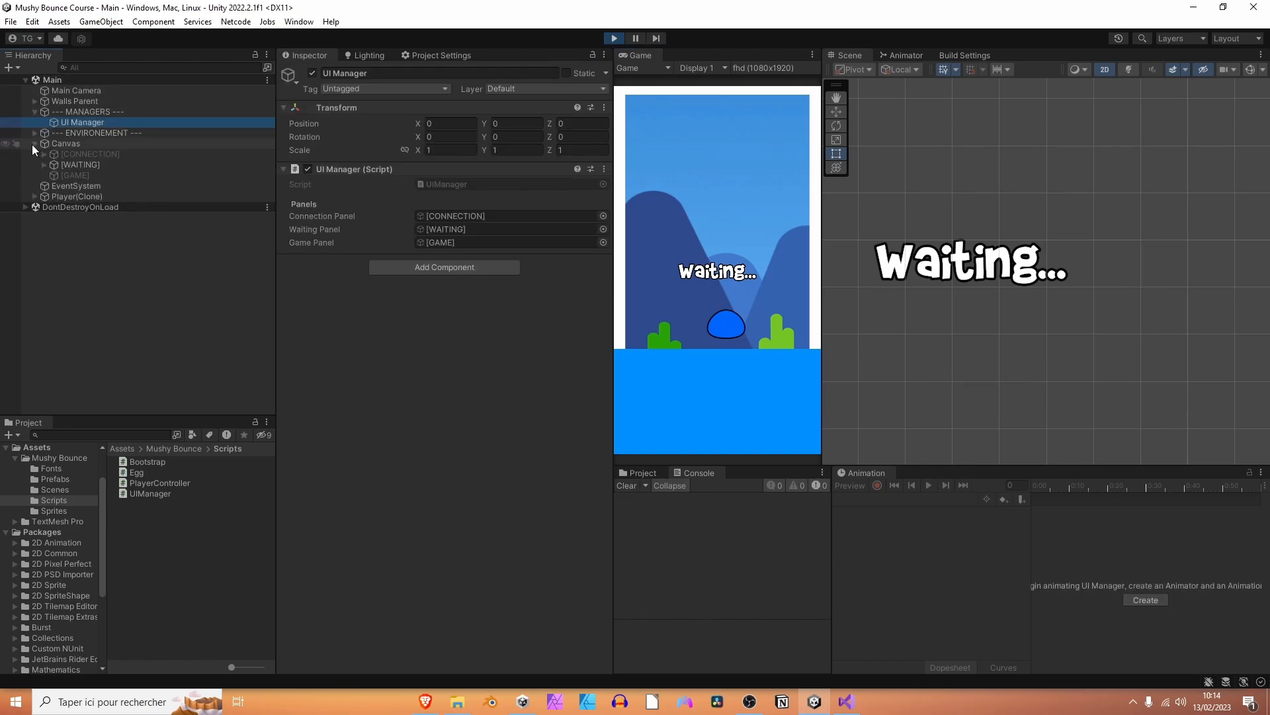
left_click(90, 154)
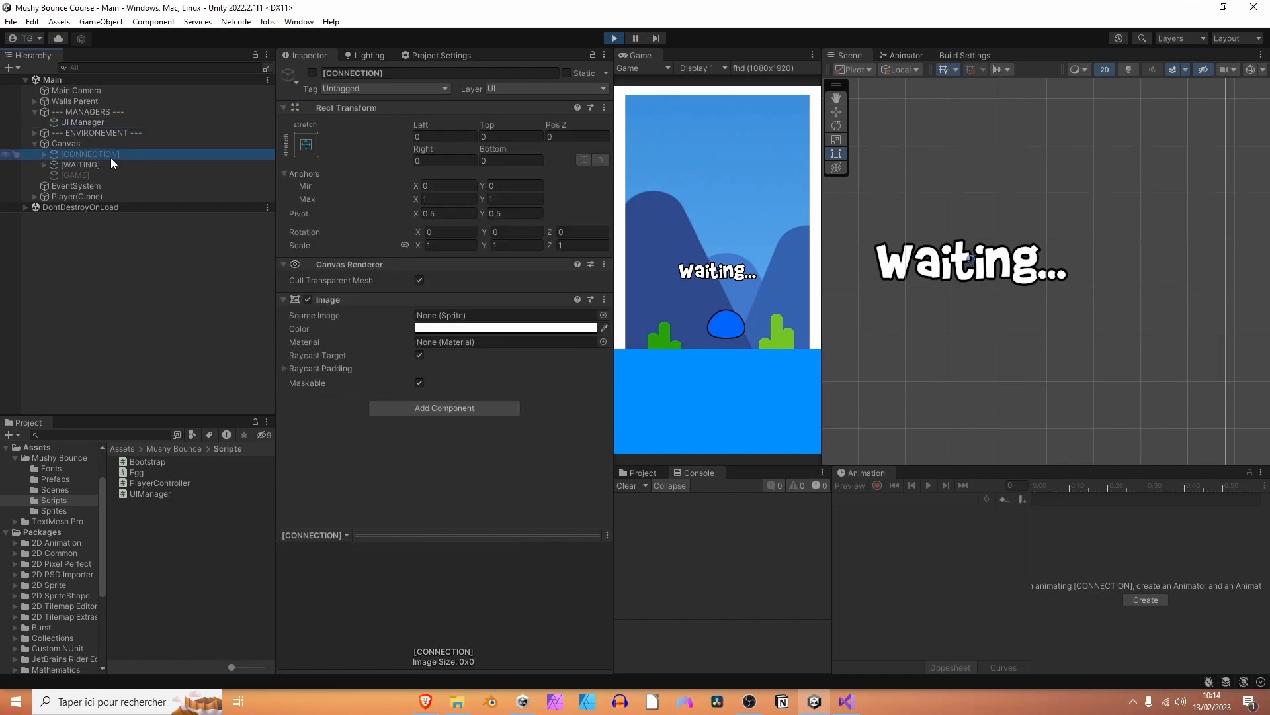
left_click(80, 165)
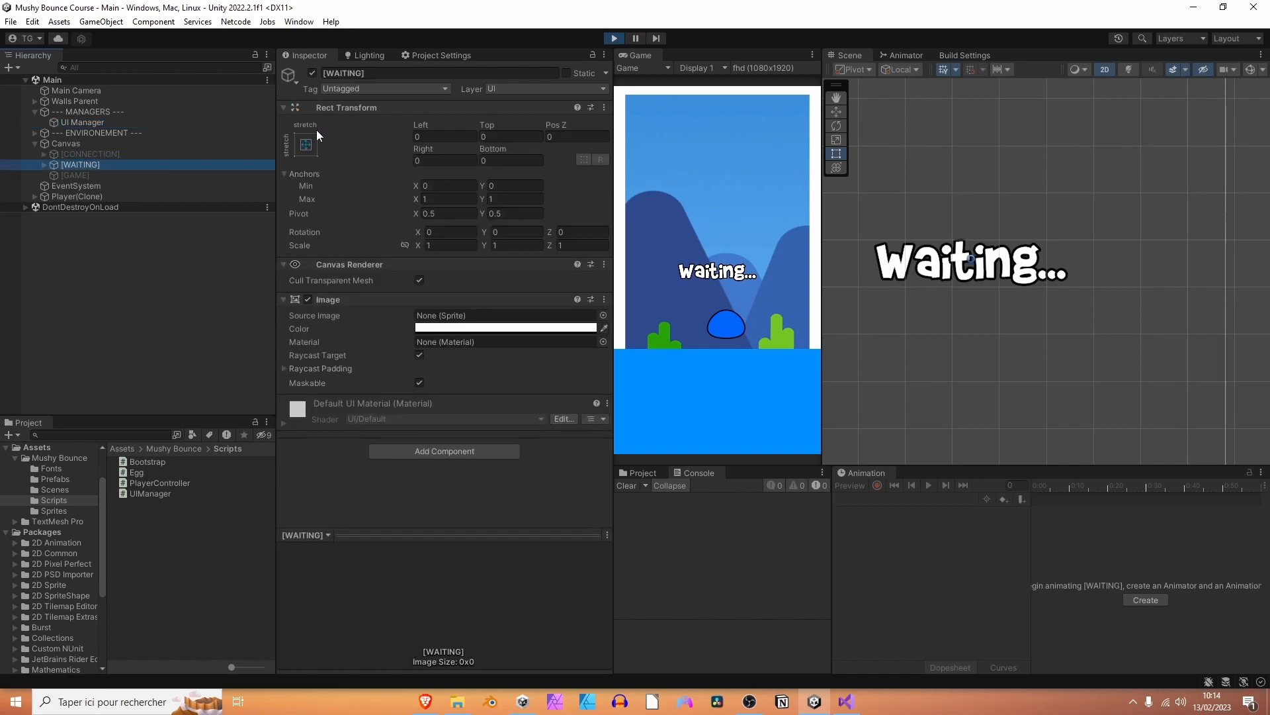
left_click(74, 176)
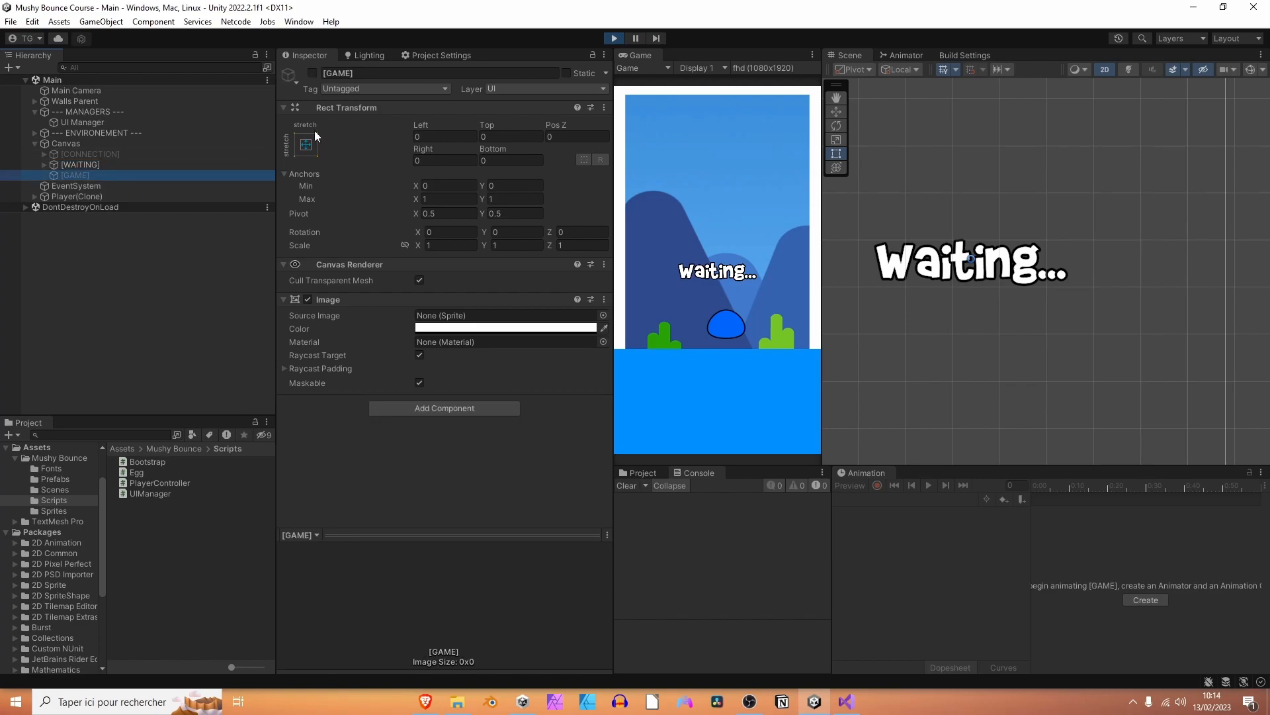
mouse_move(323, 100)
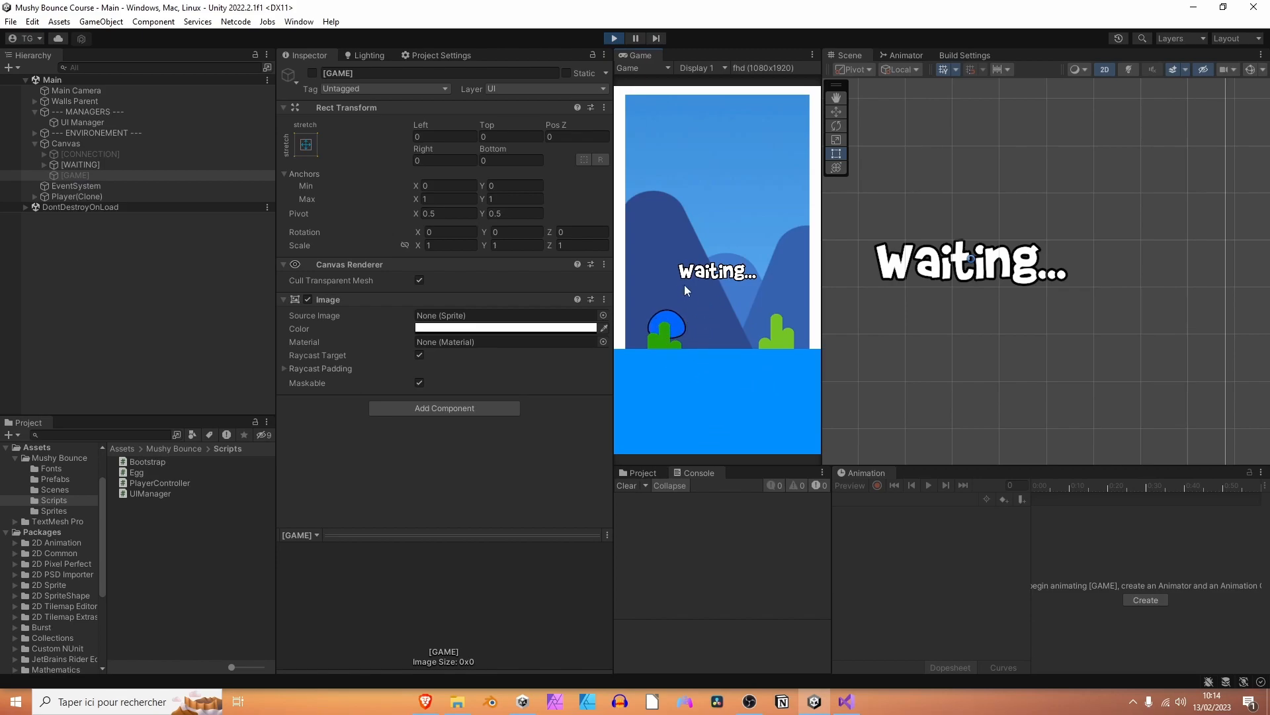
mouse_move(618, 56)
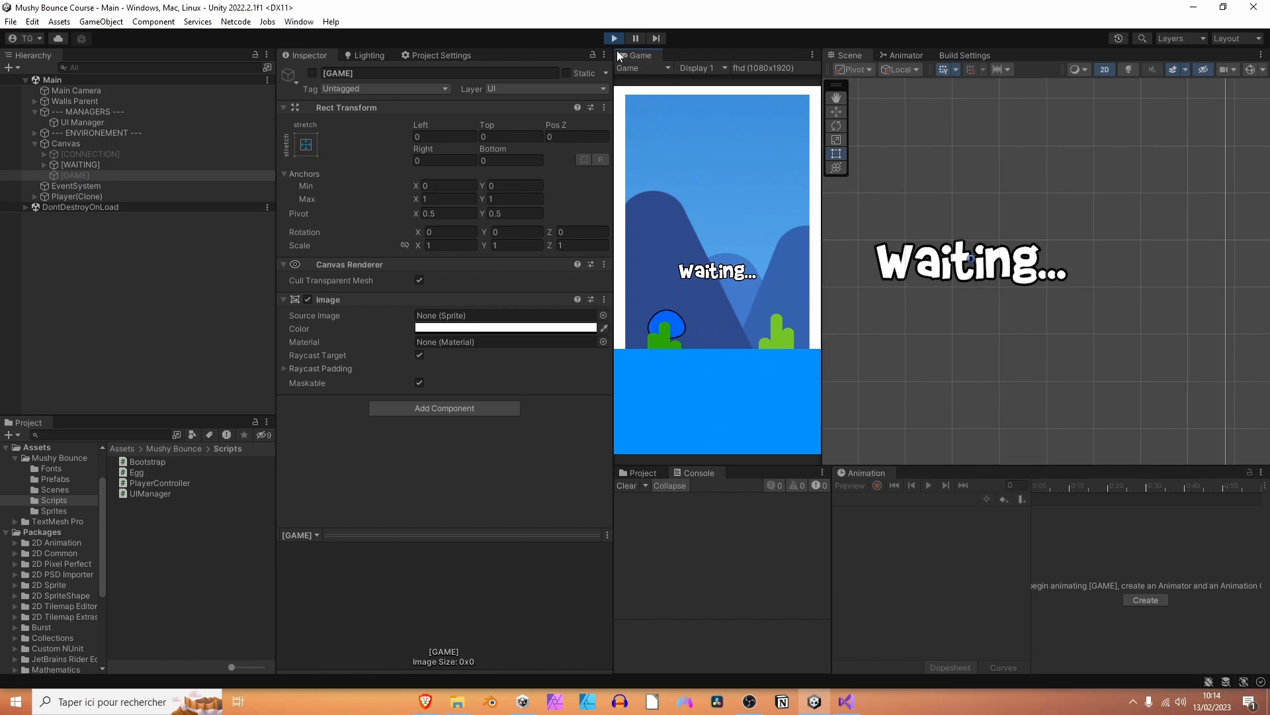
left_click(76, 195)
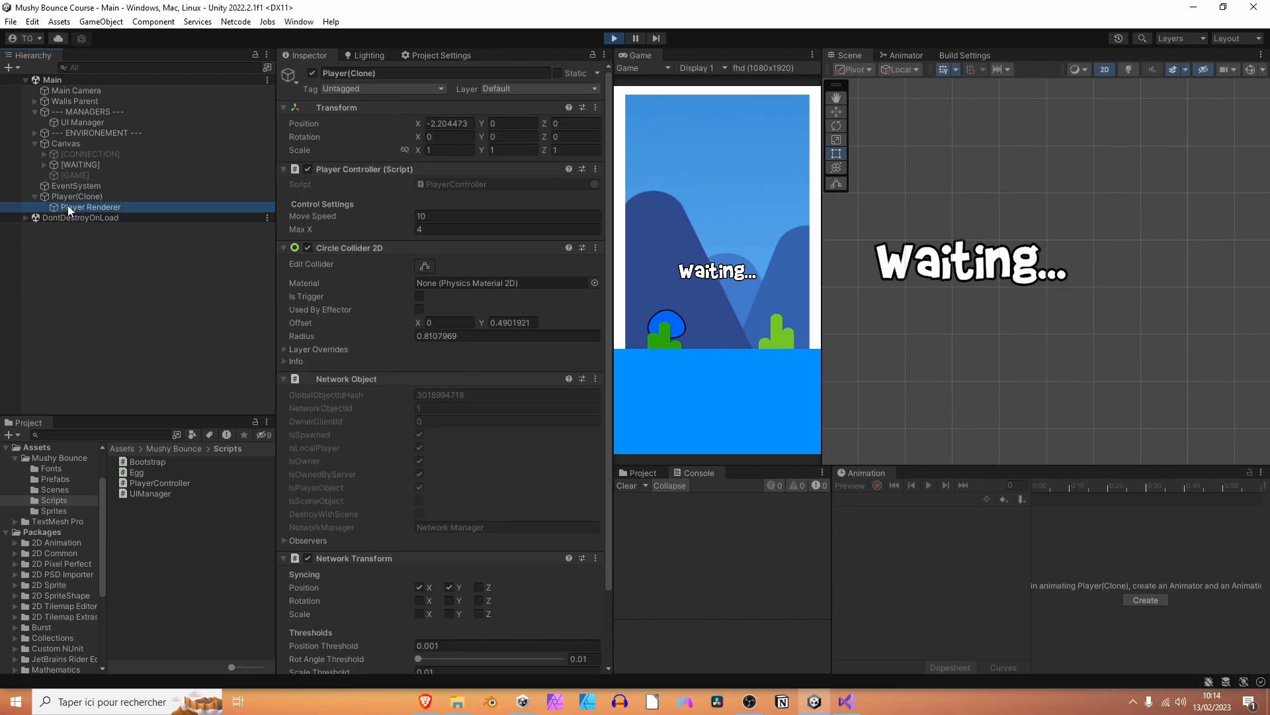
left_click(91, 206)
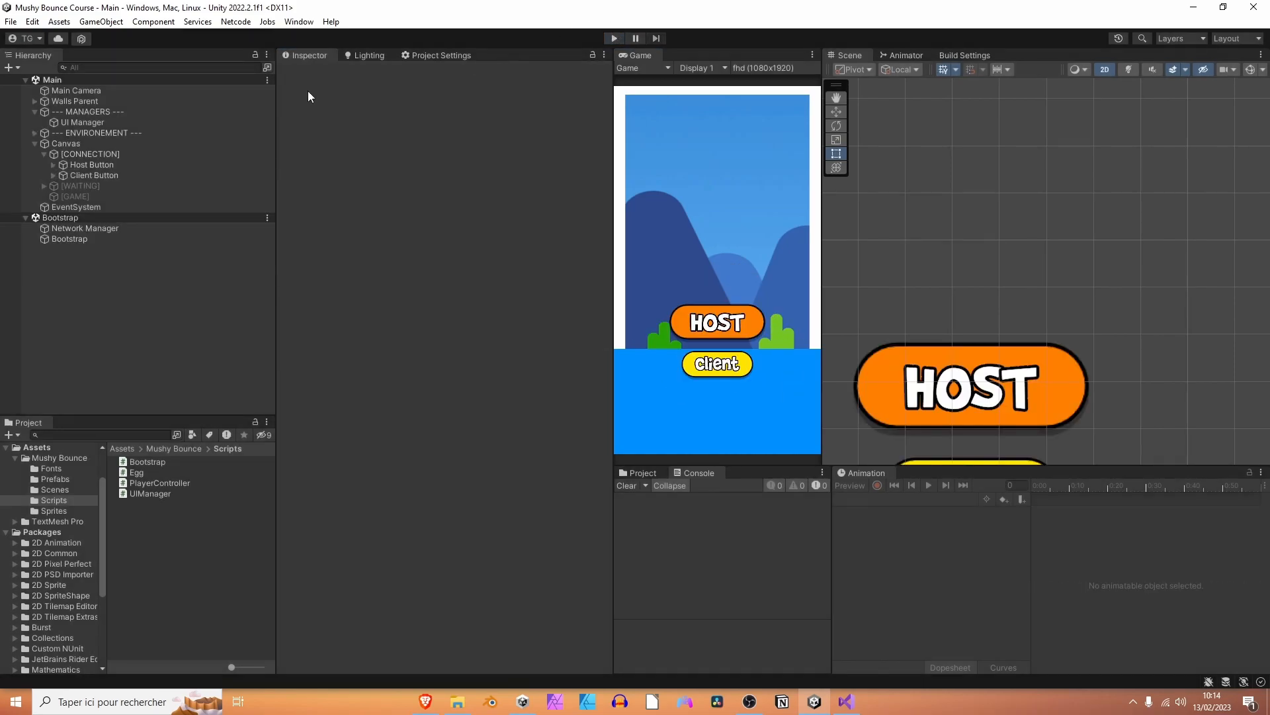
Set Order in Layer to -30 on Bush and Bush (1), comparing against Mountains.
left_click(102, 132)
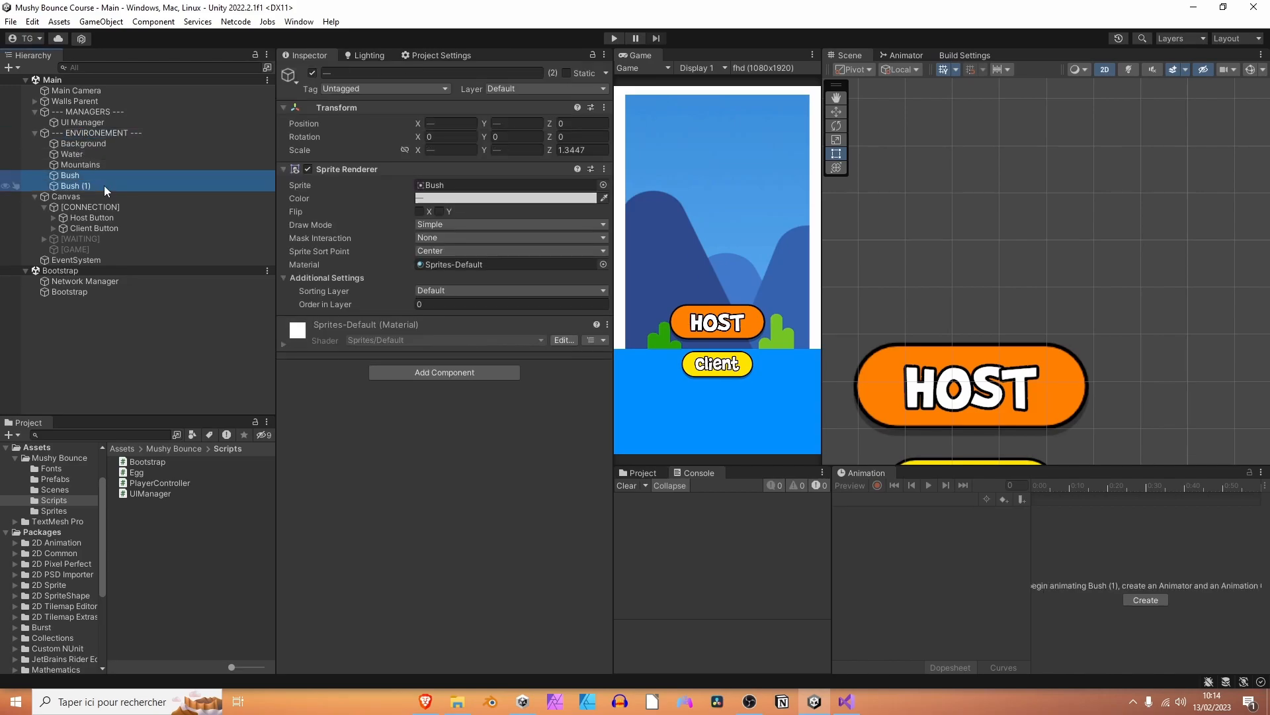
left_click(510, 304)
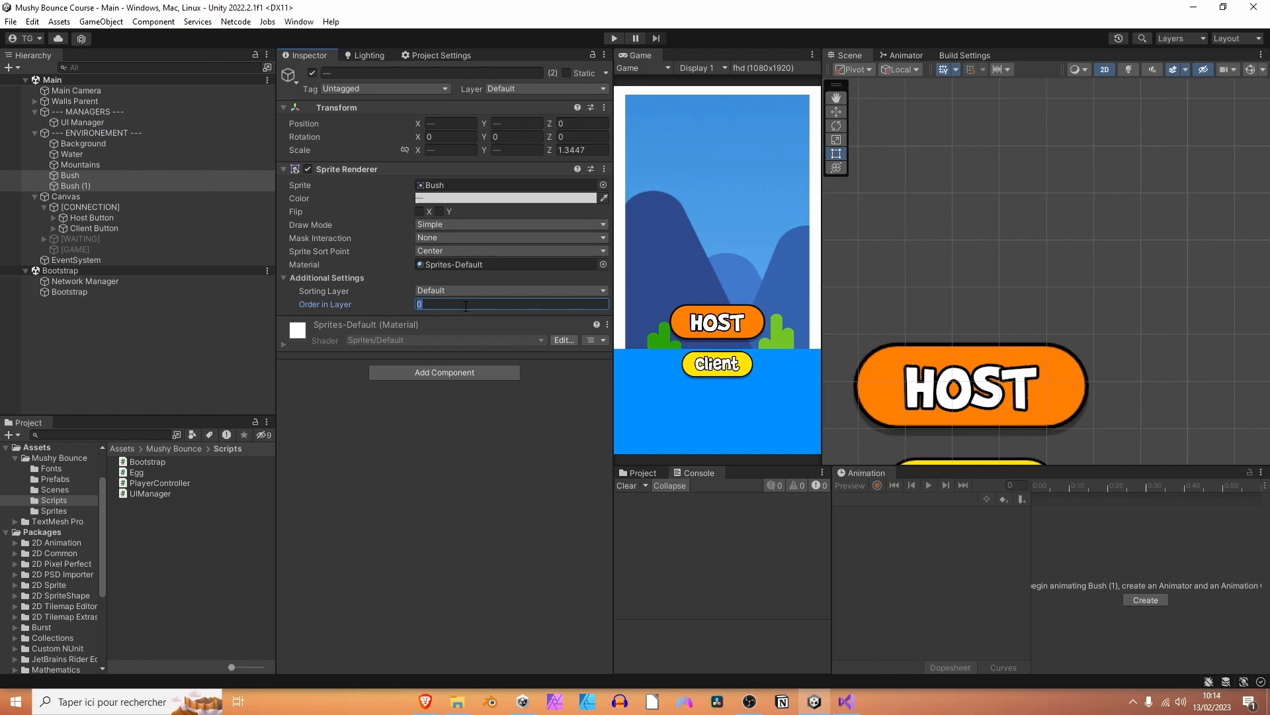
type("-30")
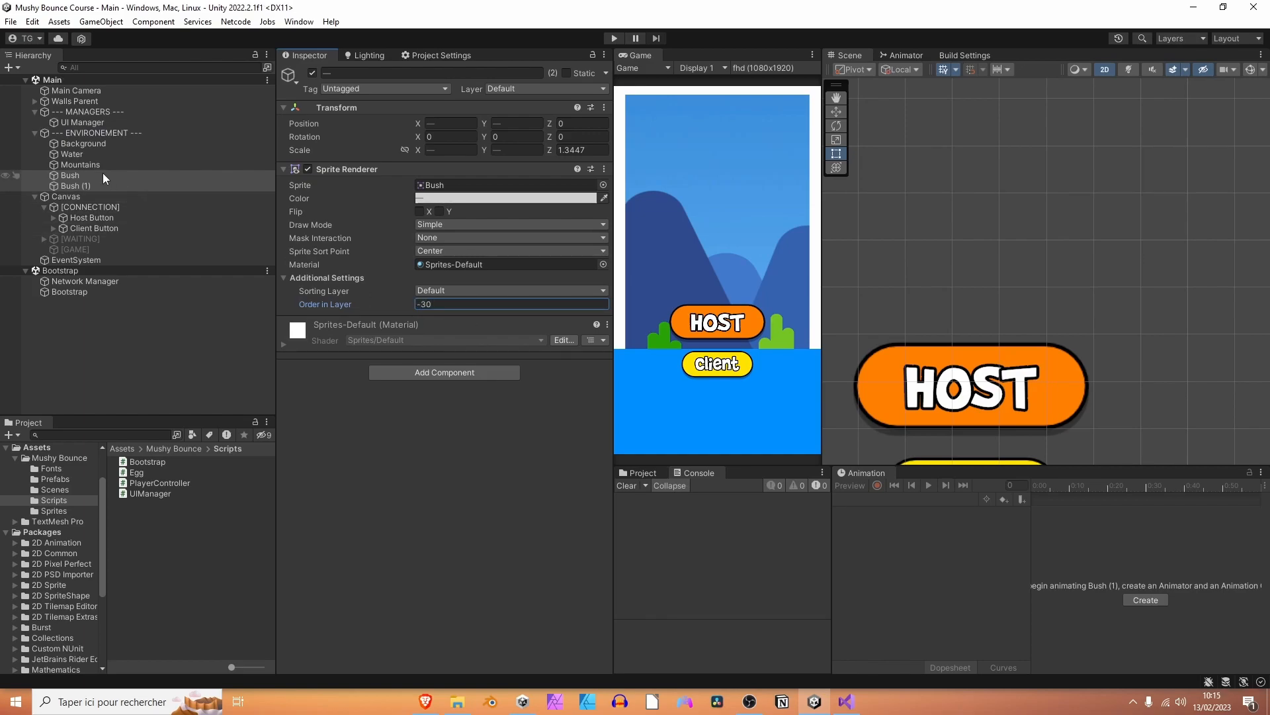
left_click(80, 165)
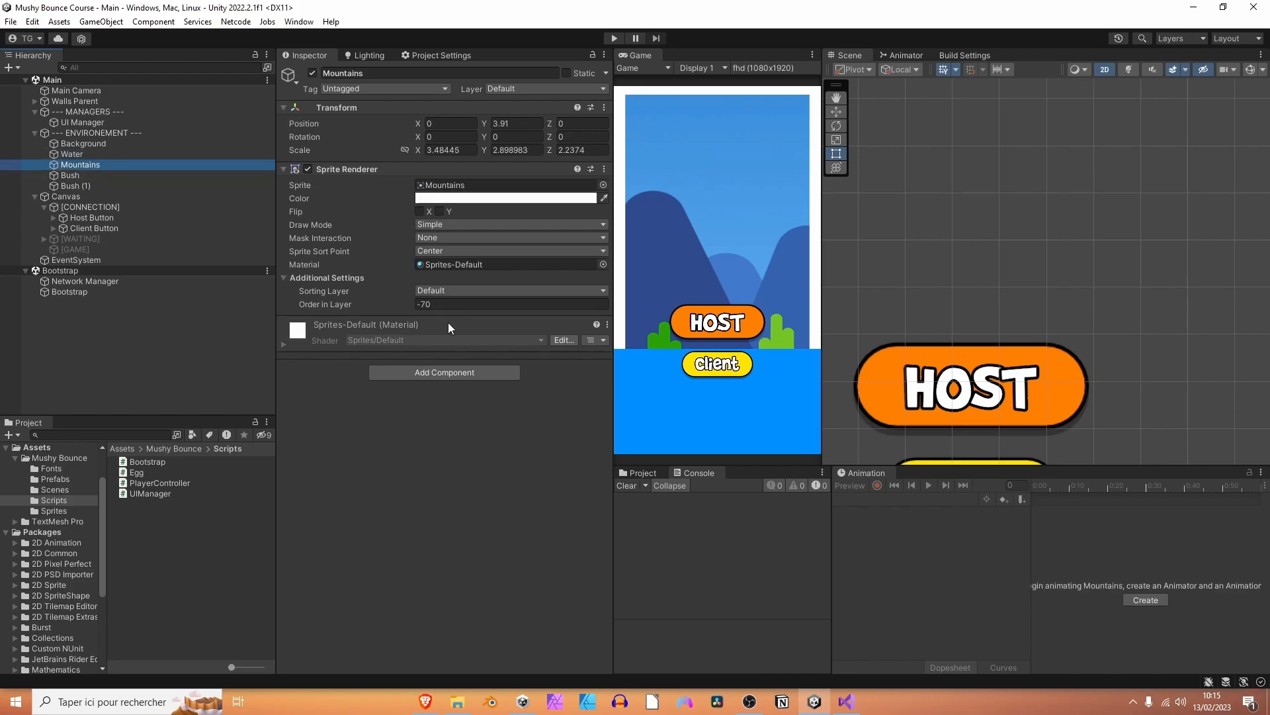
left_click(511, 303)
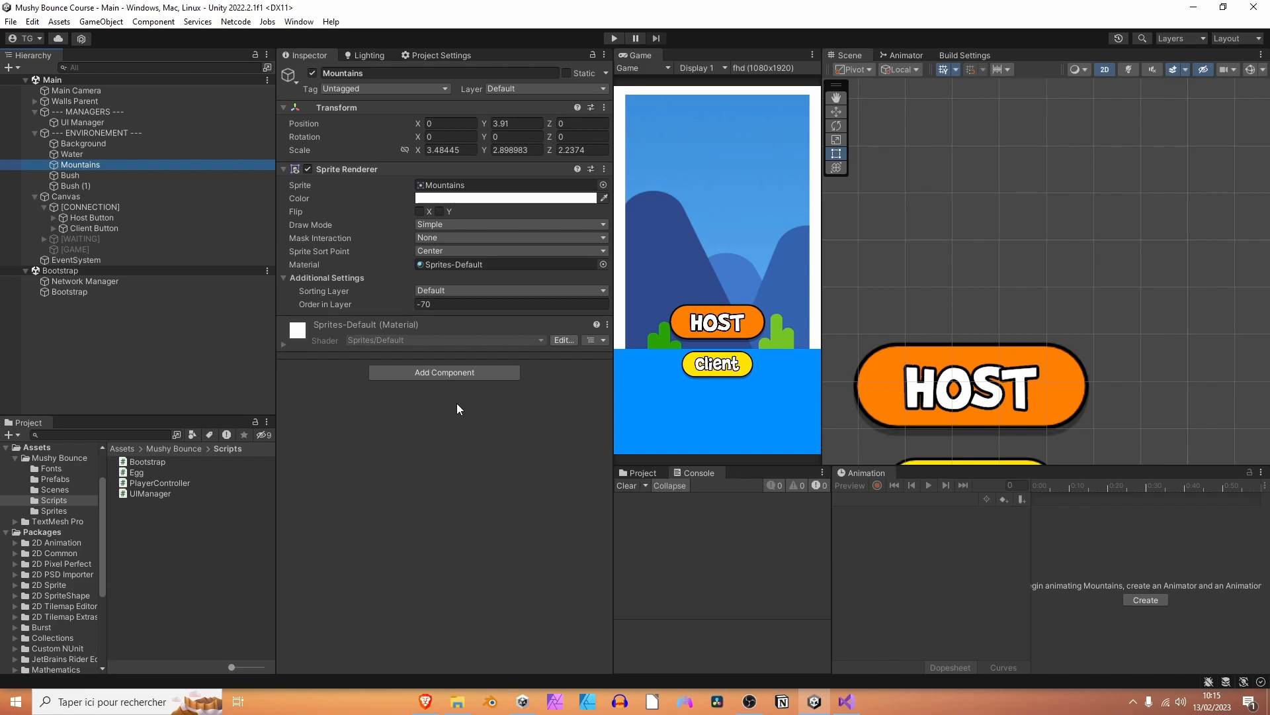
mouse_move(964, 130)
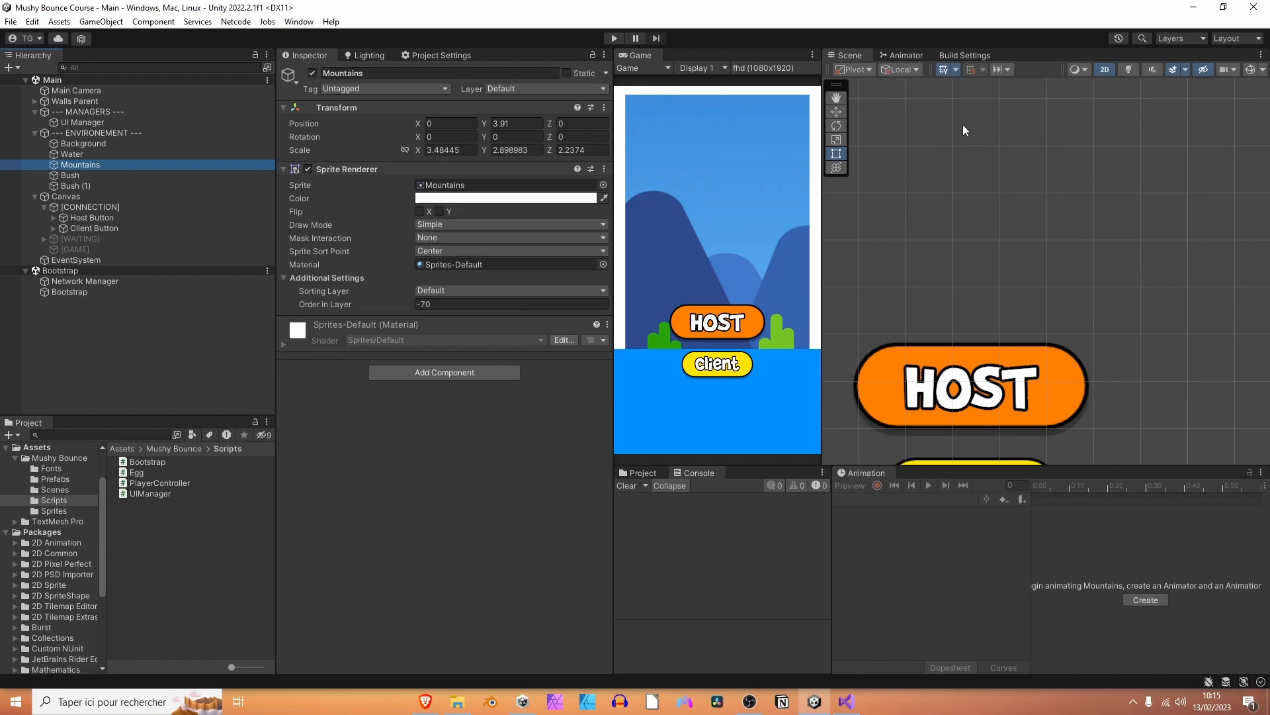
left_click(10, 21)
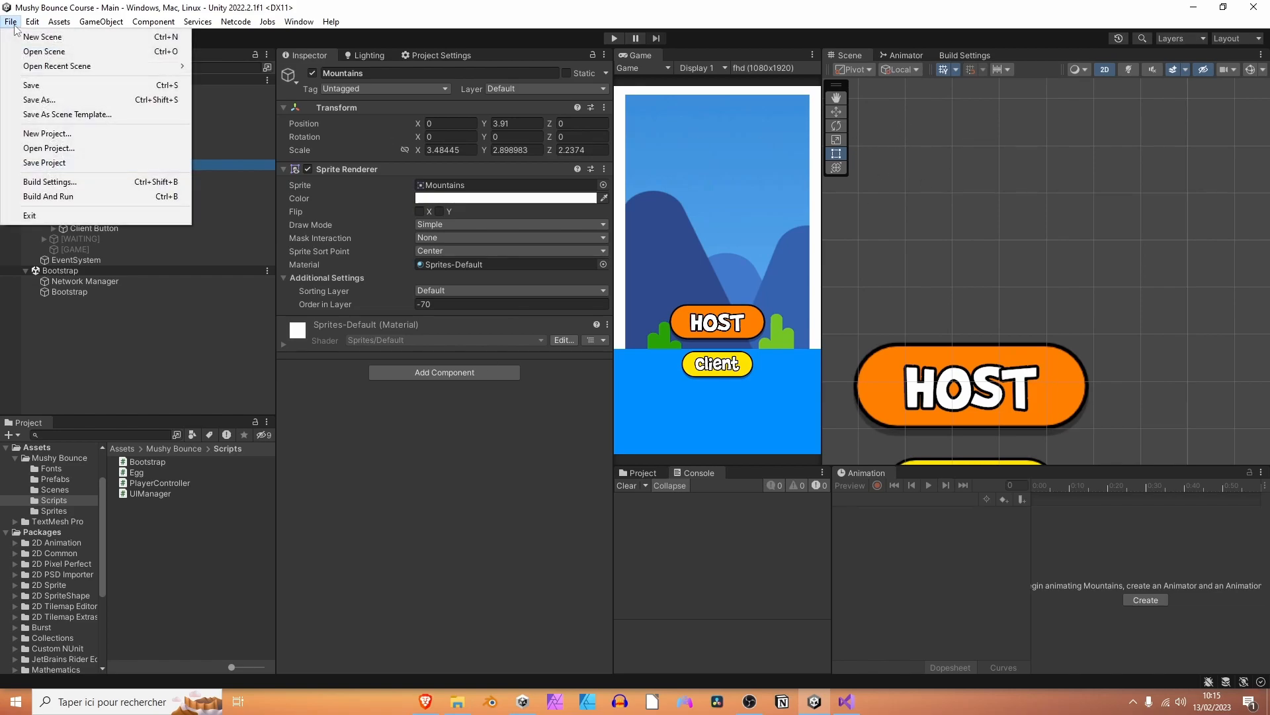
Open Build Settings, then its Player Settings page for Mushy Bounce.
left_click(50, 181)
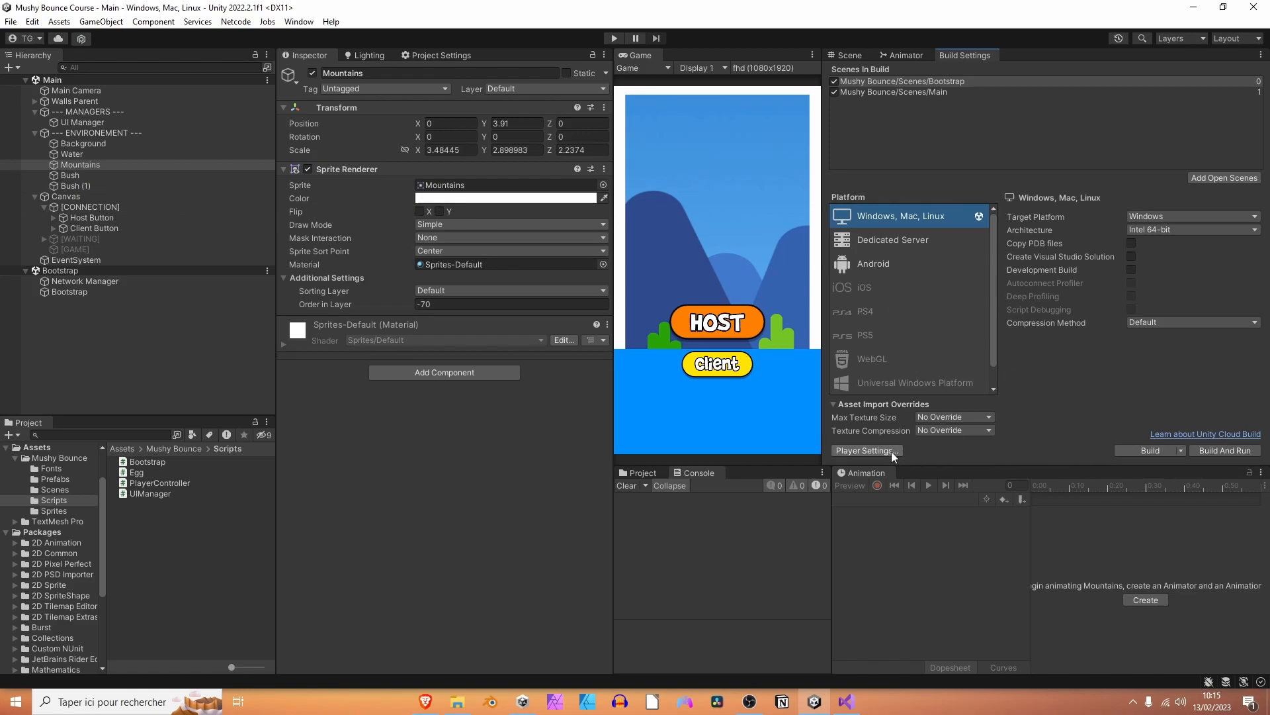
left_click(865, 451)
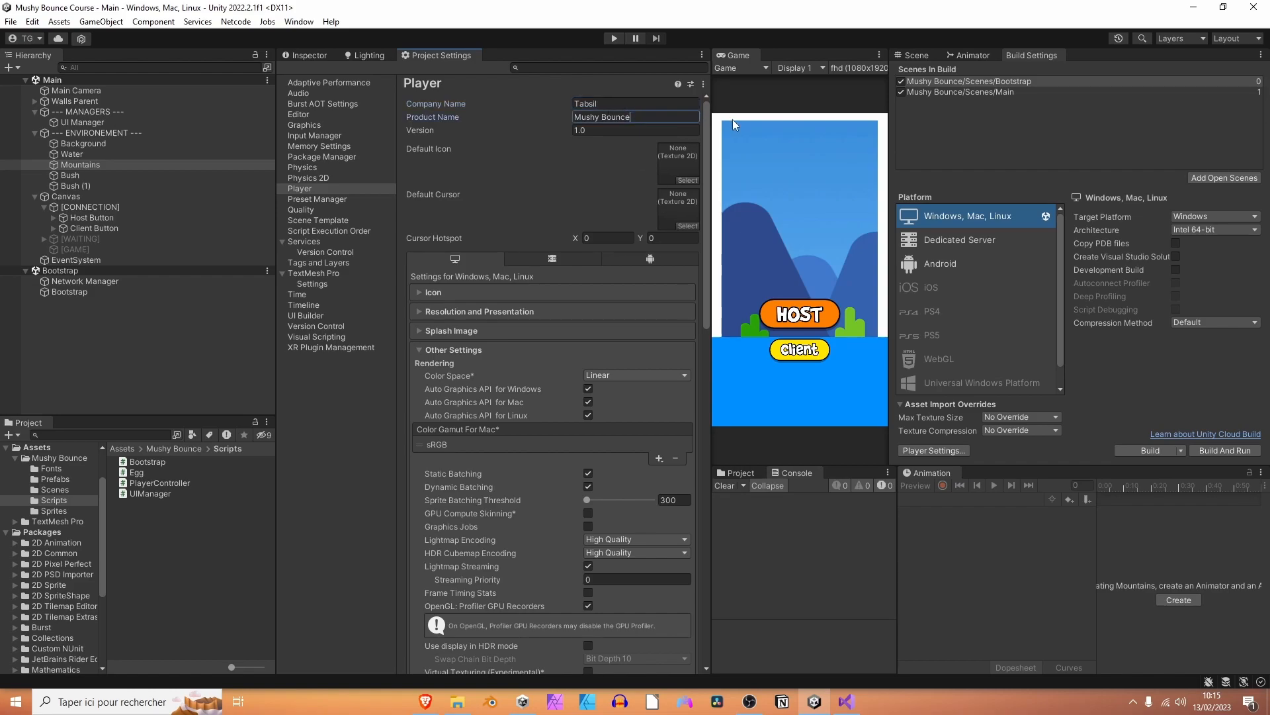
Set the player to a resizable windowed 1080×1920 resolution and start Build And Run.
left_click(420, 311)
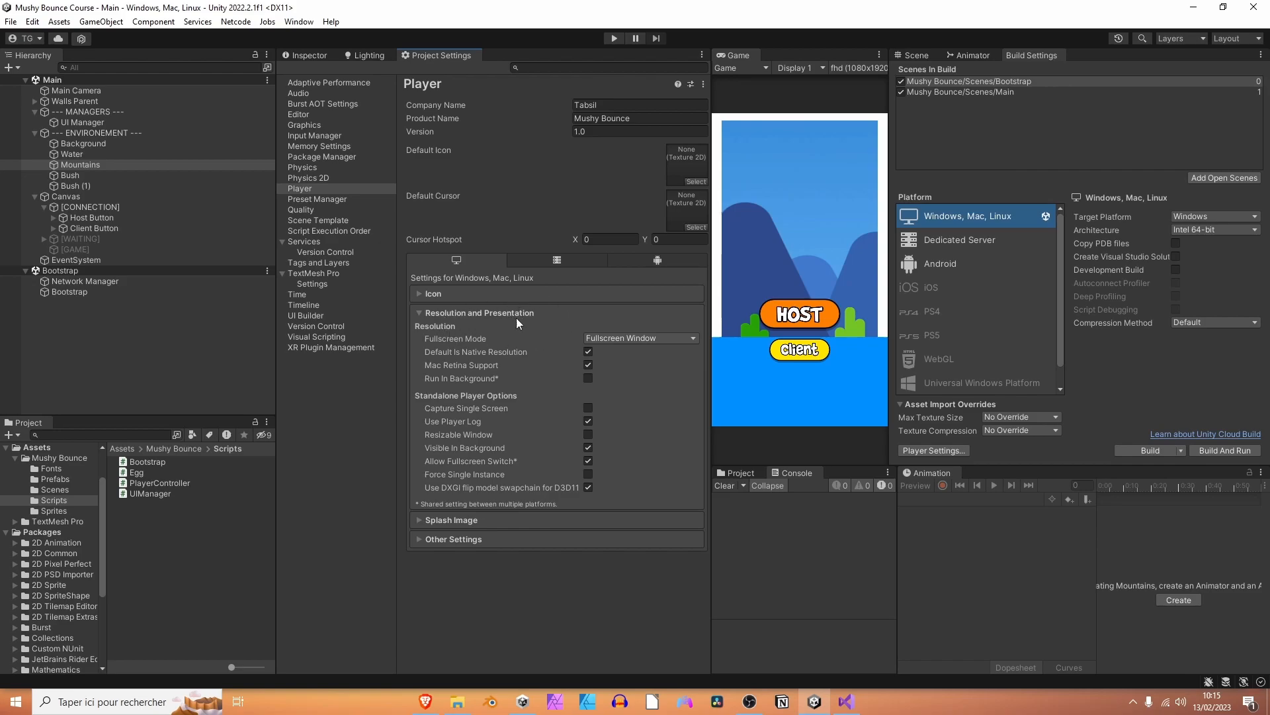
mouse_move(576, 353)
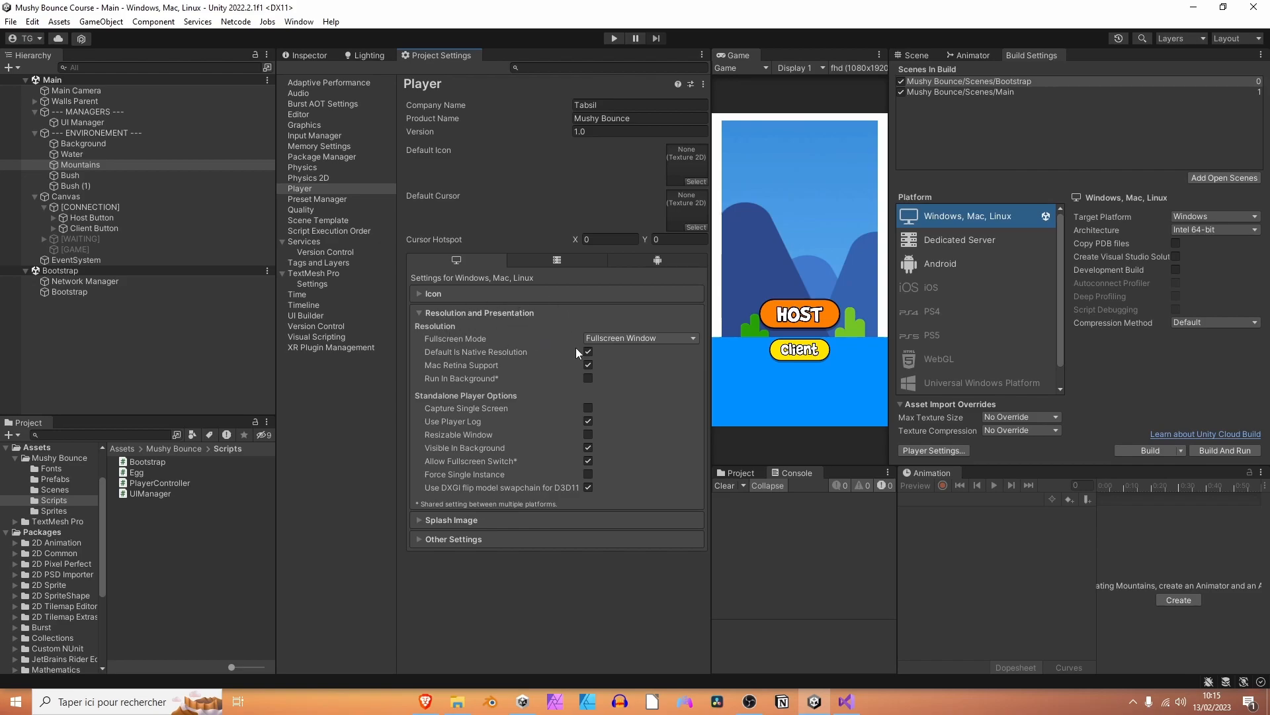
left_click(639, 338)
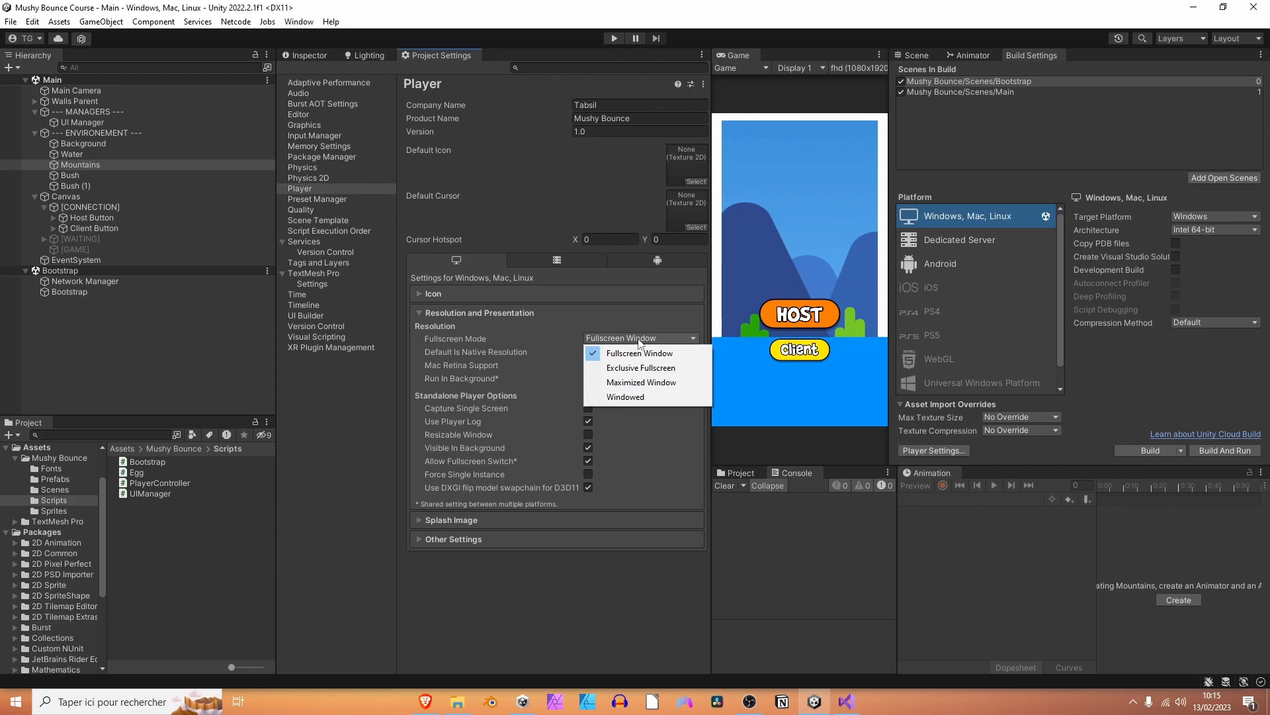
left_click(625, 397)
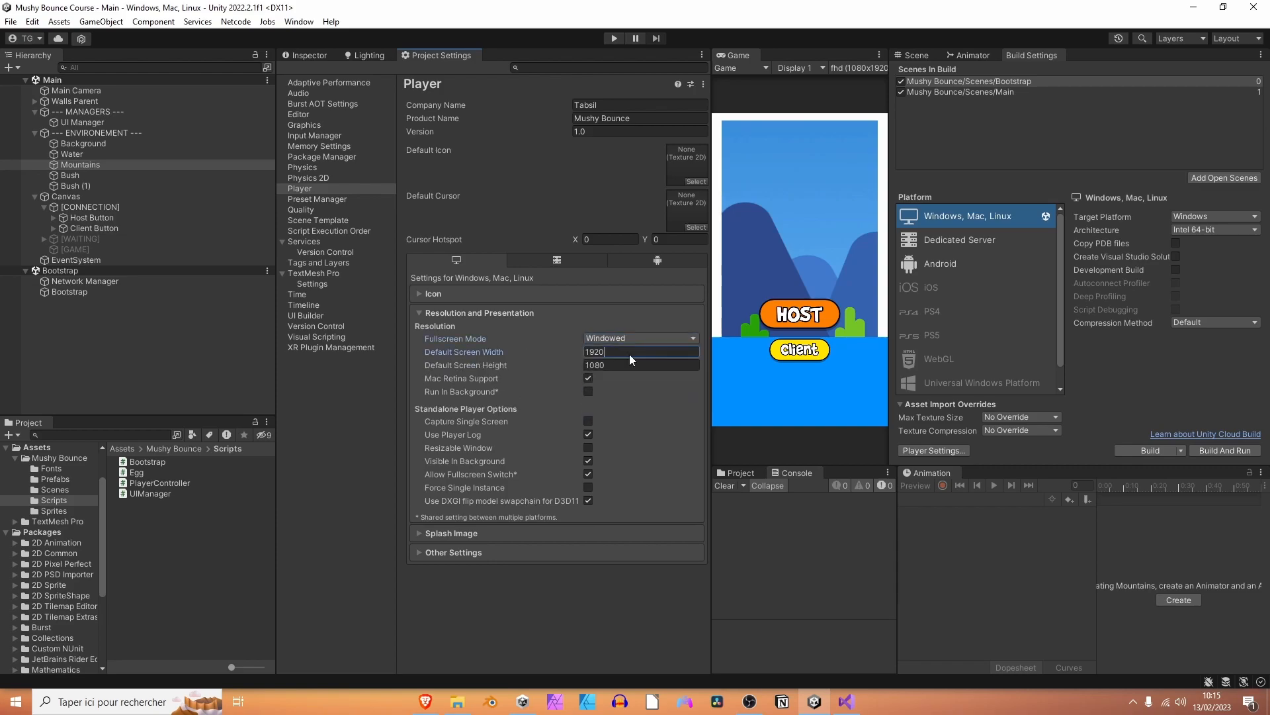
double_click(594, 351)
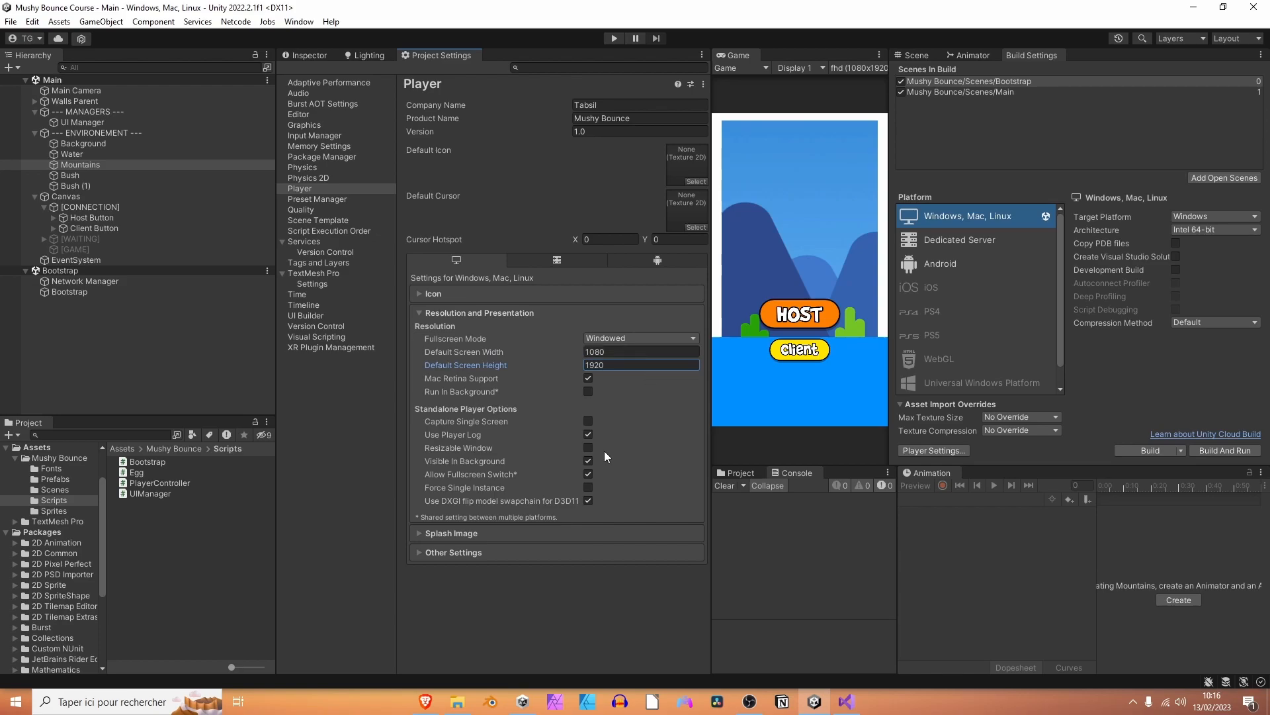
left_click(588, 448)
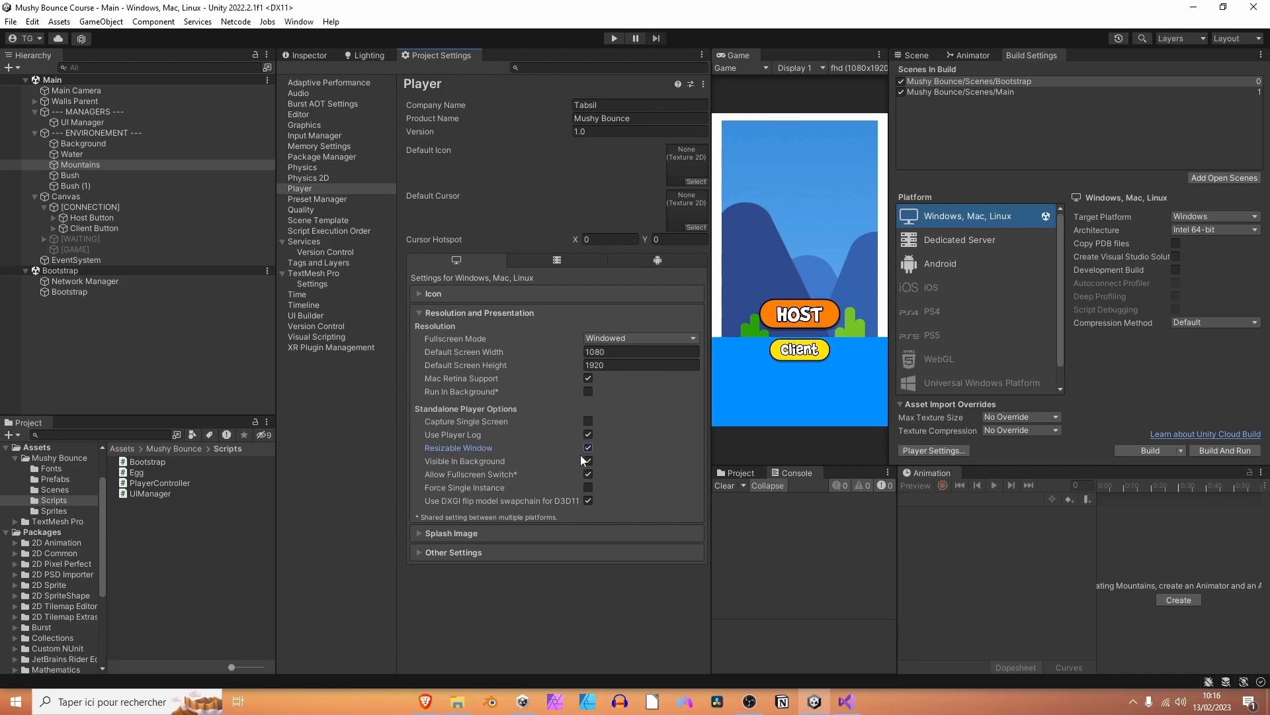
mouse_move(581, 445)
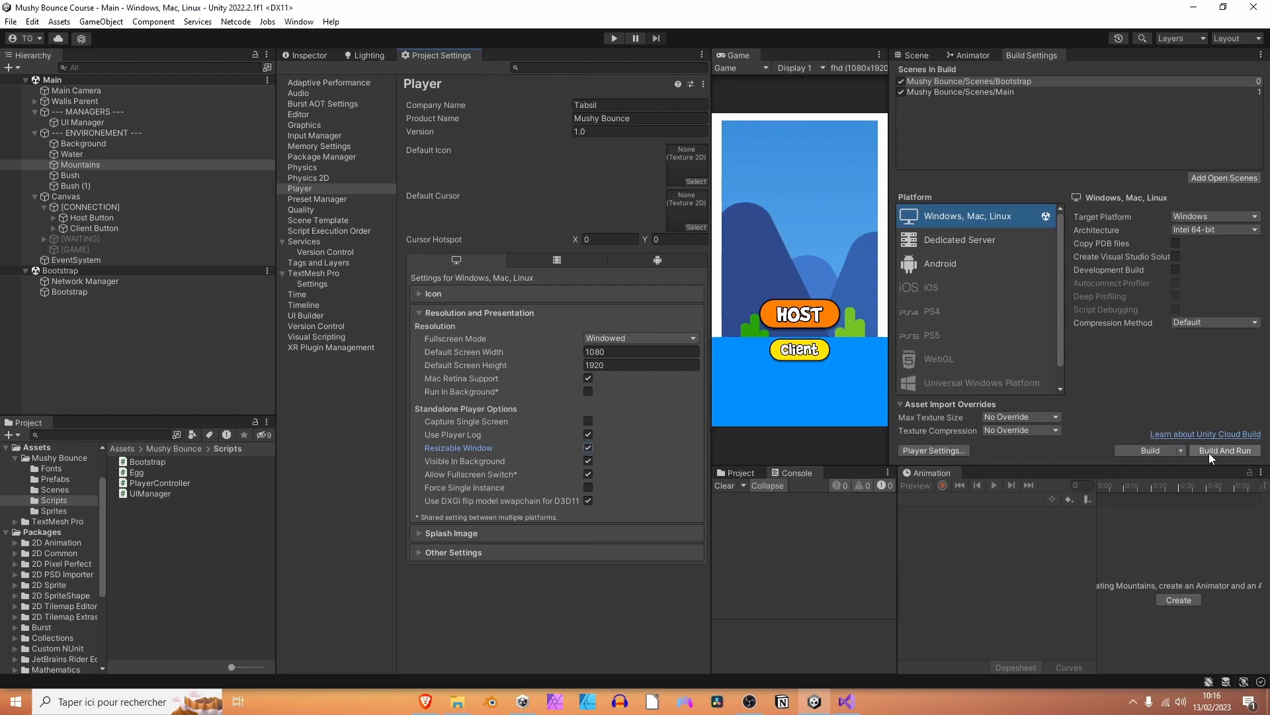
left_click(1147, 450)
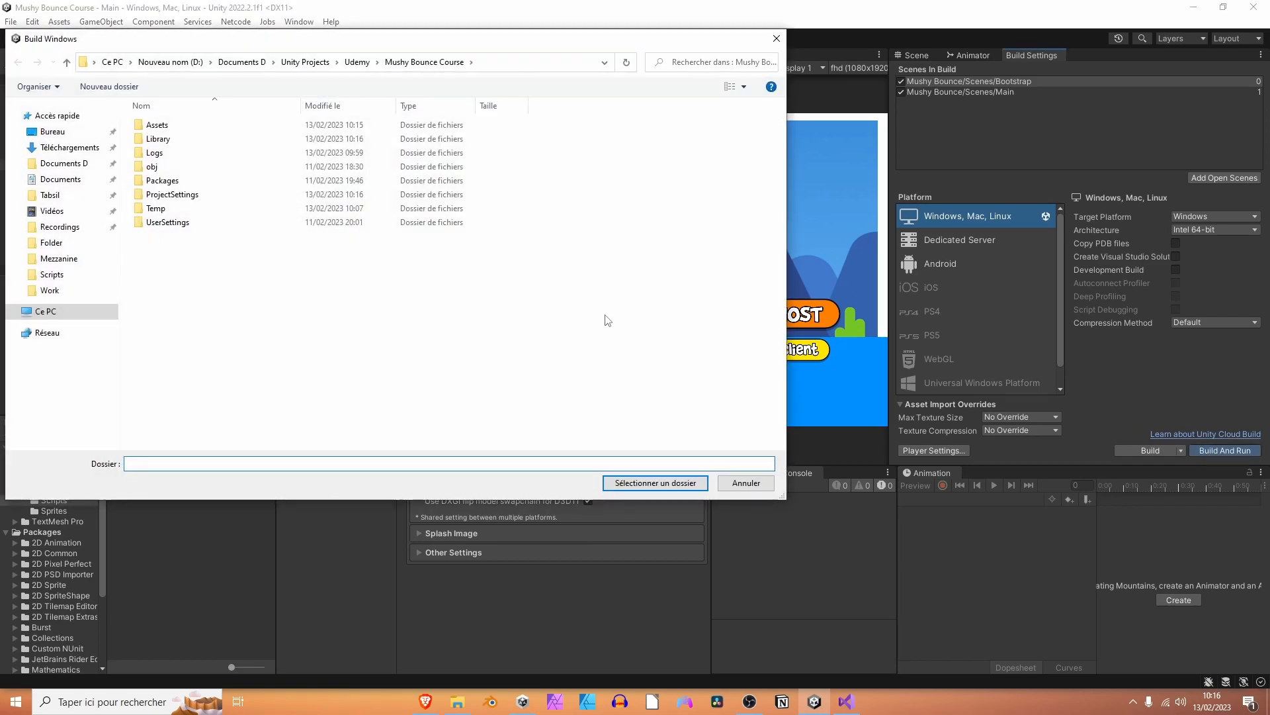
Create a 'Builds' folder and select it as the Windows build output.
left_click(109, 87)
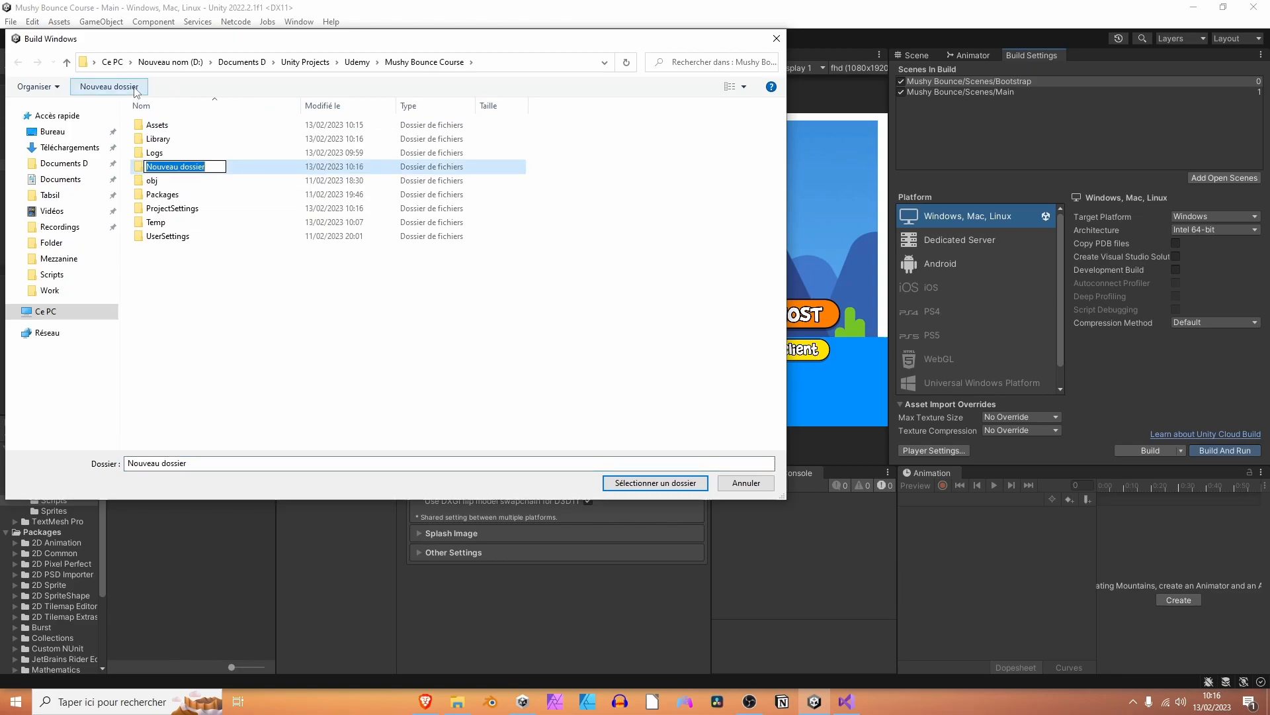
type("Builds")
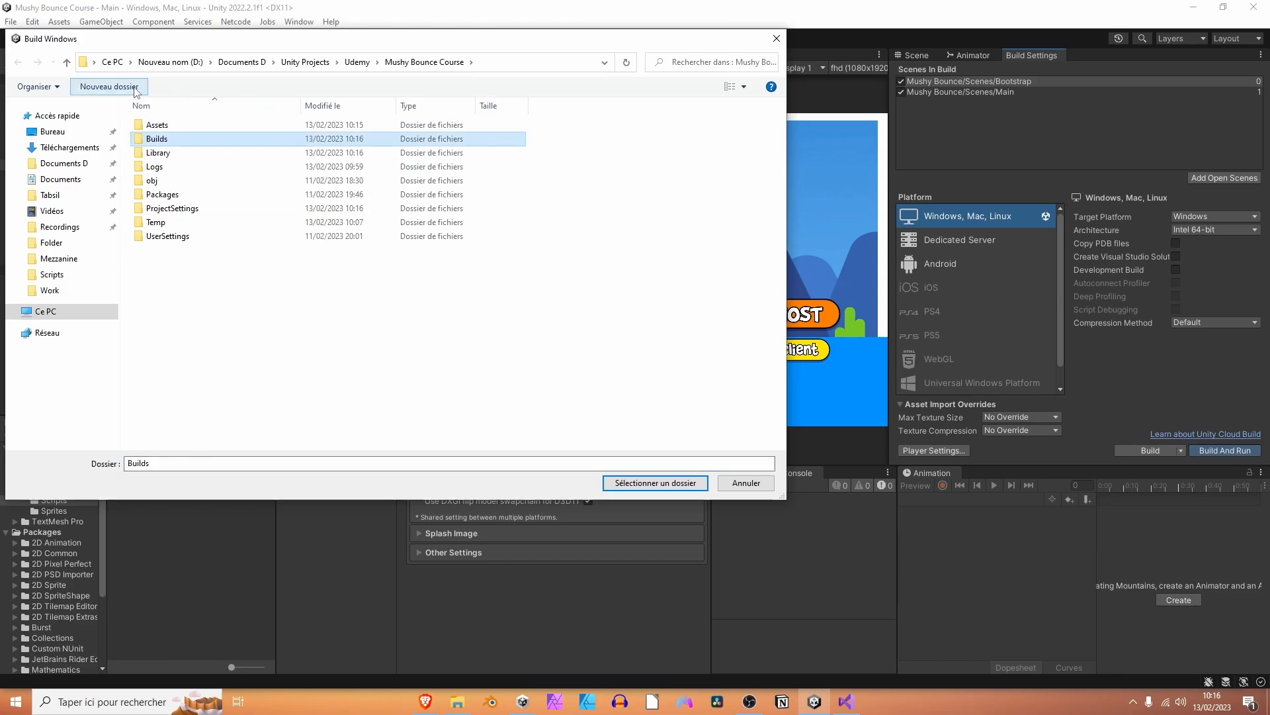
left_click(653, 483)
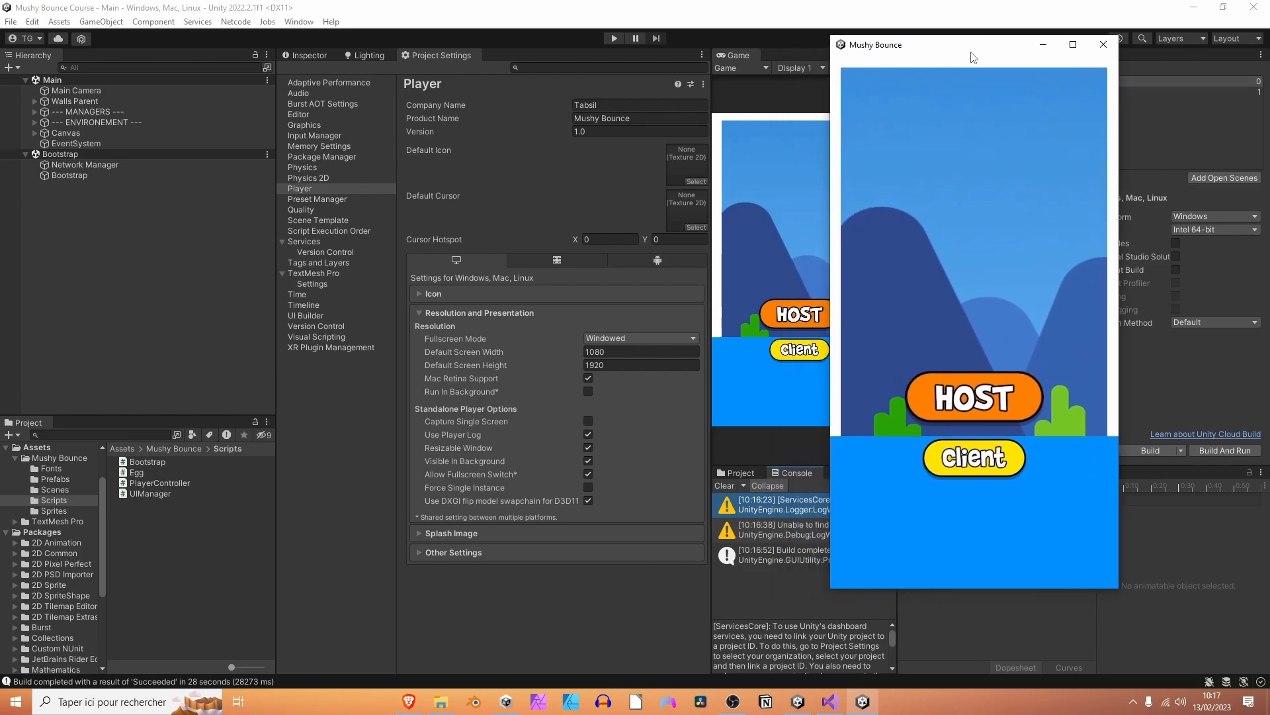
mouse_move(799, 611)
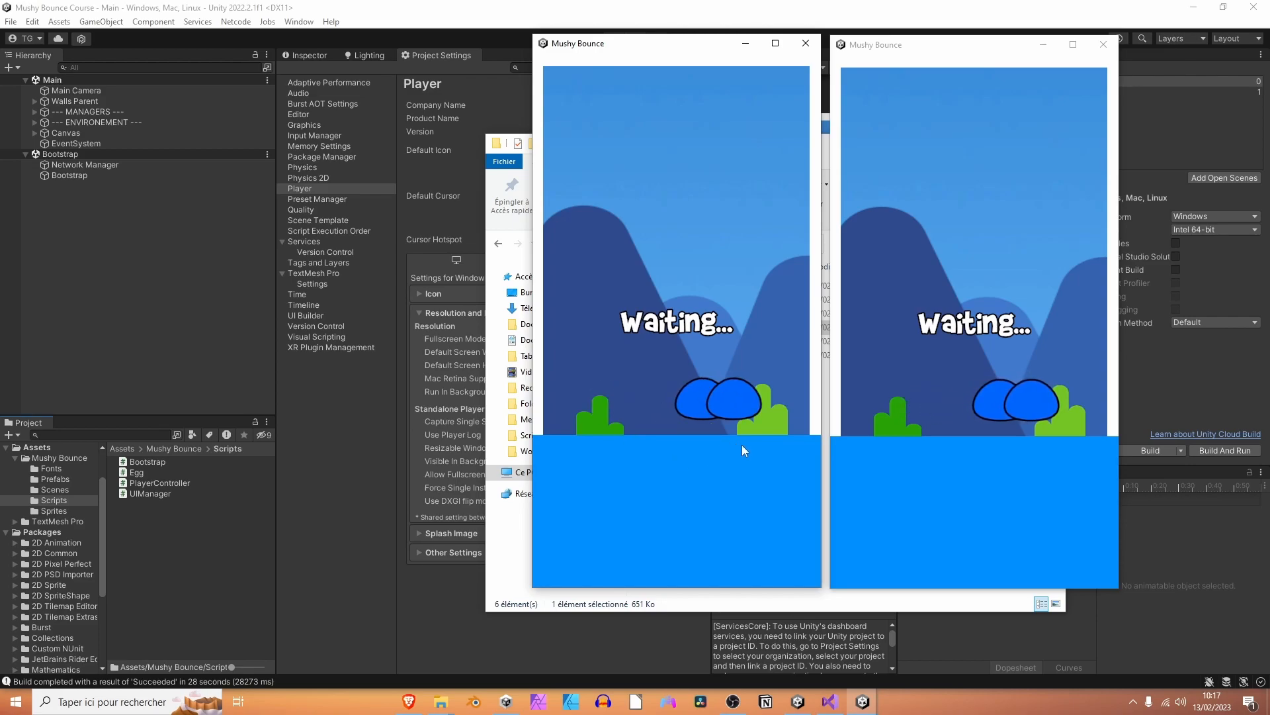
mouse_move(679, 442)
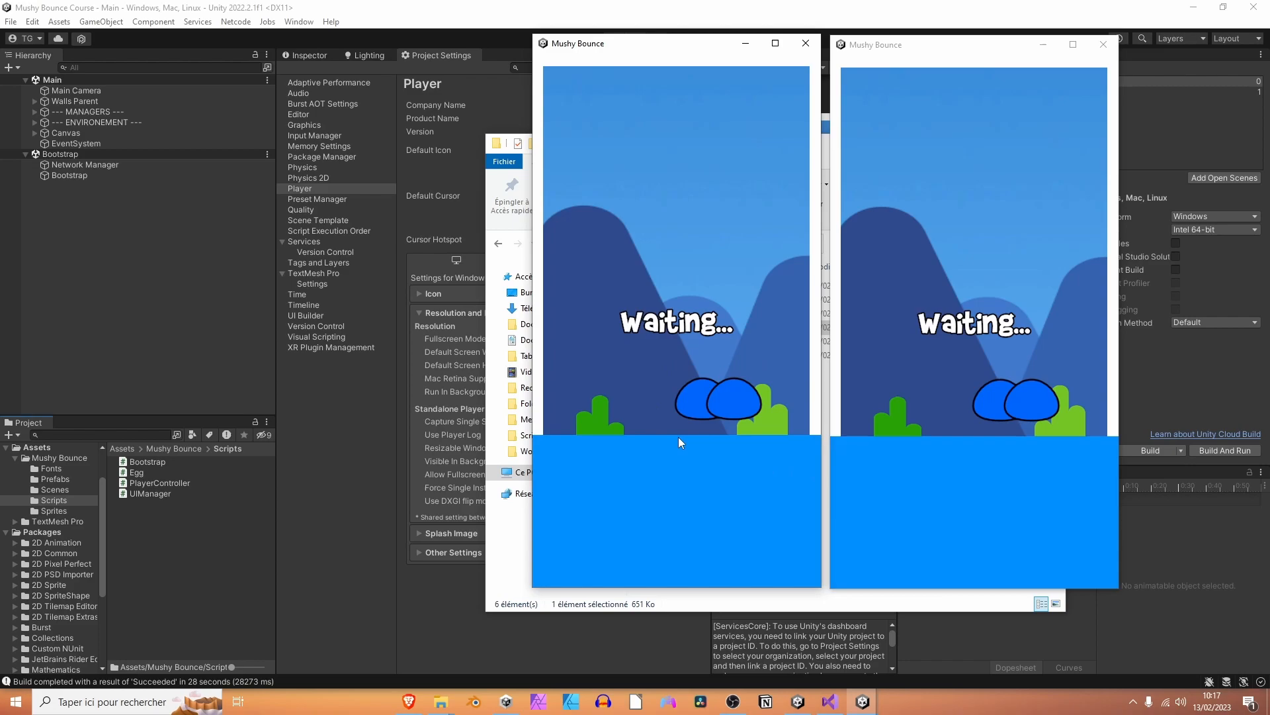